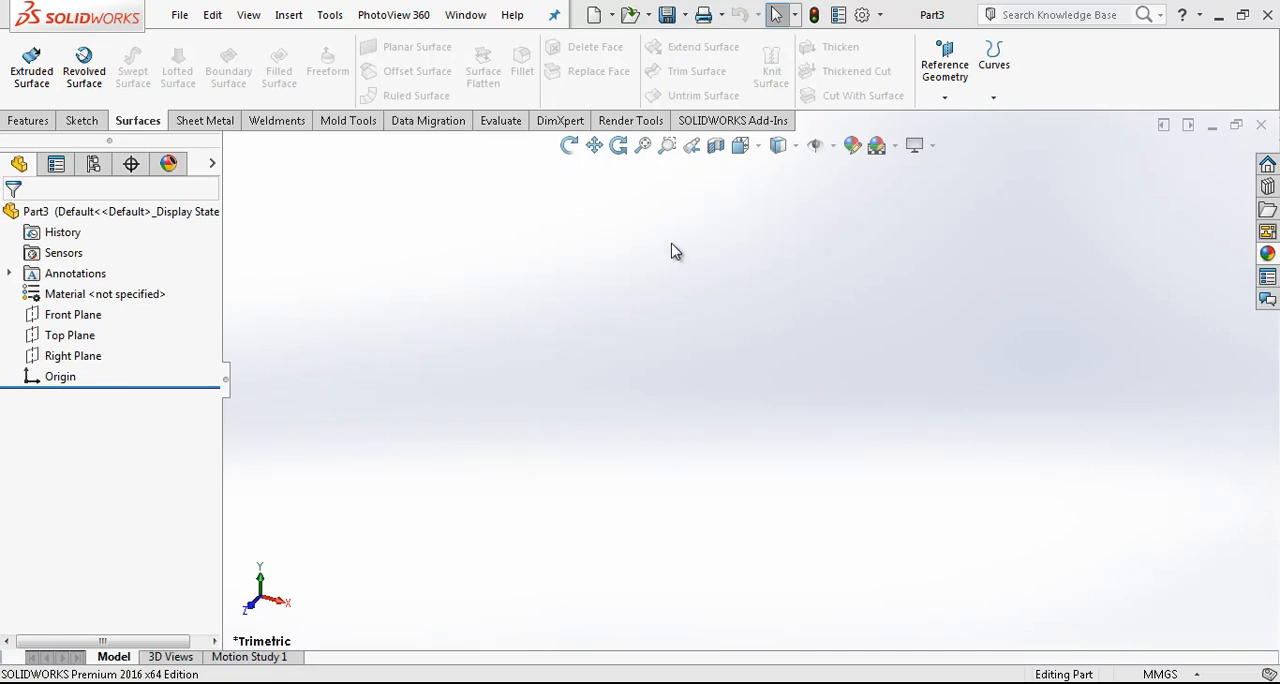
{"action": "mouse_move", "coordinate": [640, 186]}
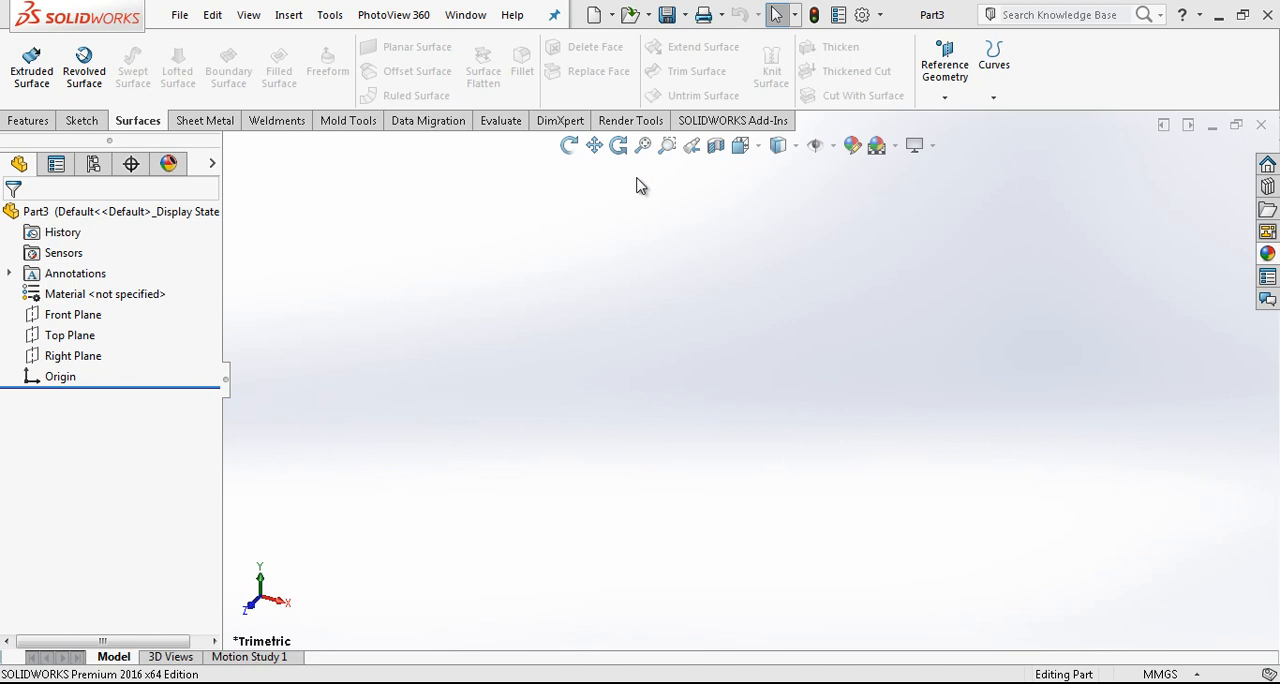
{"action": "mouse_move", "coordinate": [298, 500]}
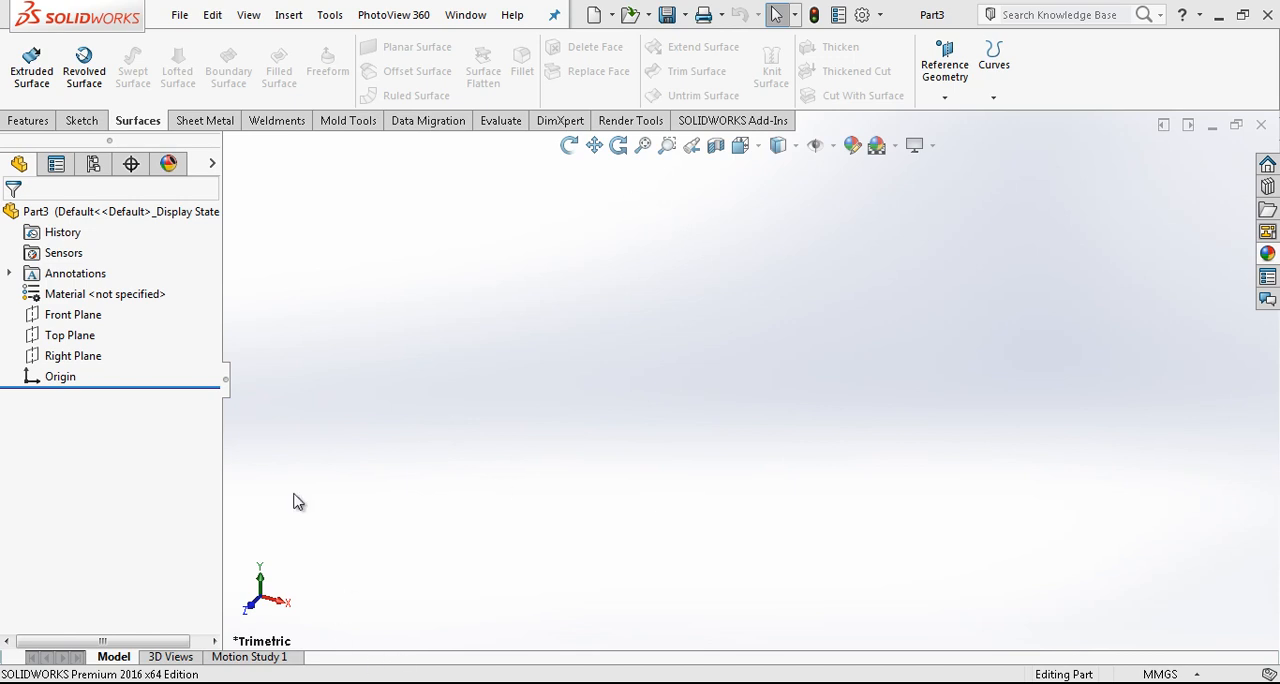
Draw a vertical line on the Front Plane and dimension it to 80, then rotate the view.
{"action": "left_click", "coordinate": [72, 314]}
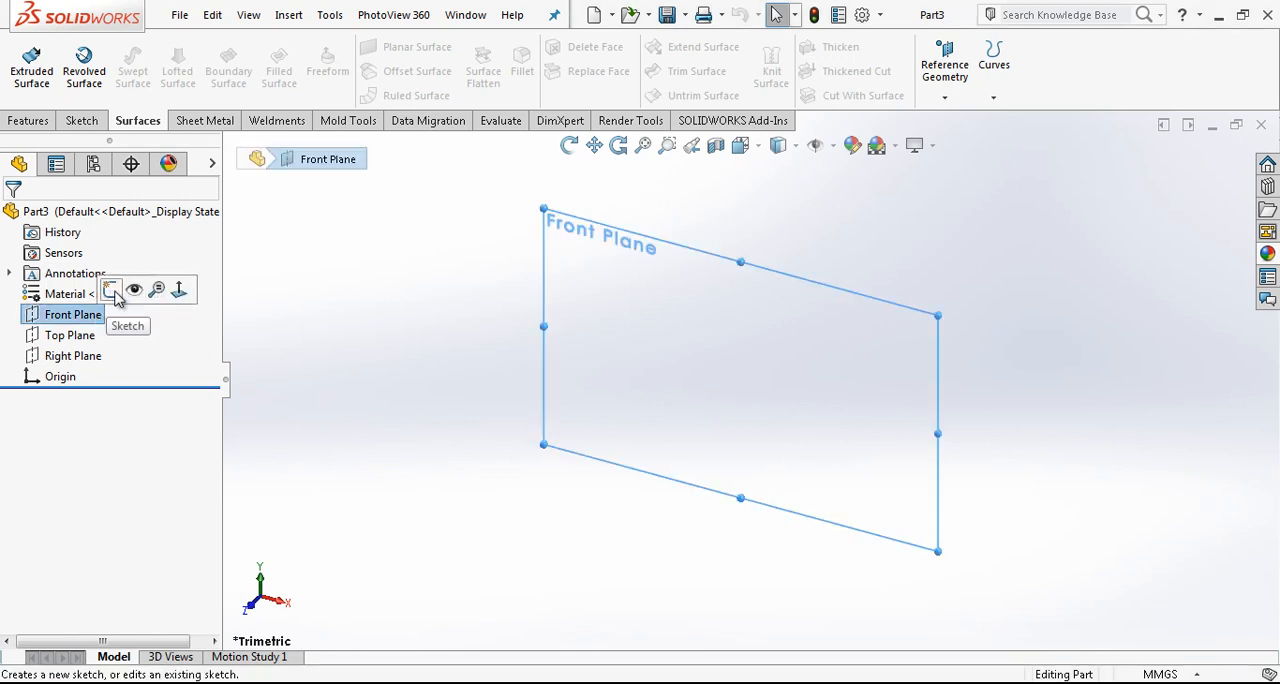
{"action": "left_click", "coordinate": [112, 288]}
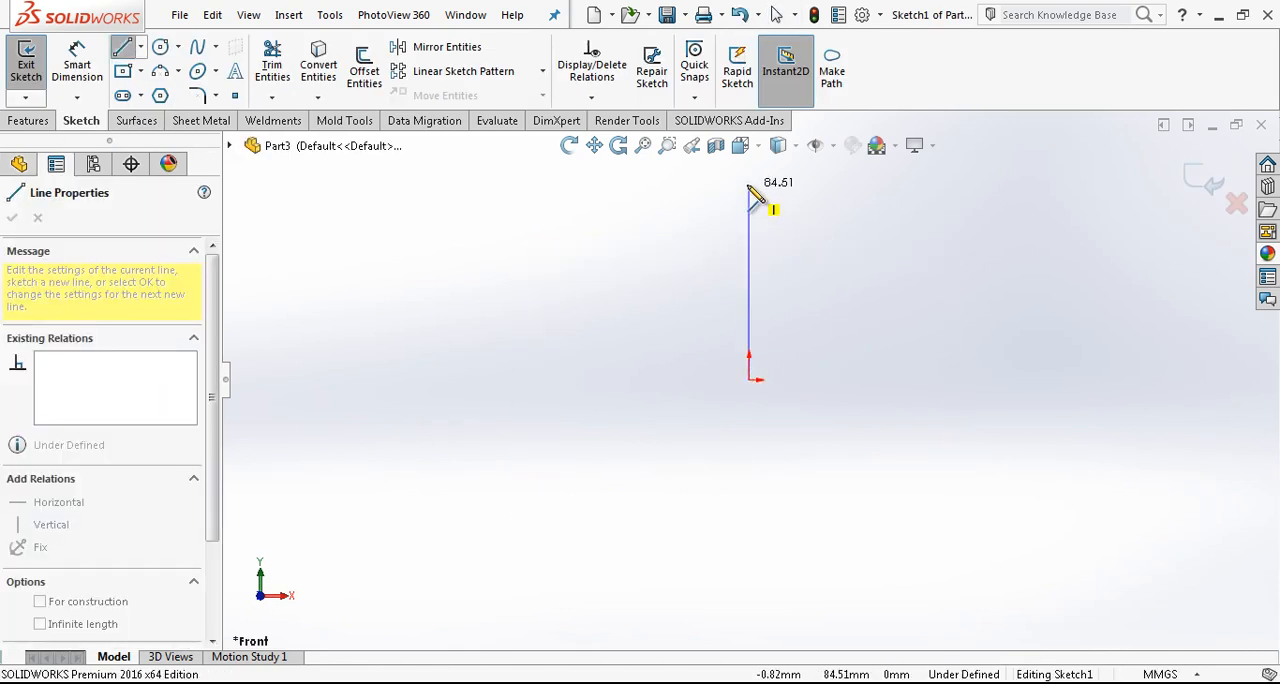
{"action": "left_click", "coordinate": [12, 218]}
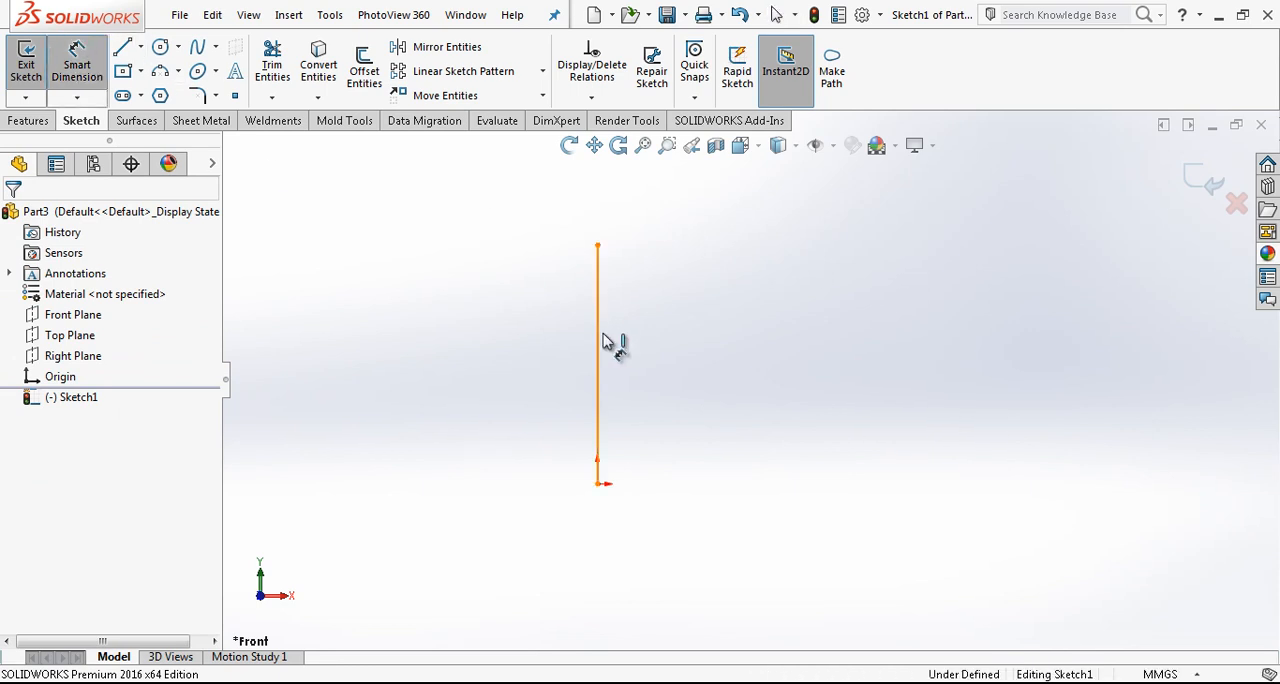
{"action": "left_click", "coordinate": [598, 360]}
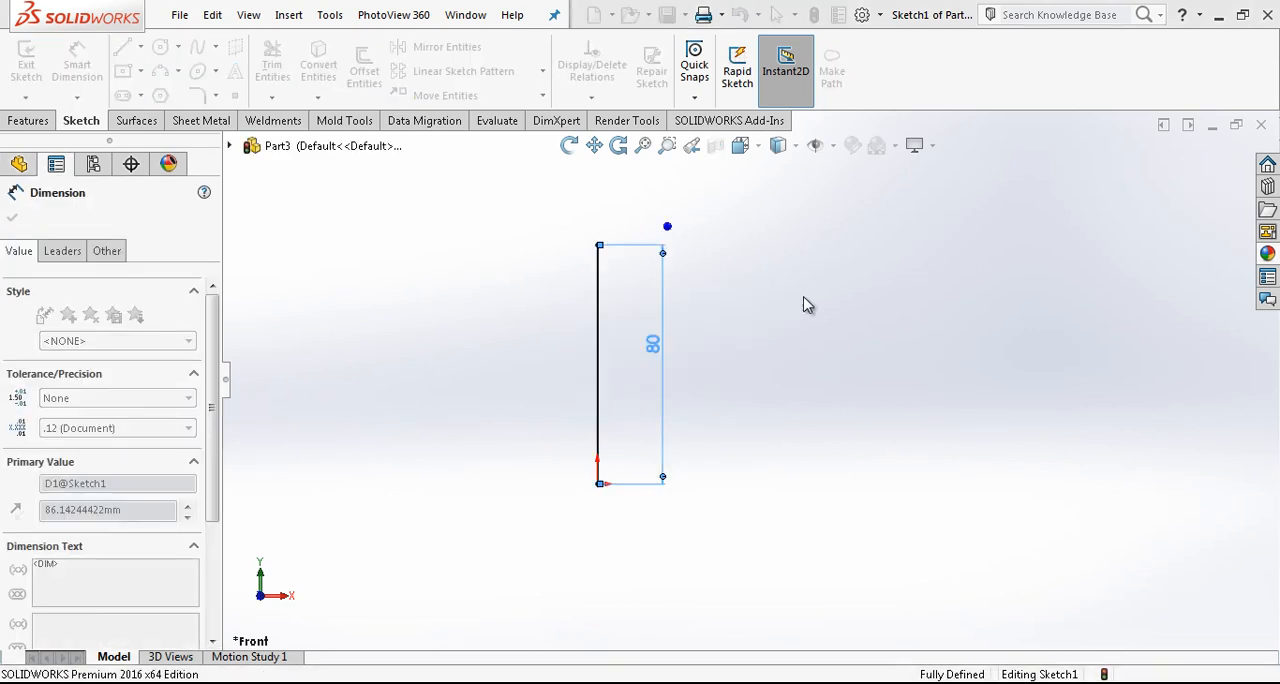
{"action": "left_click", "coordinate": [12, 218]}
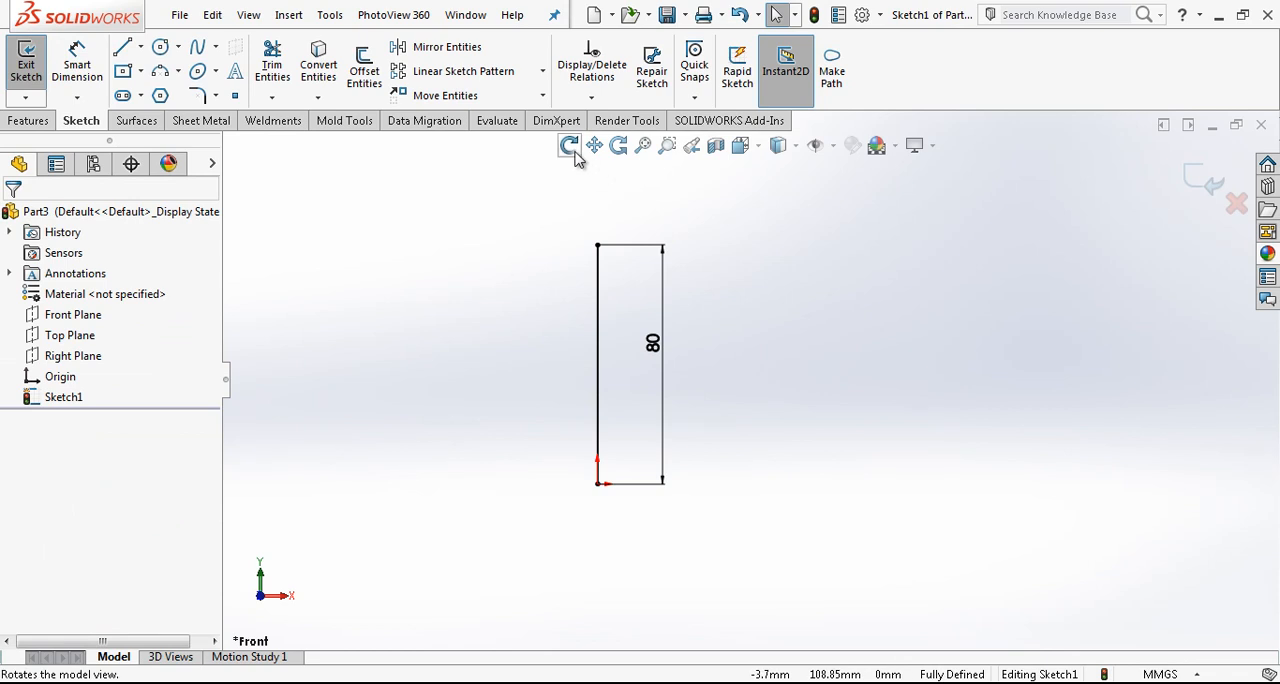
{"action": "left_click", "coordinate": [568, 146]}
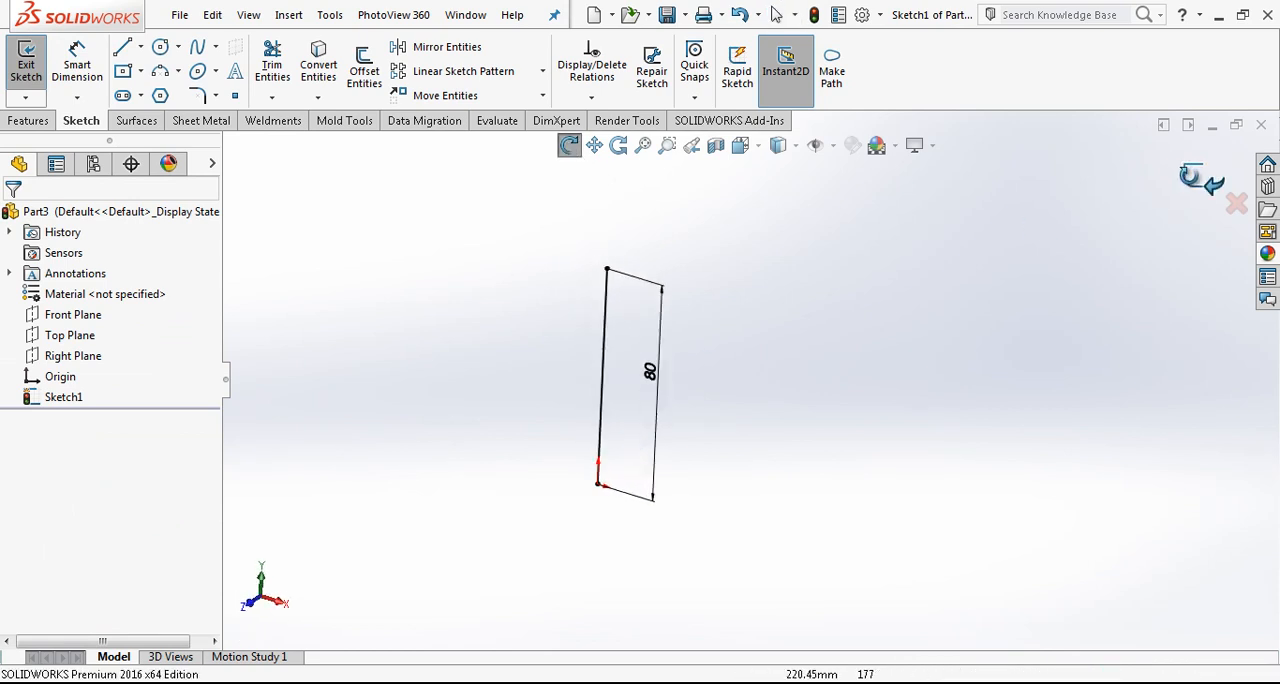
{"action": "left_click", "coordinate": [70, 336]}
{"action": "type", "text": "40"}
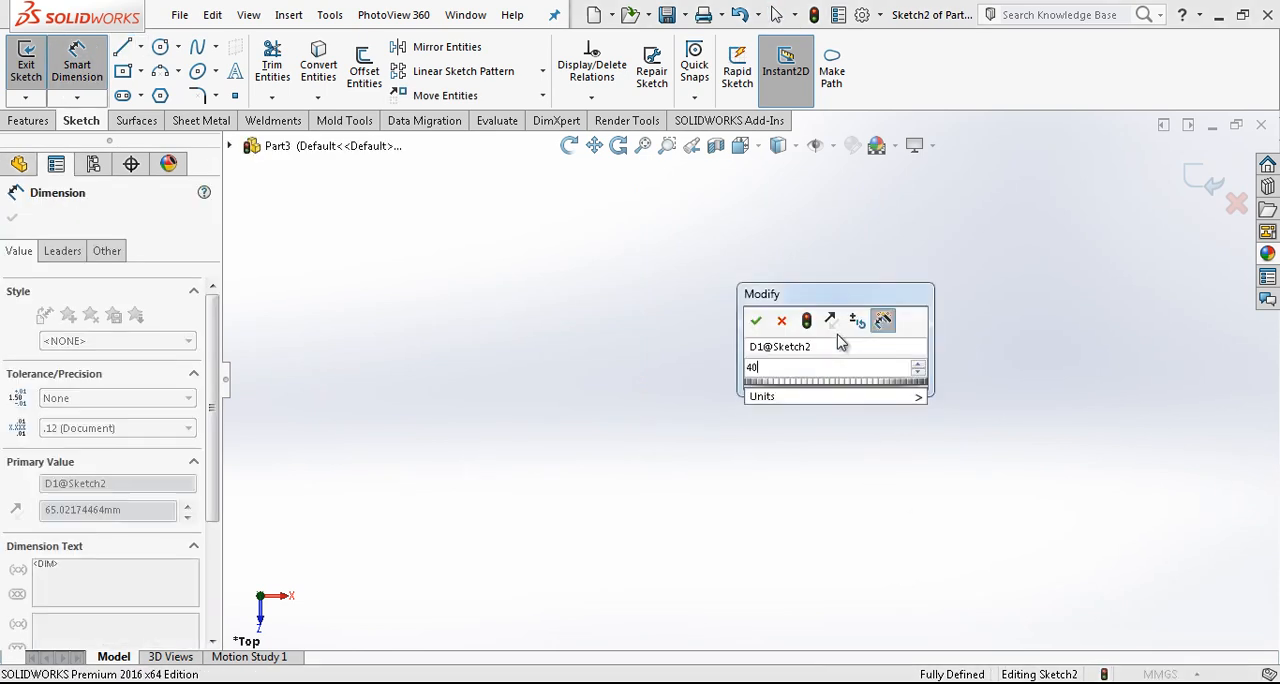
Dimension the Top Plane line to 40 and exit the sketch.
{"action": "left_click", "coordinate": [756, 320]}
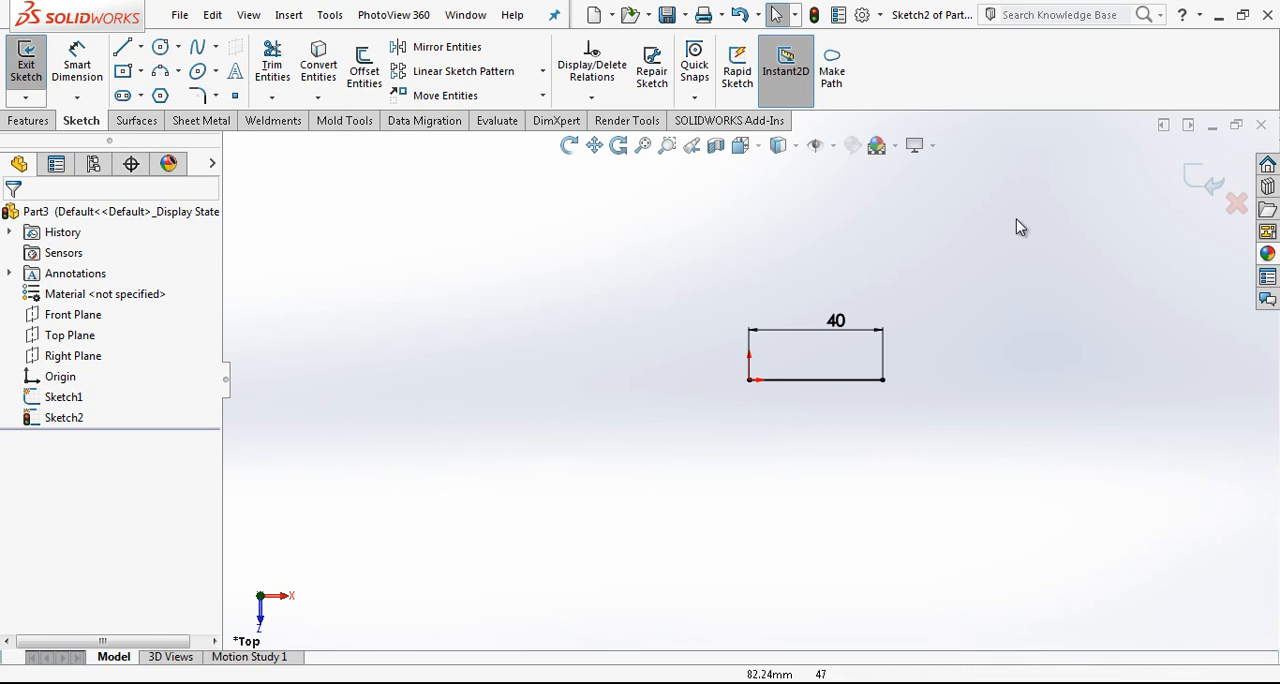
{"action": "left_click", "coordinate": [138, 120]}
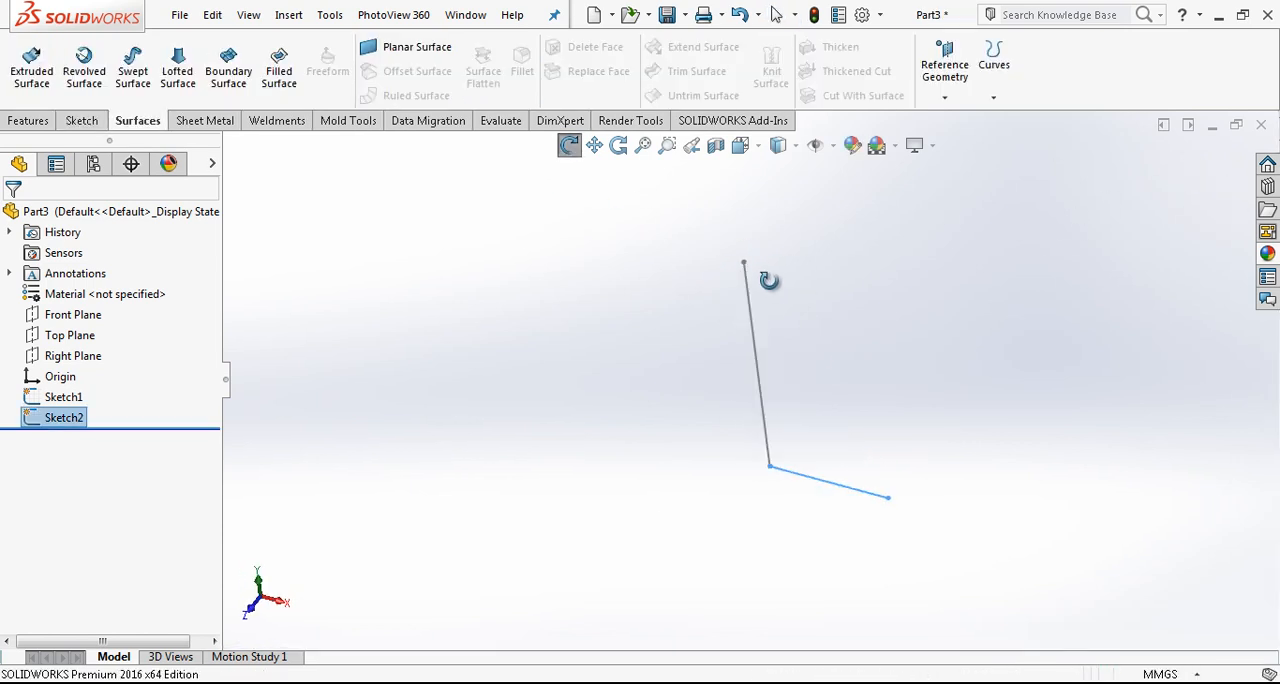
Create a Swept Surface with Sketch2 as profile, Sketch1 as path and a 0.5-revolution twist.
{"action": "left_click", "coordinate": [828, 484]}
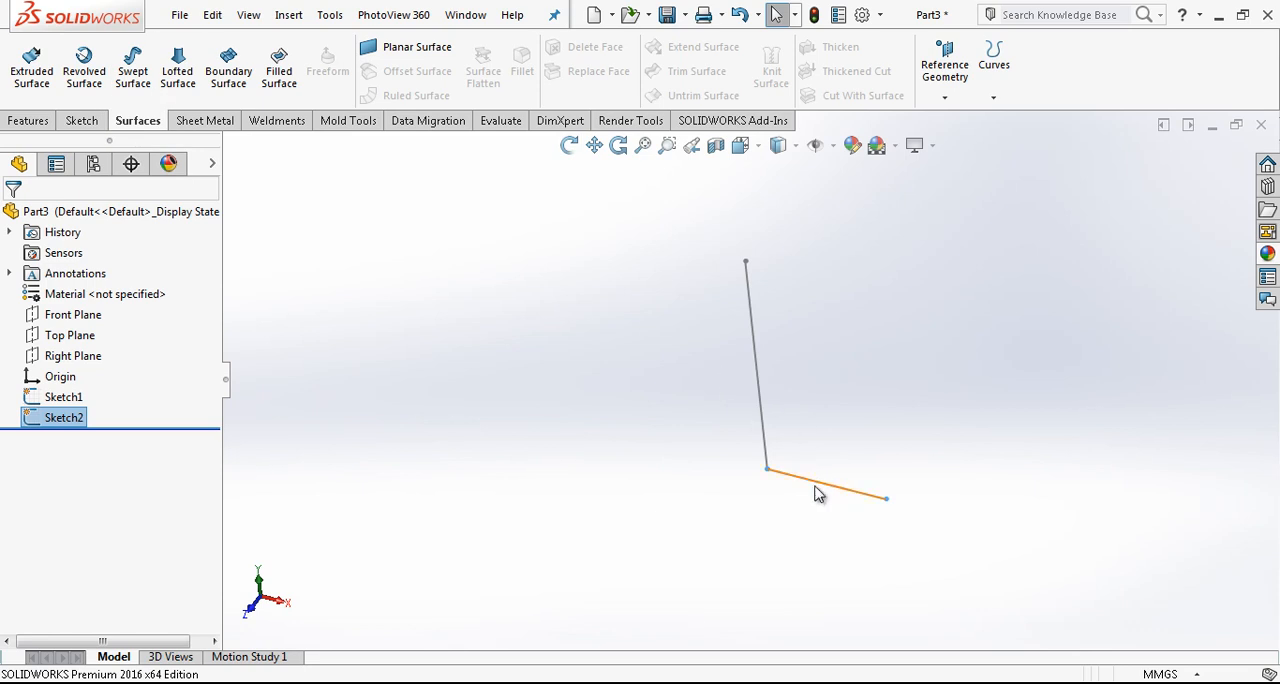
{"action": "left_click", "coordinate": [132, 68]}
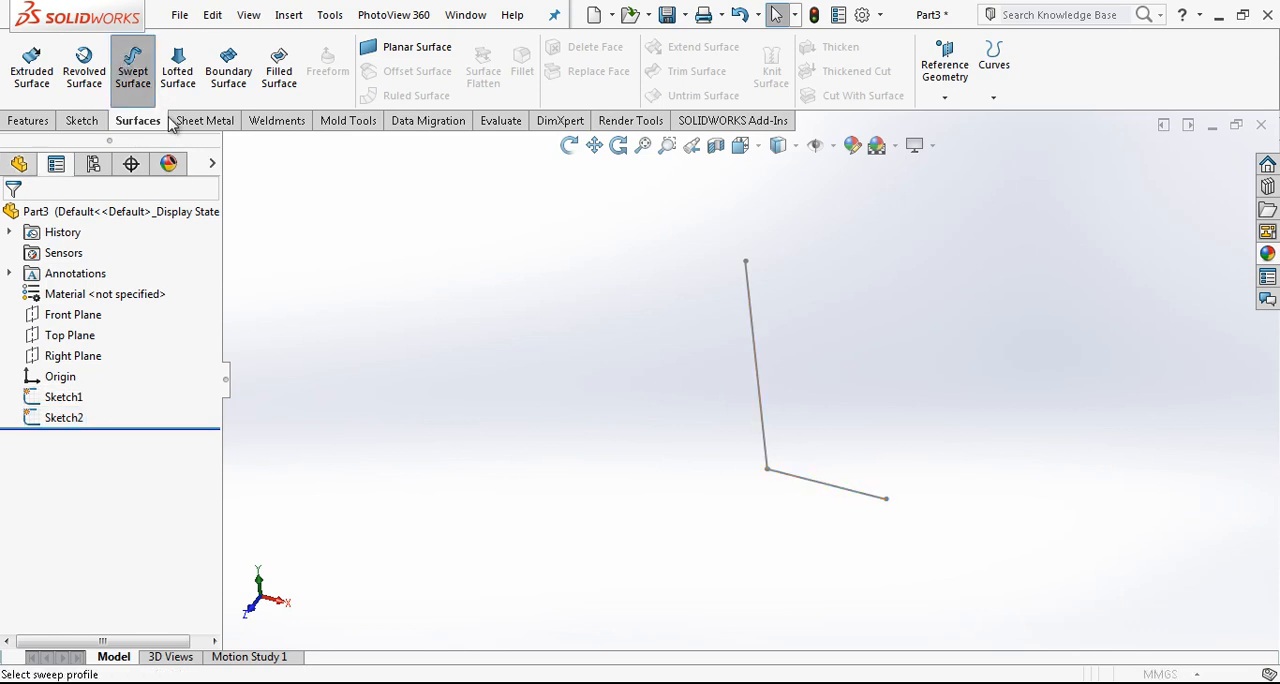
{"action": "left_click", "coordinate": [132, 68]}
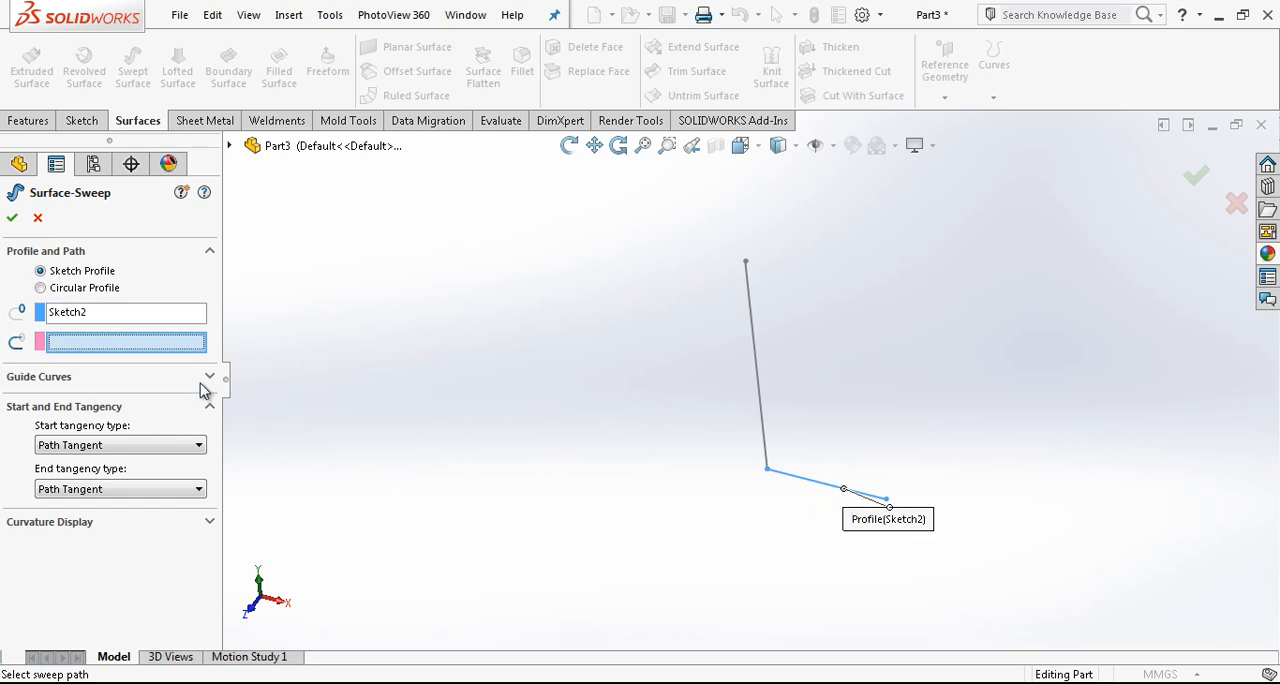
{"action": "mouse_move", "coordinate": [750, 322]}
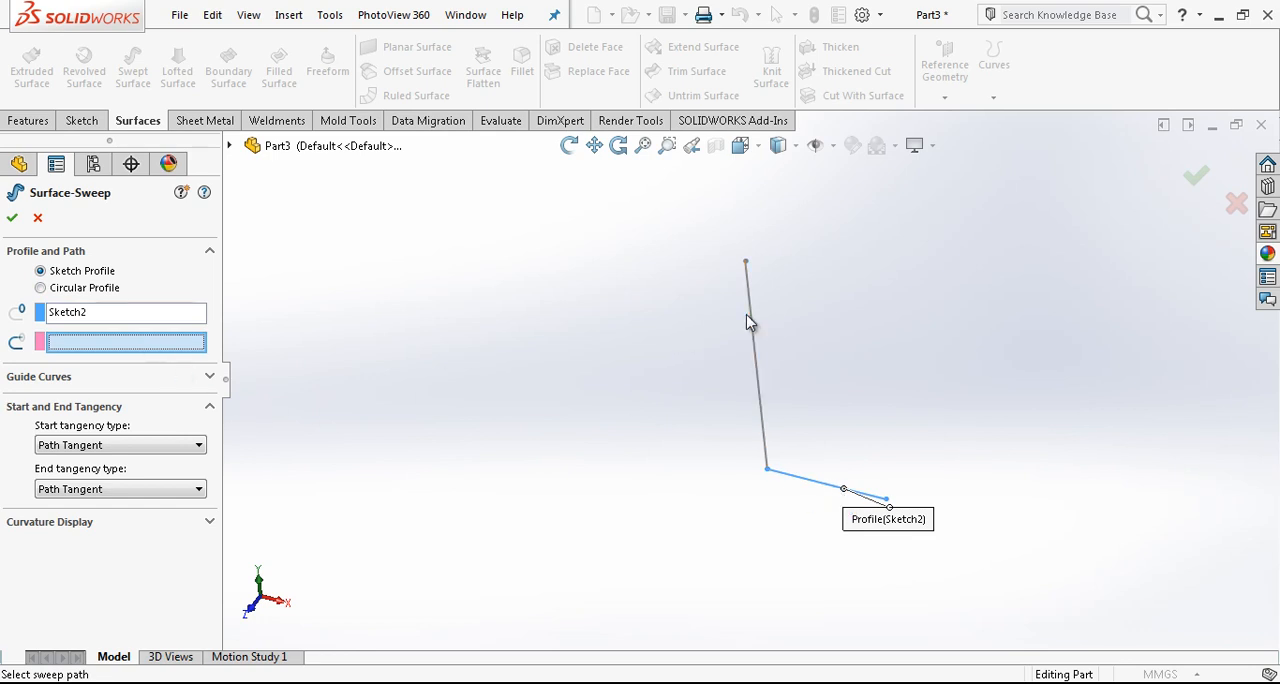
{"action": "left_click", "coordinate": [744, 360]}
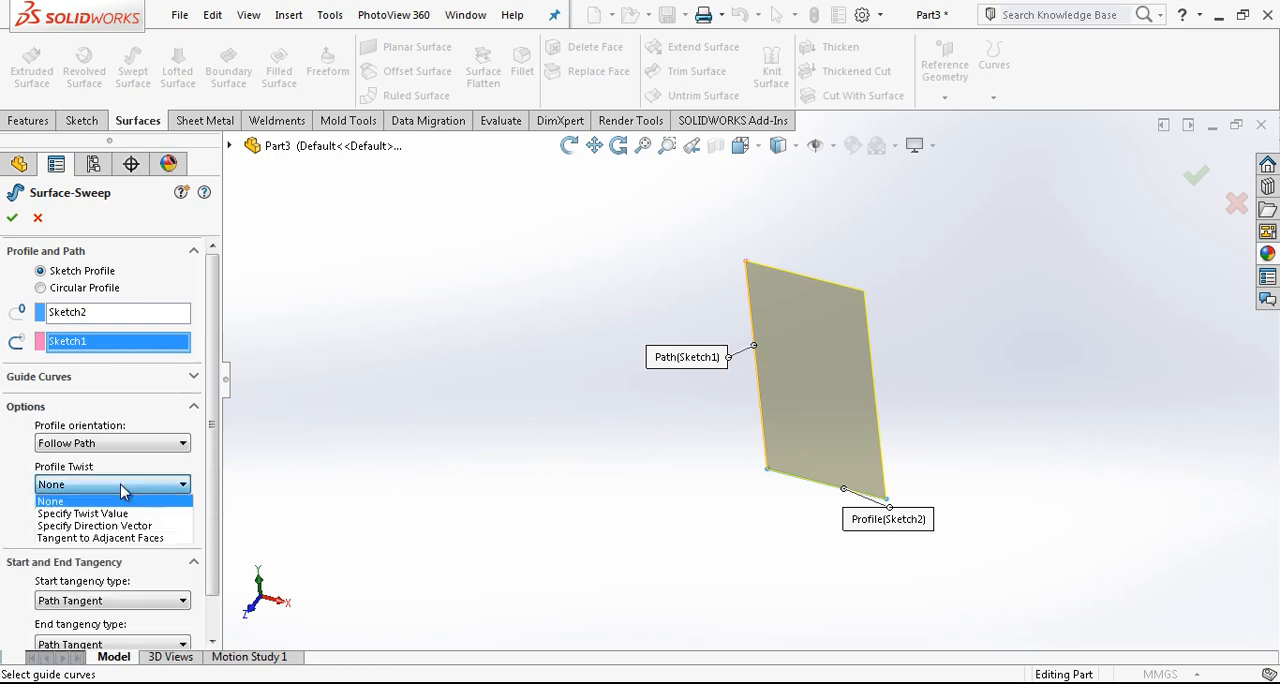
{"action": "left_click", "coordinate": [82, 512]}
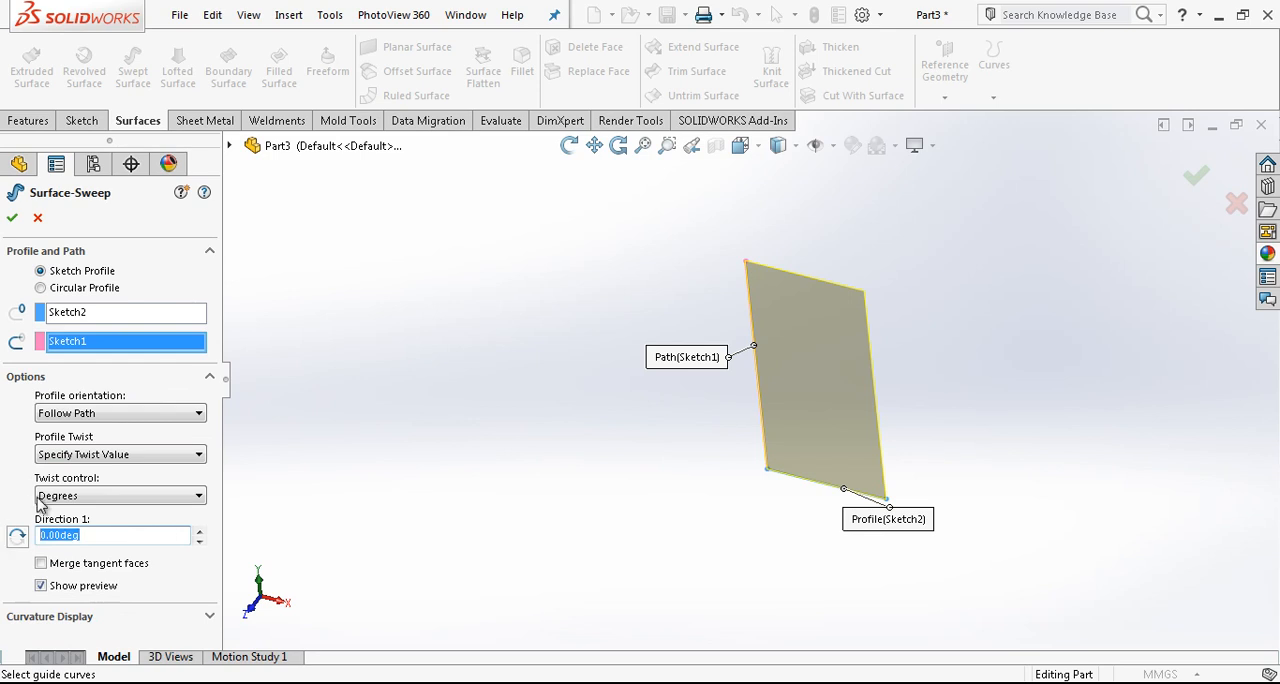
{"action": "left_click", "coordinate": [120, 496]}
{"action": "type", "text": "0.5"}
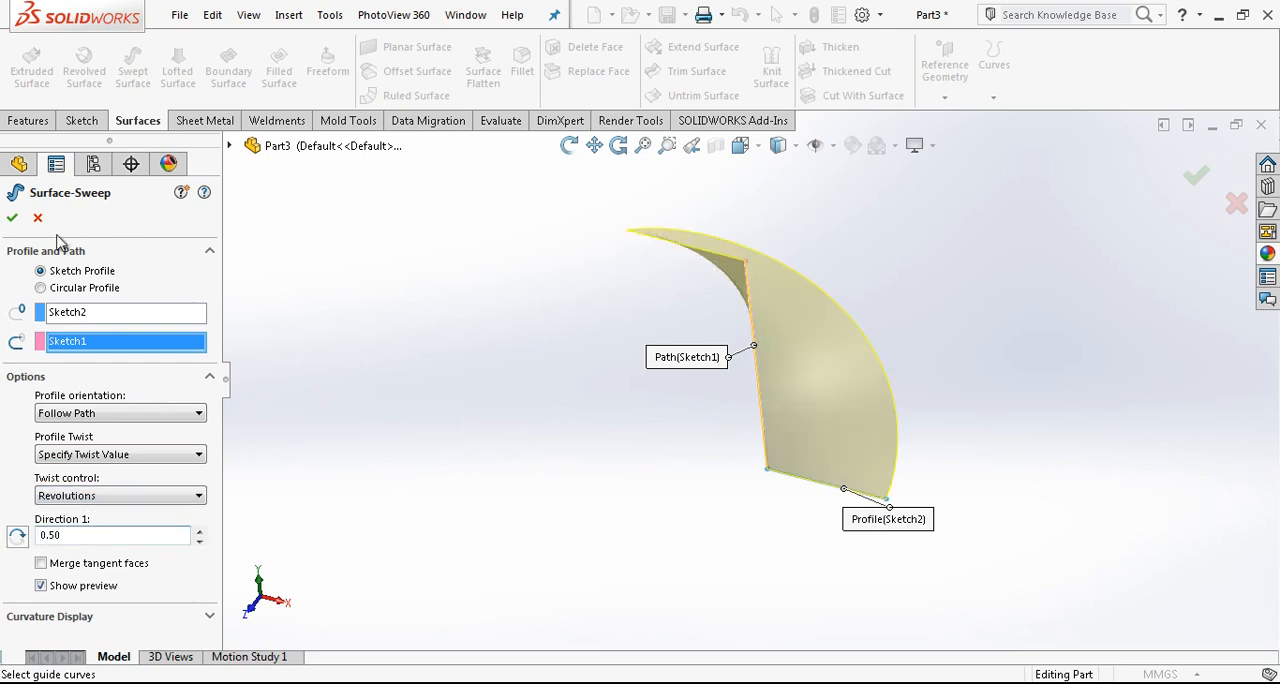
{"action": "mouse_move", "coordinate": [12, 218]}
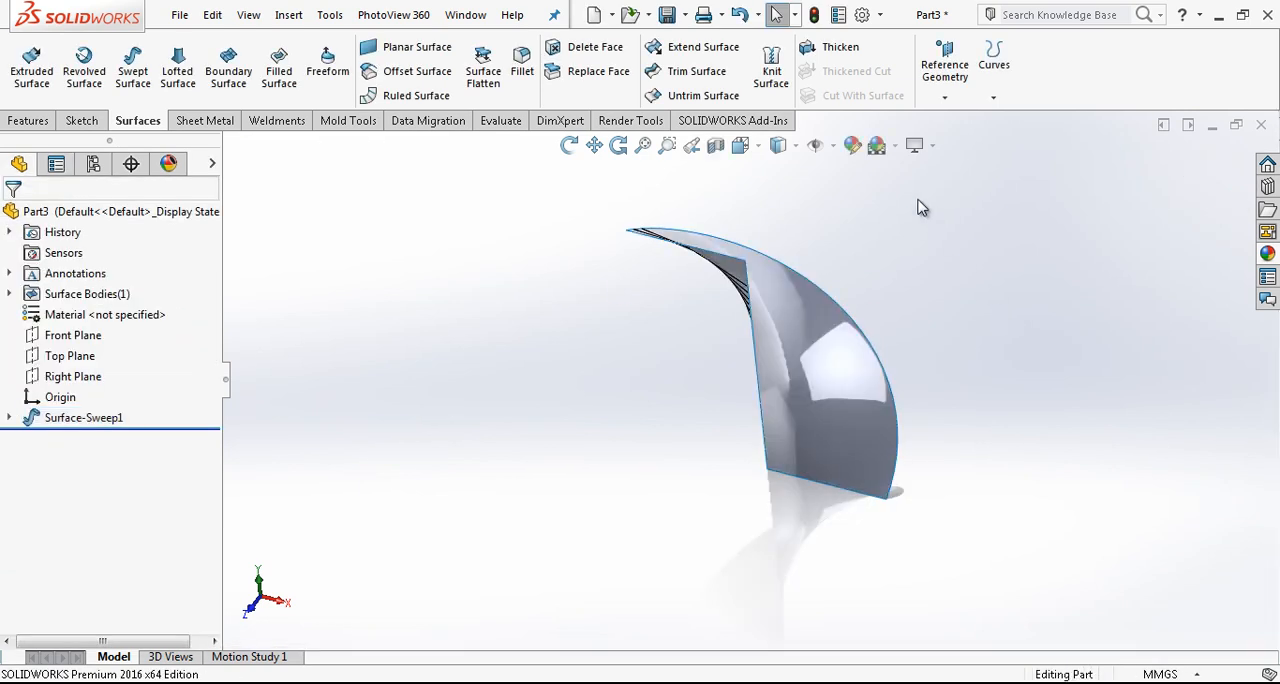
{"action": "mouse_move", "coordinate": [840, 48]}
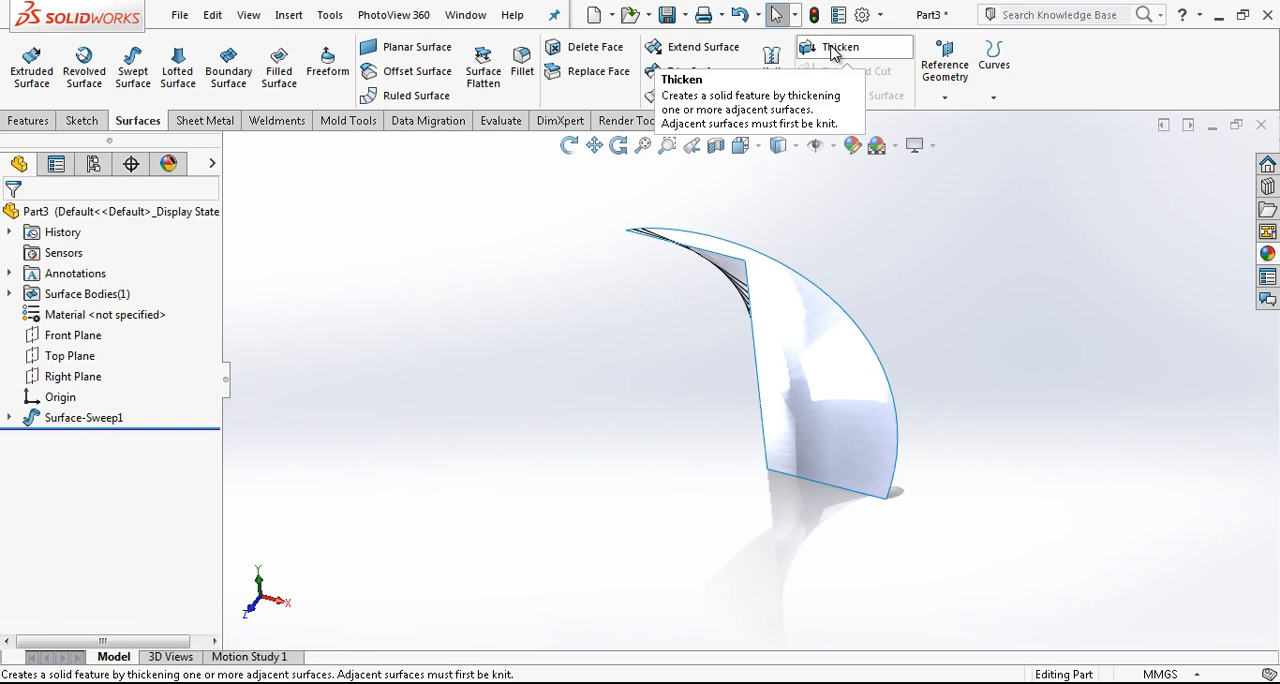
Thicken Surface-Sweep1 by 0.5 mm on both sides and view the blade from the front.
{"action": "left_click", "coordinate": [840, 48]}
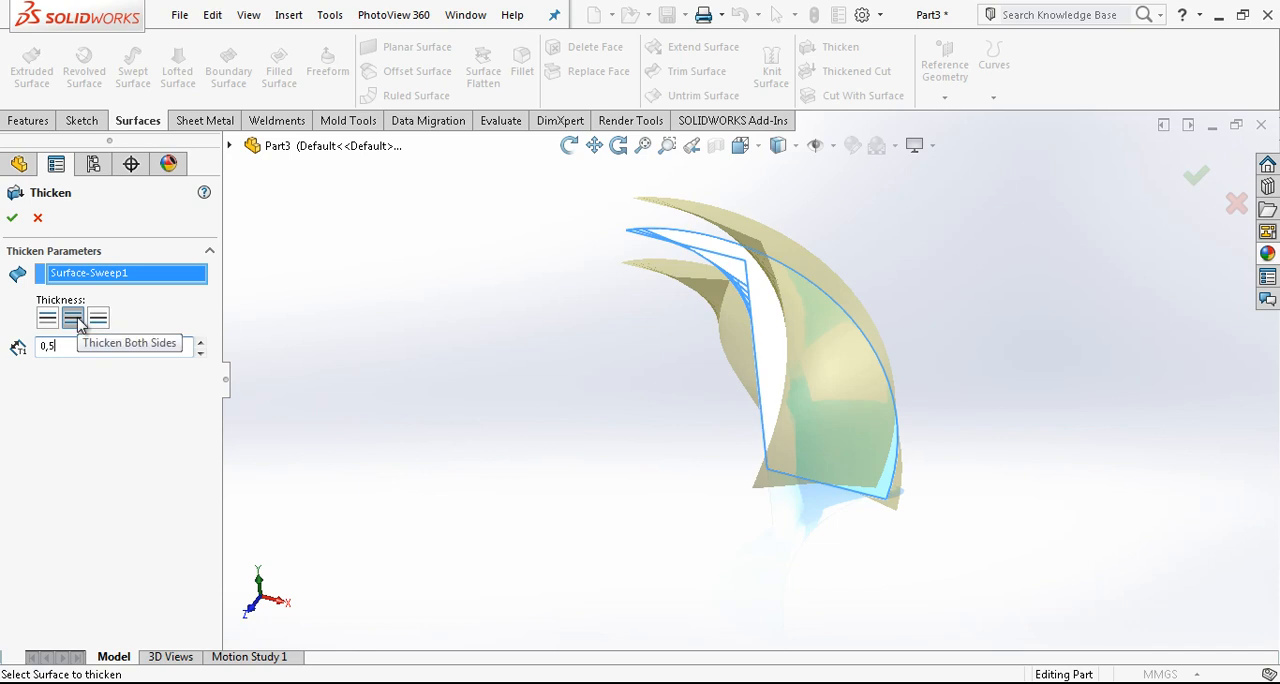
{"action": "mouse_move", "coordinate": [398, 328]}
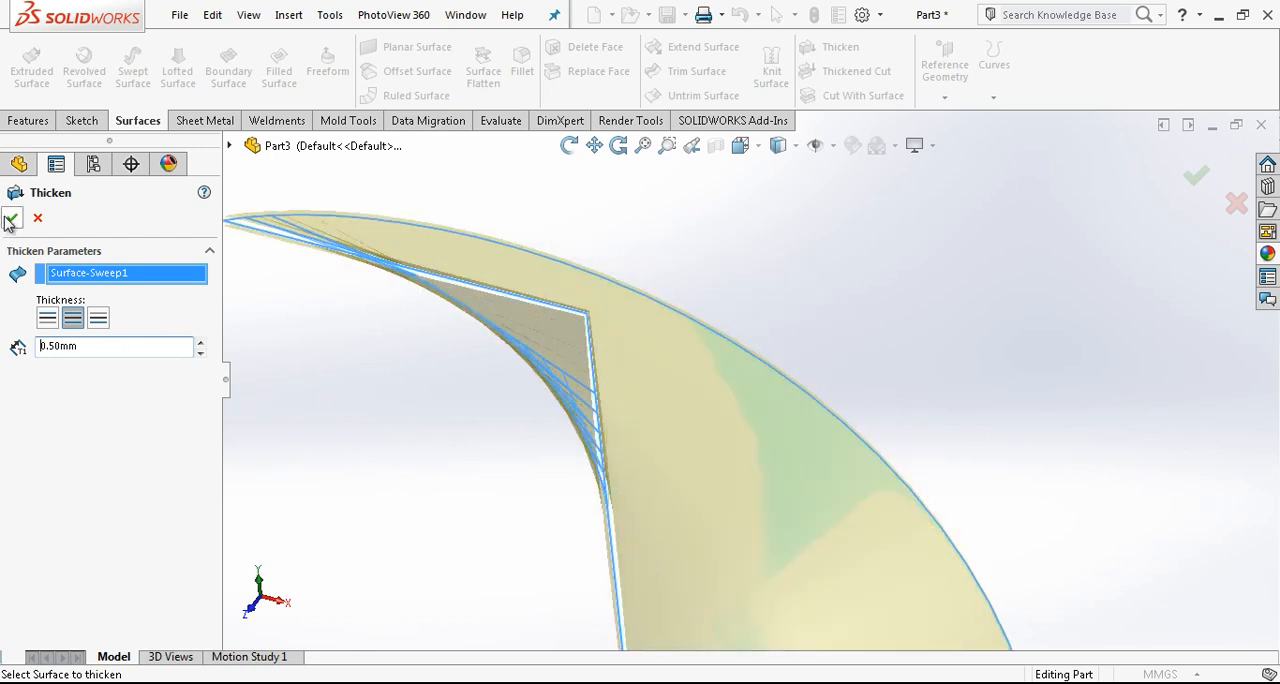
{"action": "left_click", "coordinate": [12, 218]}
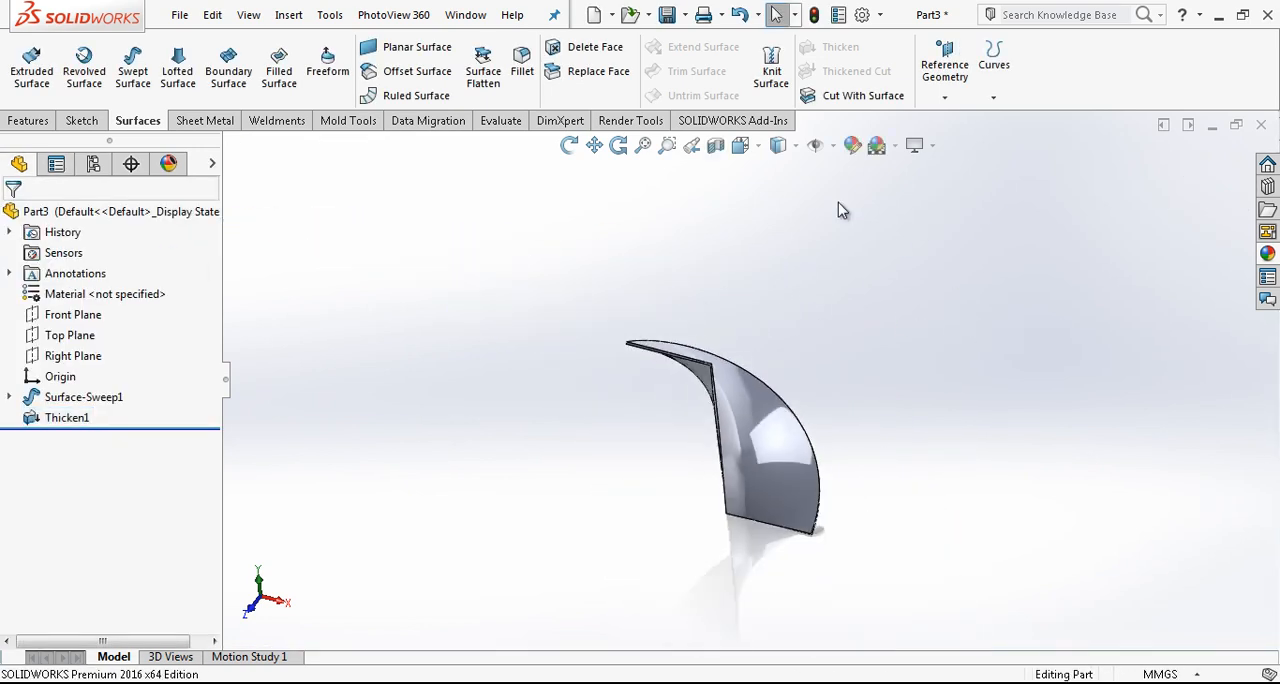
{"action": "left_click_drag", "start_coordinate": [844, 210], "coordinate": [790, 320]}
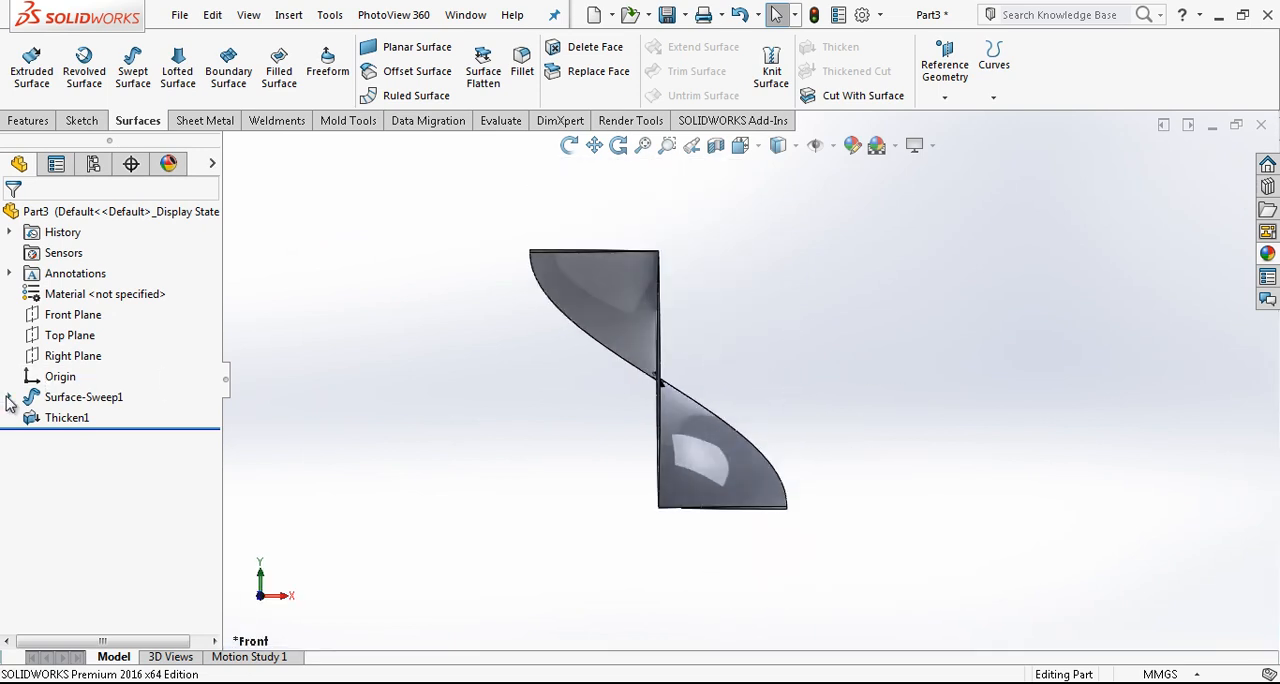
Draw a centerpoint arc on the Front Plane and make its centre coincident with the centre line.
{"action": "left_click", "coordinate": [72, 314]}
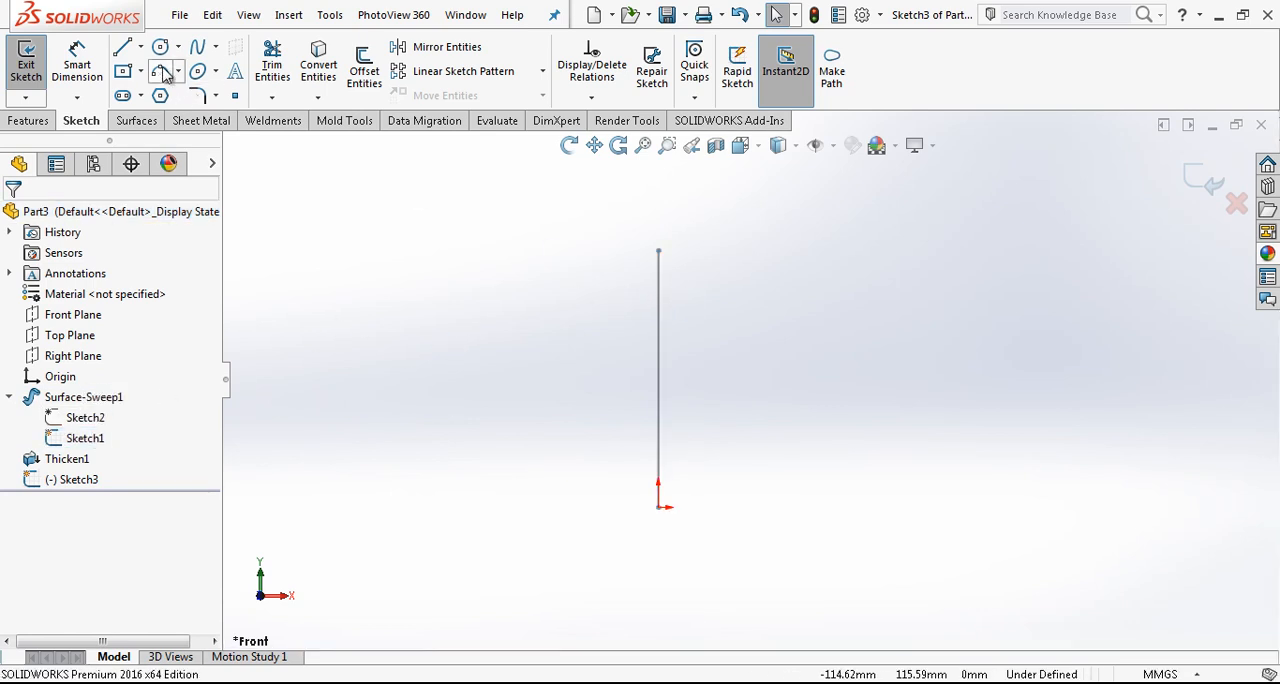
{"action": "left_click", "coordinate": [178, 72]}
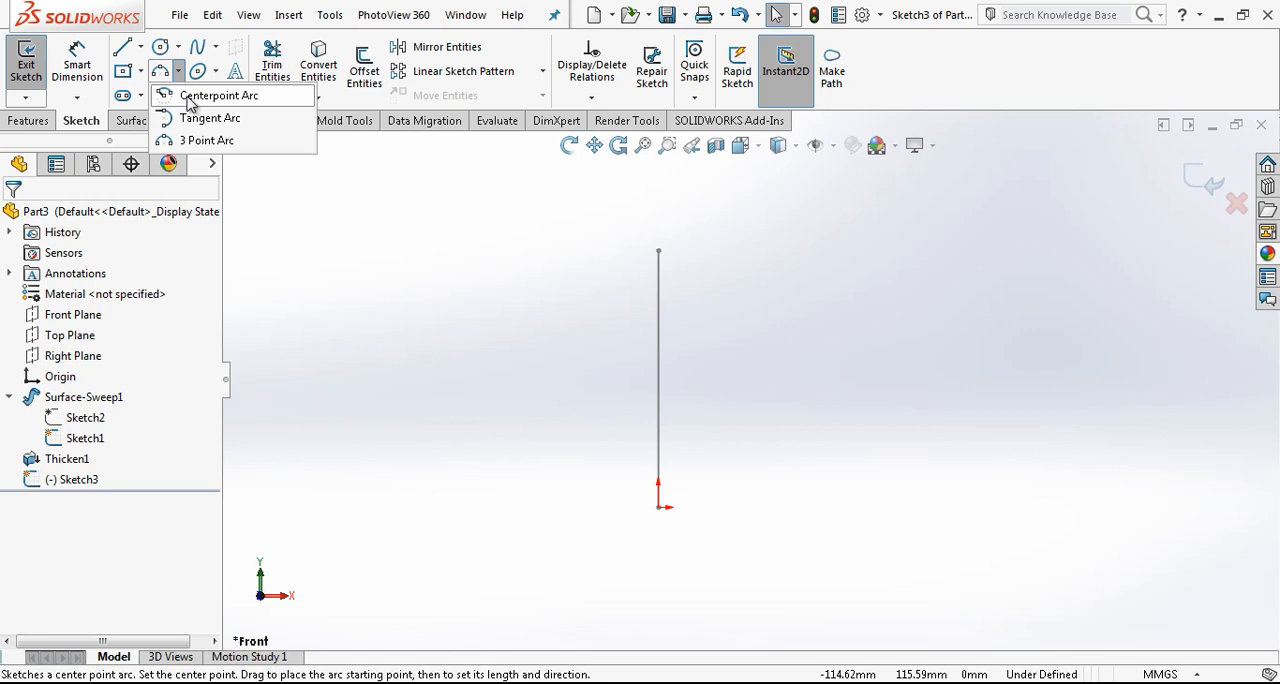
{"action": "left_click", "coordinate": [216, 96]}
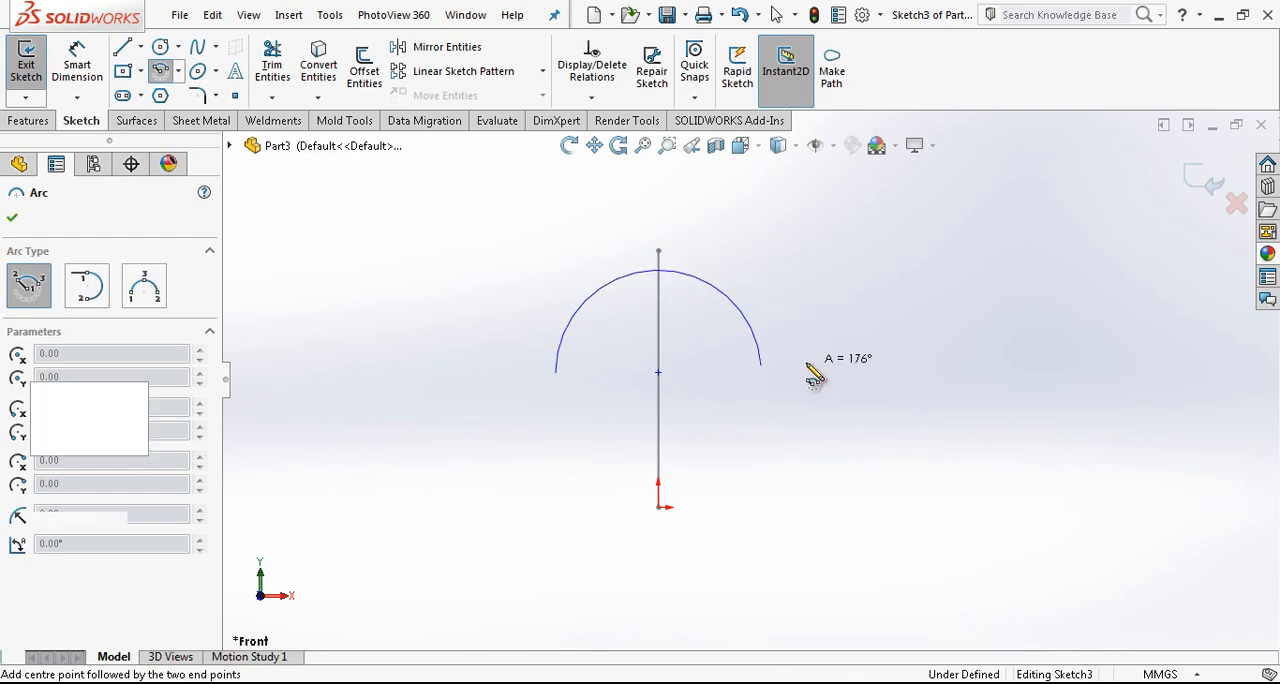
{"action": "left_click", "coordinate": [12, 218]}
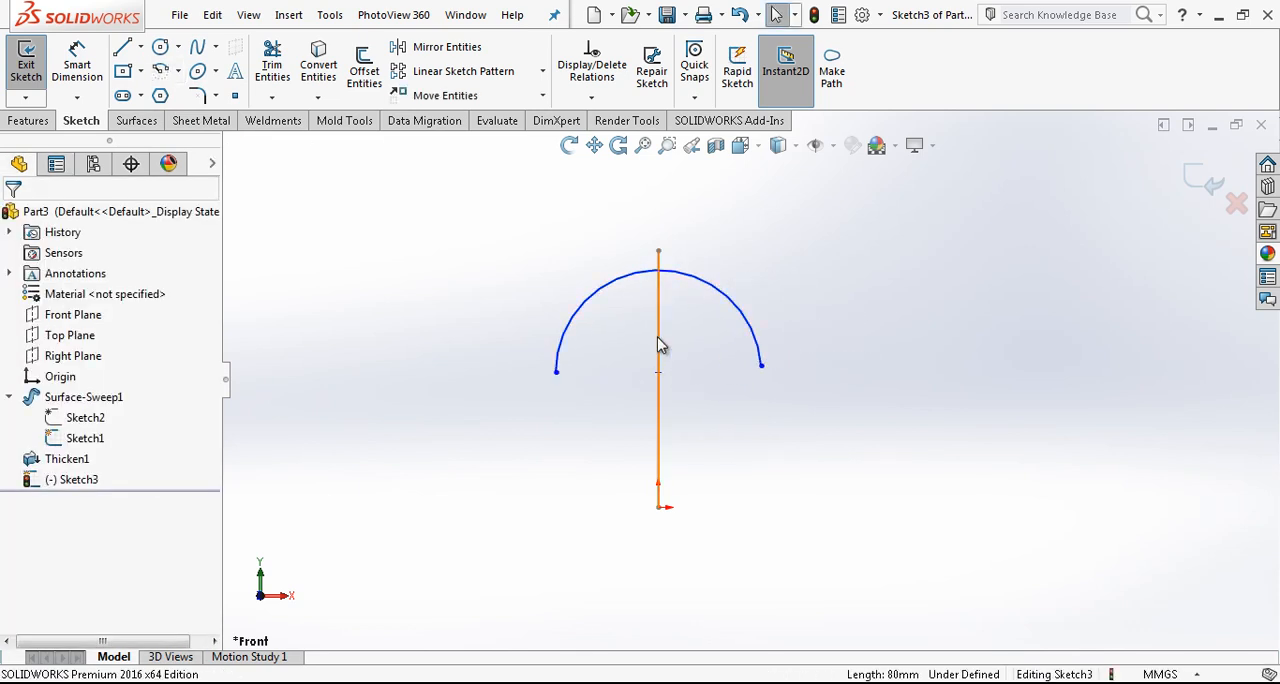
{"action": "left_click", "coordinate": [658, 372]}
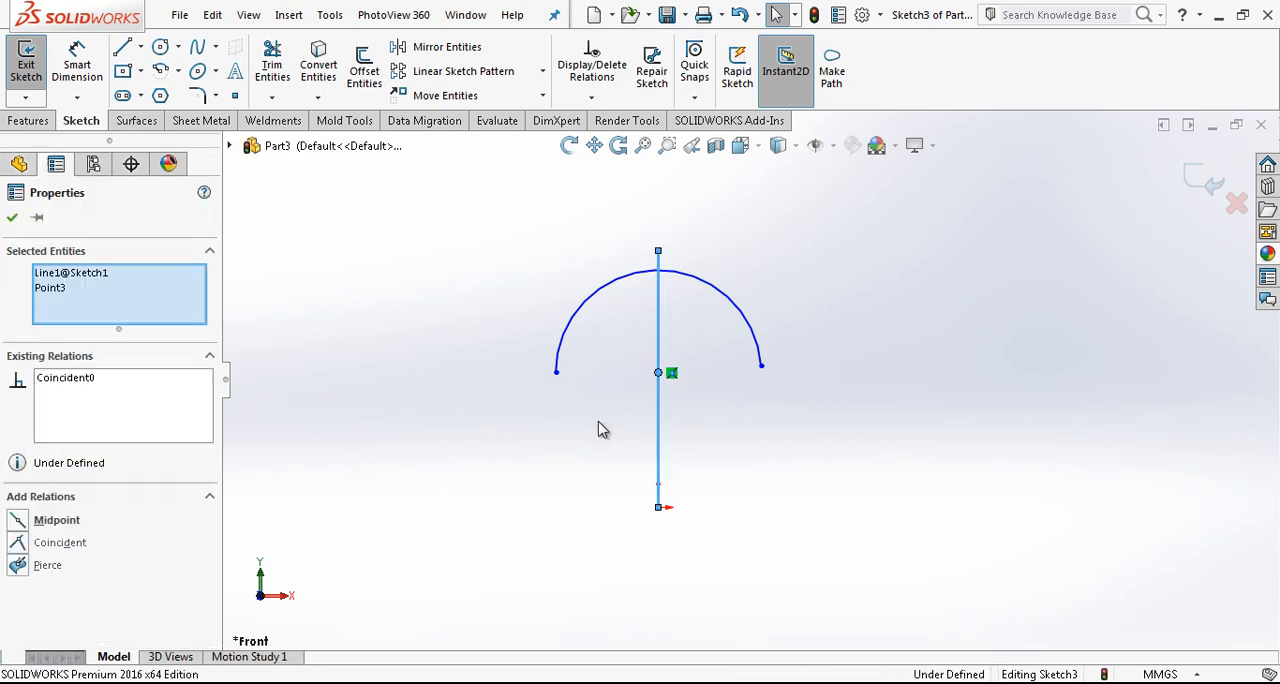
{"action": "left_click", "coordinate": [56, 520]}
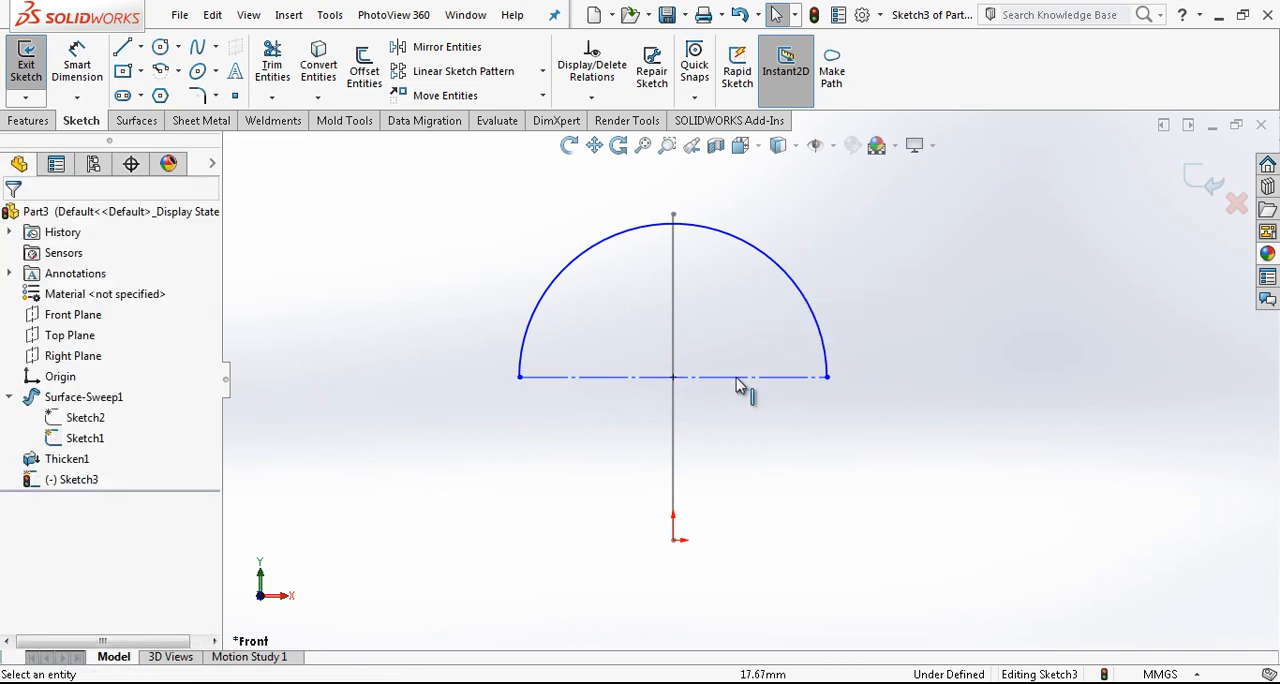
Dimension the arc to R40 and add a Midpoint relation between the base line and the arc centre.
{"action": "left_click", "coordinate": [744, 240]}
{"action": "type", "text": "40"}
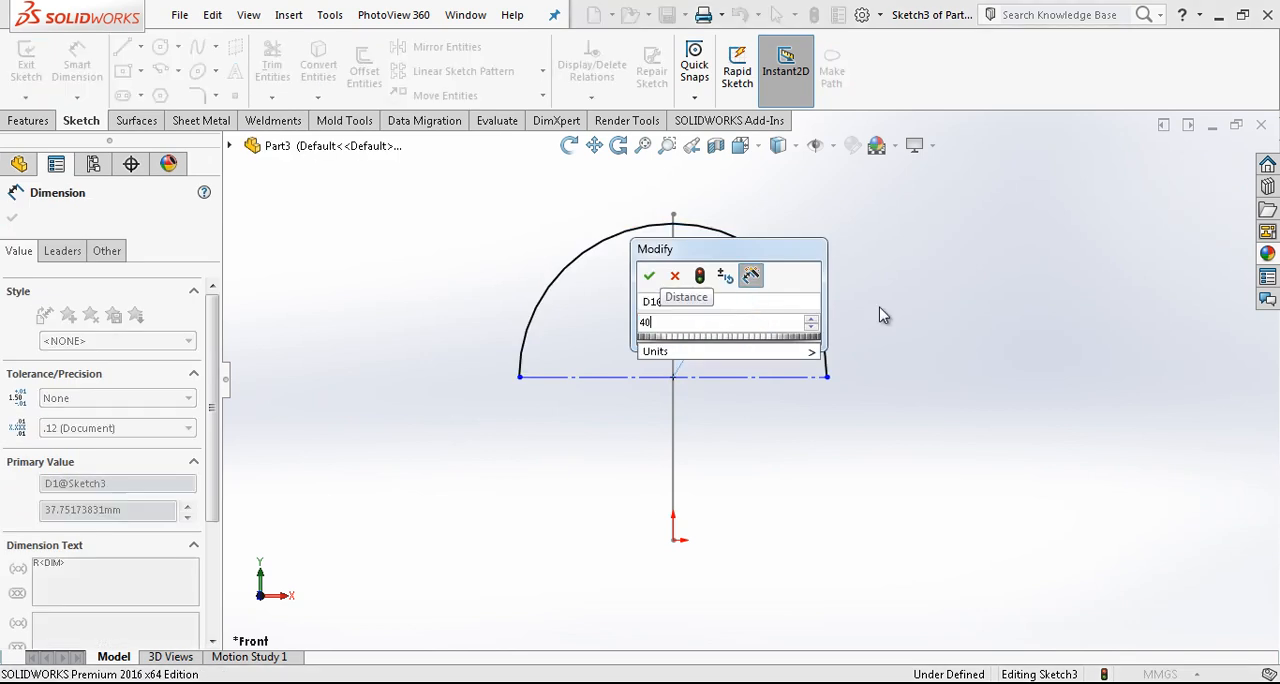
{"action": "left_click", "coordinate": [648, 276]}
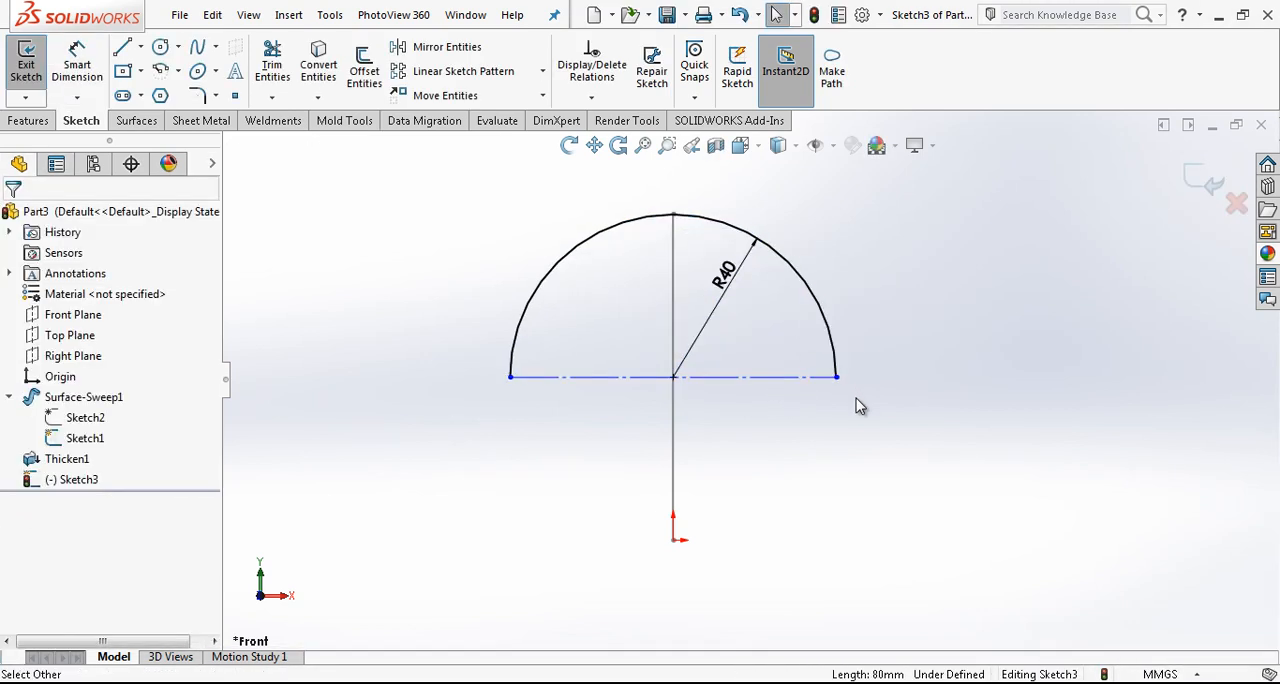
{"action": "left_click", "coordinate": [834, 356]}
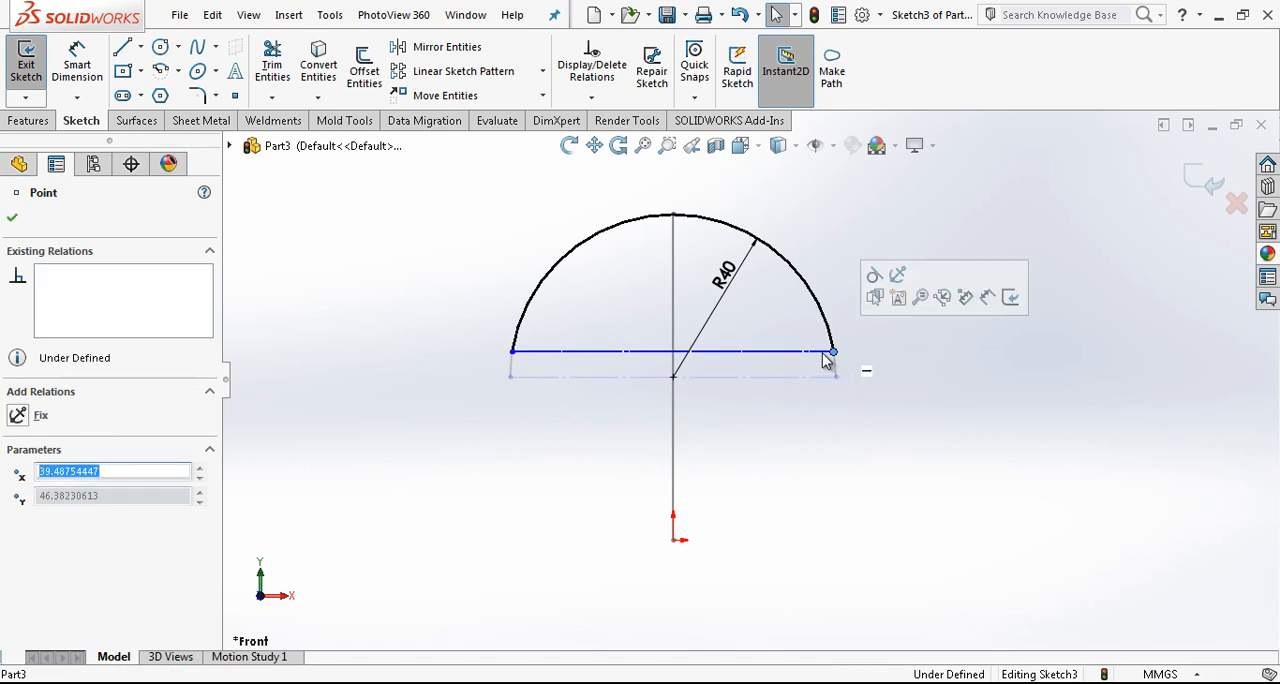
{"action": "left_click_drag", "start_coordinate": [830, 356], "coordinate": [824, 436]}
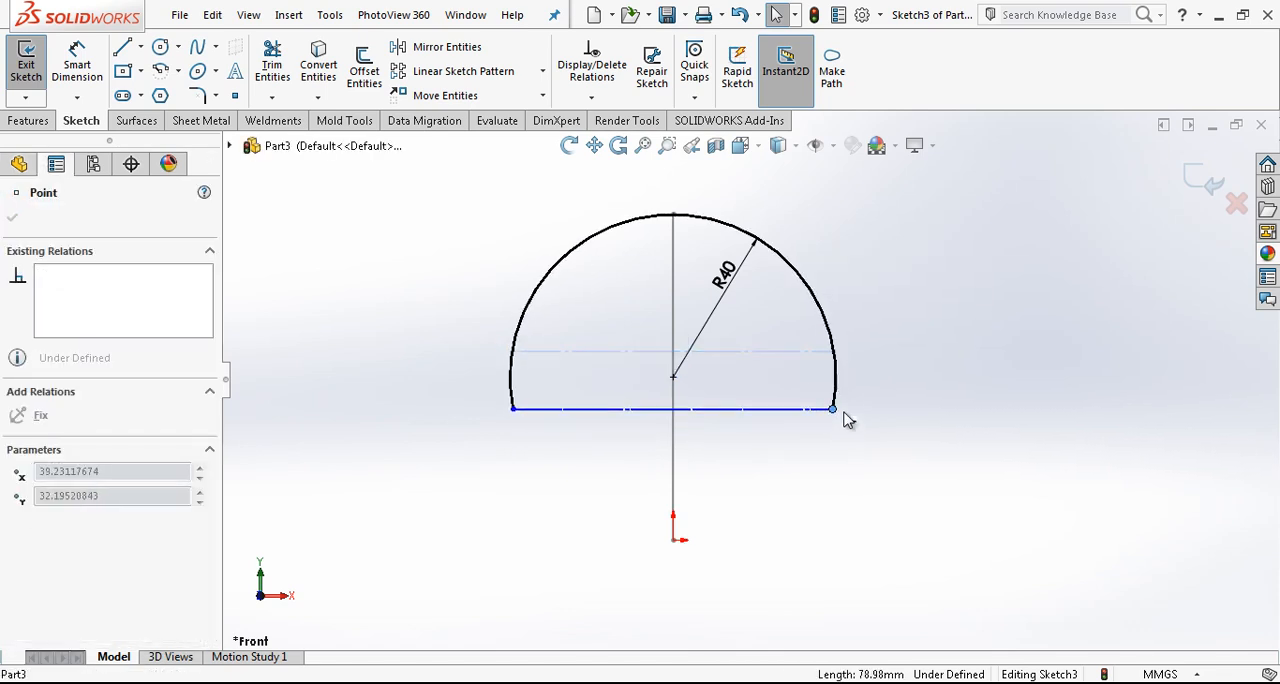
{"action": "left_click", "coordinate": [670, 408]}
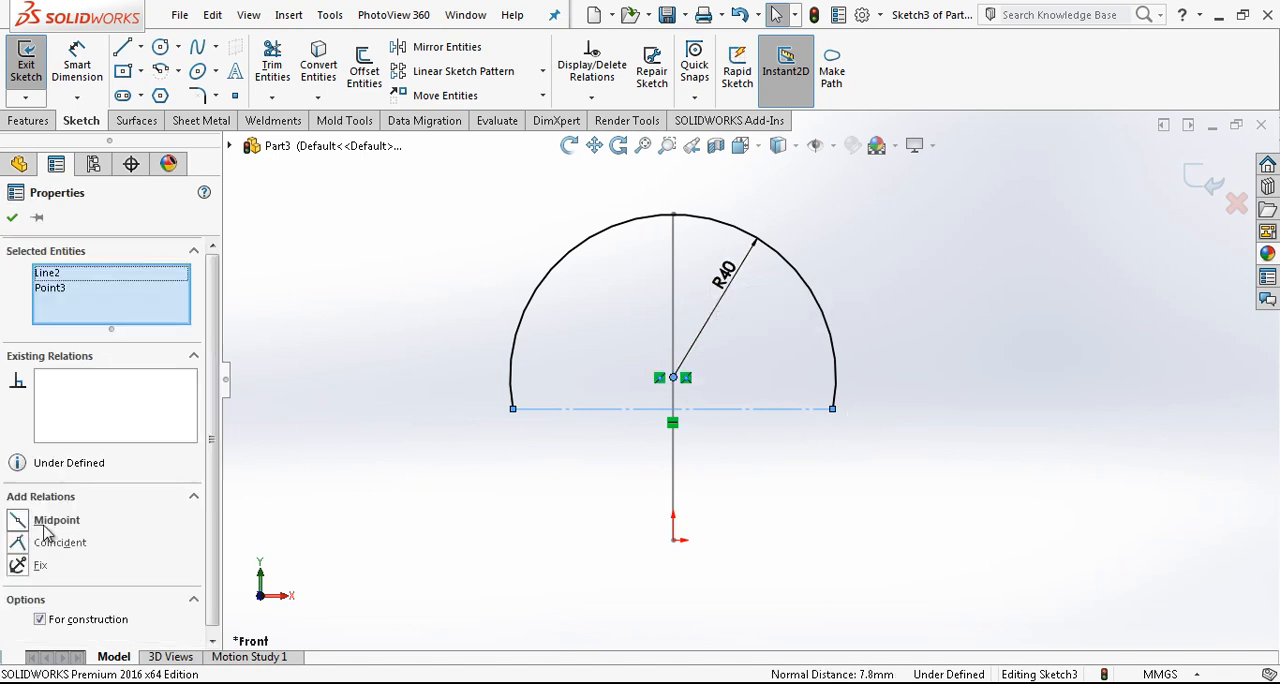
{"action": "left_click", "coordinate": [12, 218]}
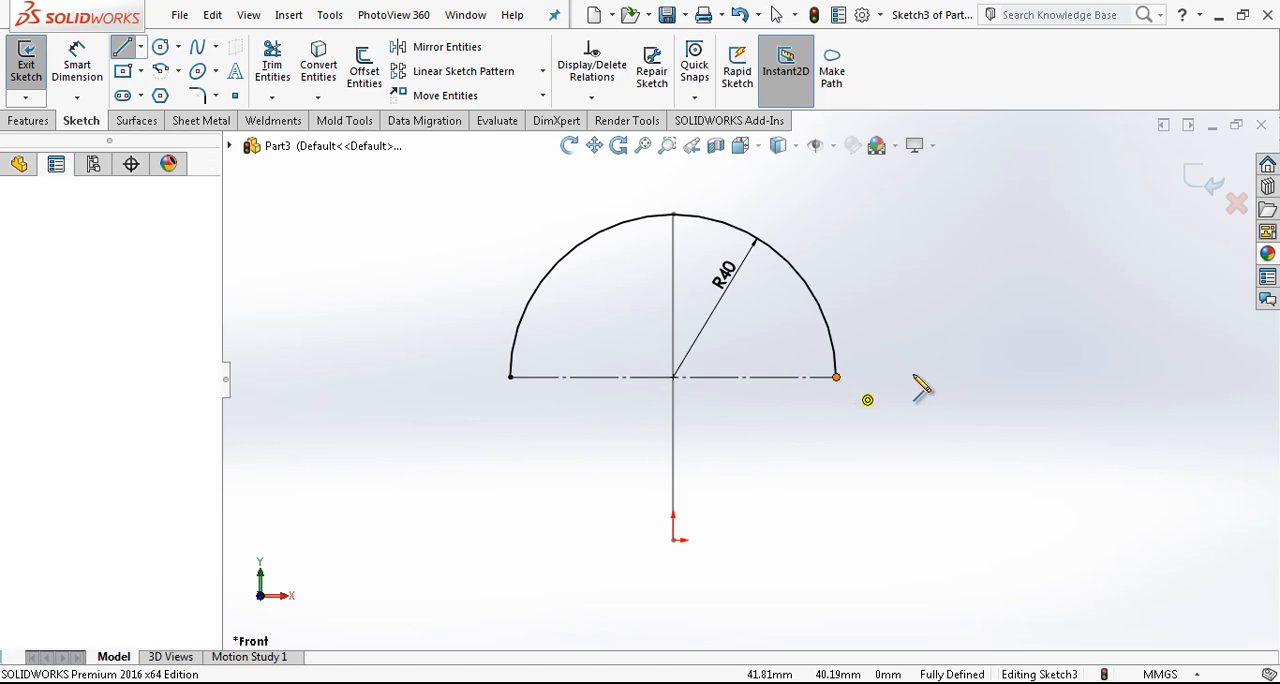
Draw a rectangle enclosing the half-circle above its base line and exit the sketch.
{"action": "left_click", "coordinate": [836, 376]}
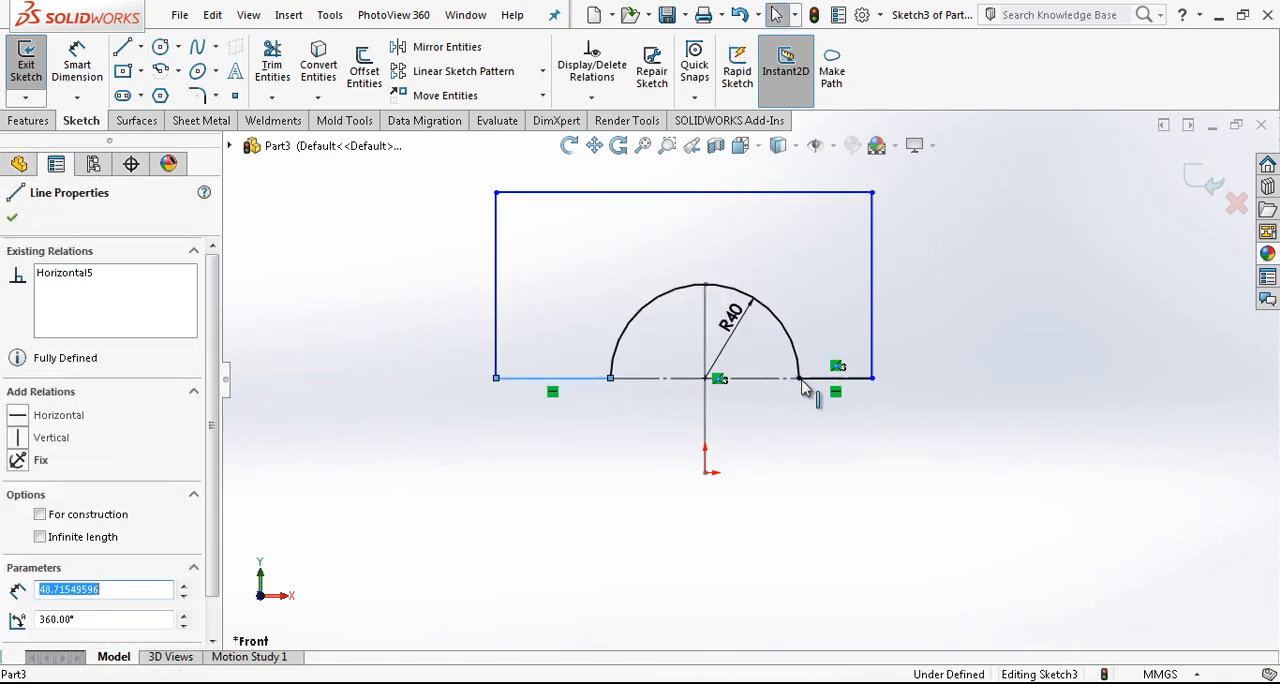
{"action": "left_click", "coordinate": [12, 218]}
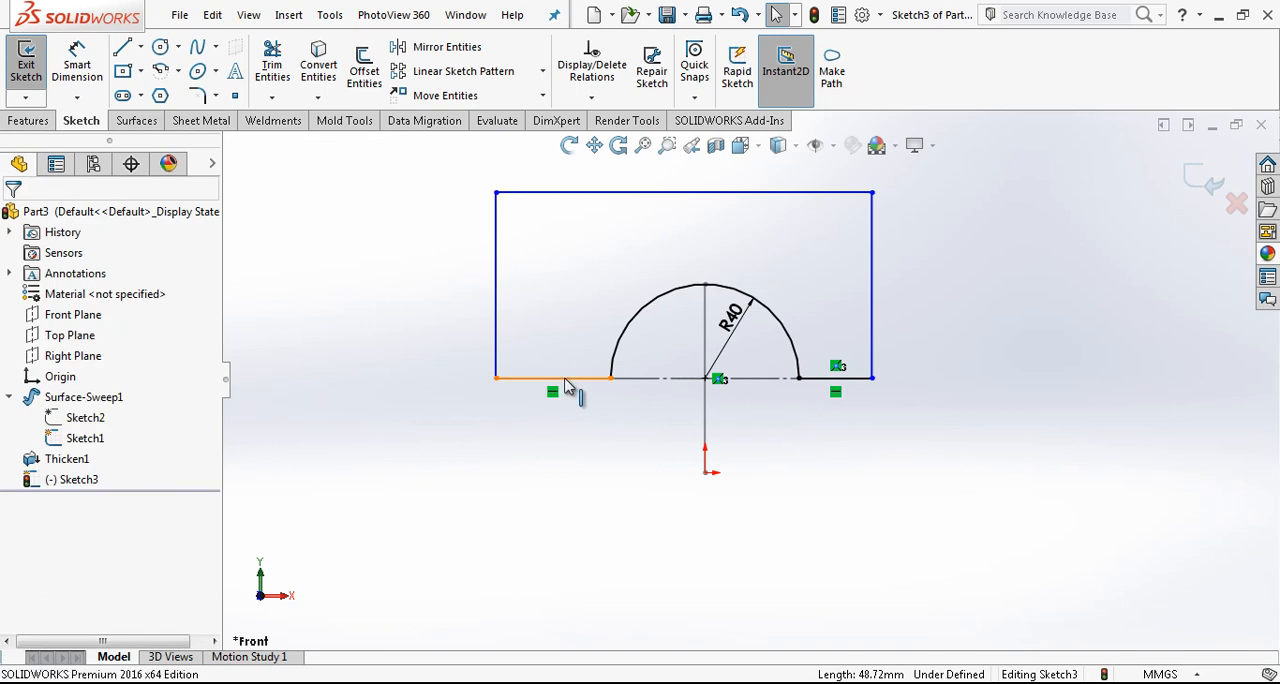
{"action": "left_click", "coordinate": [564, 378]}
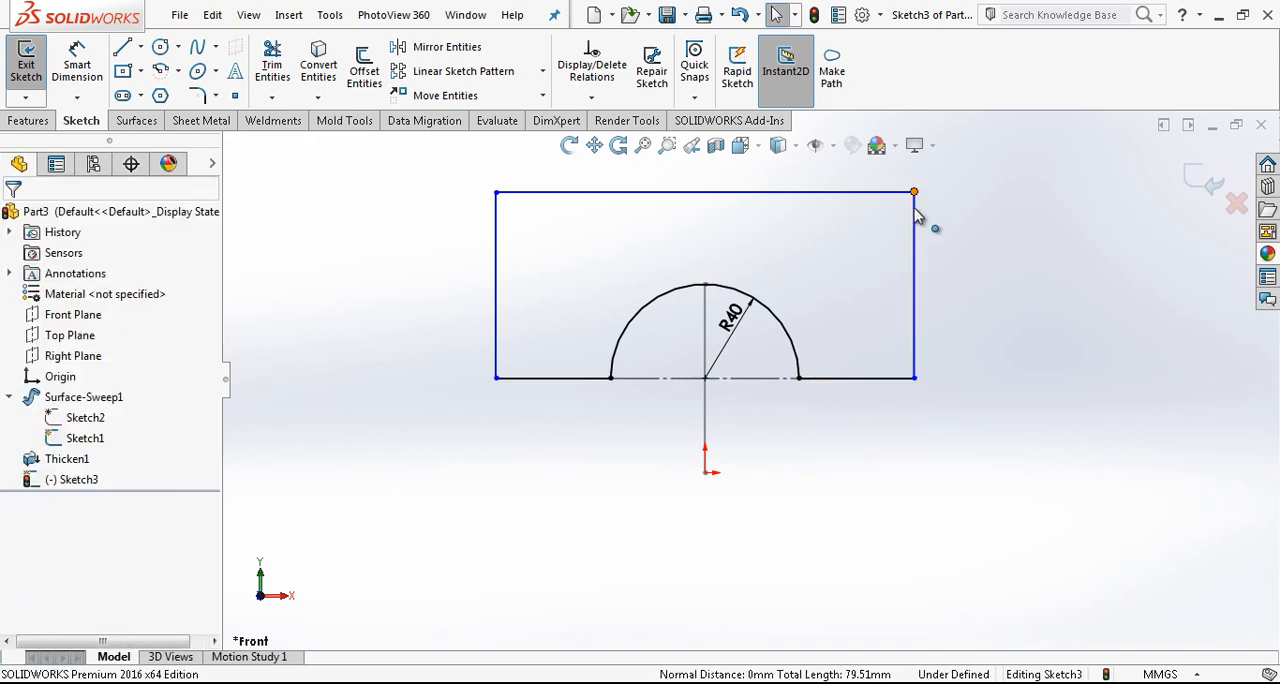
{"action": "left_click_drag", "start_coordinate": [912, 192], "coordinate": [888, 204]}
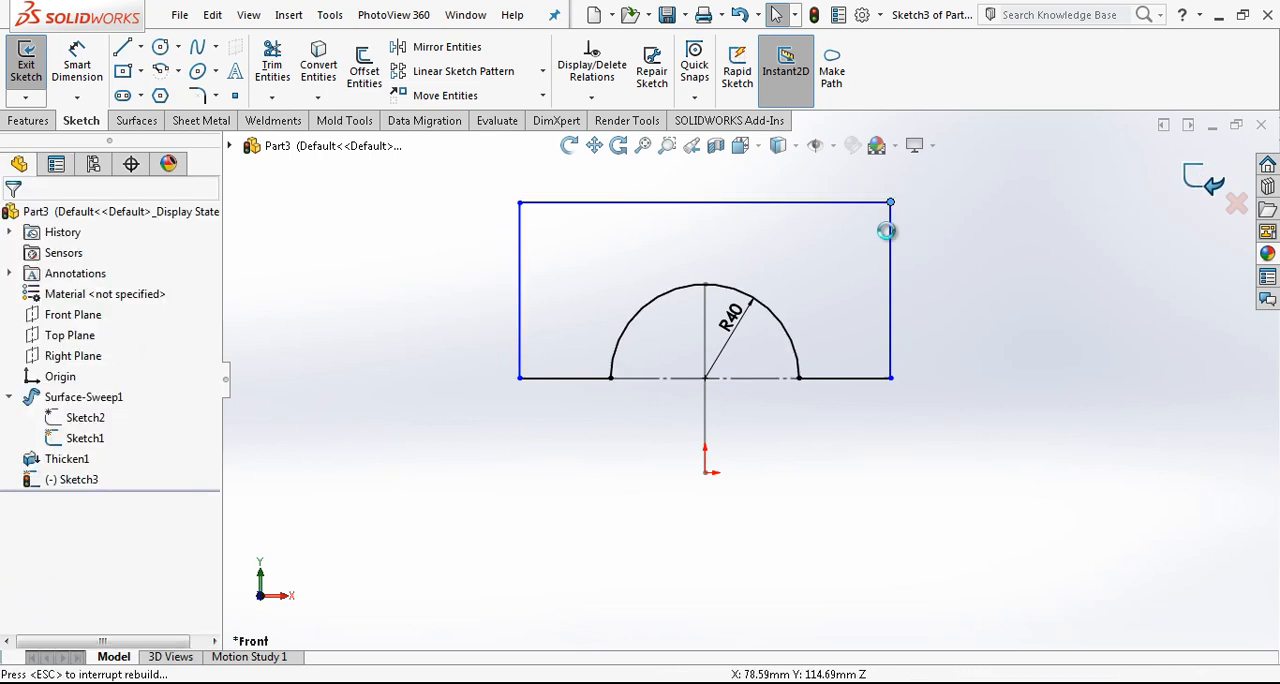
{"action": "left_click", "coordinate": [26, 60]}
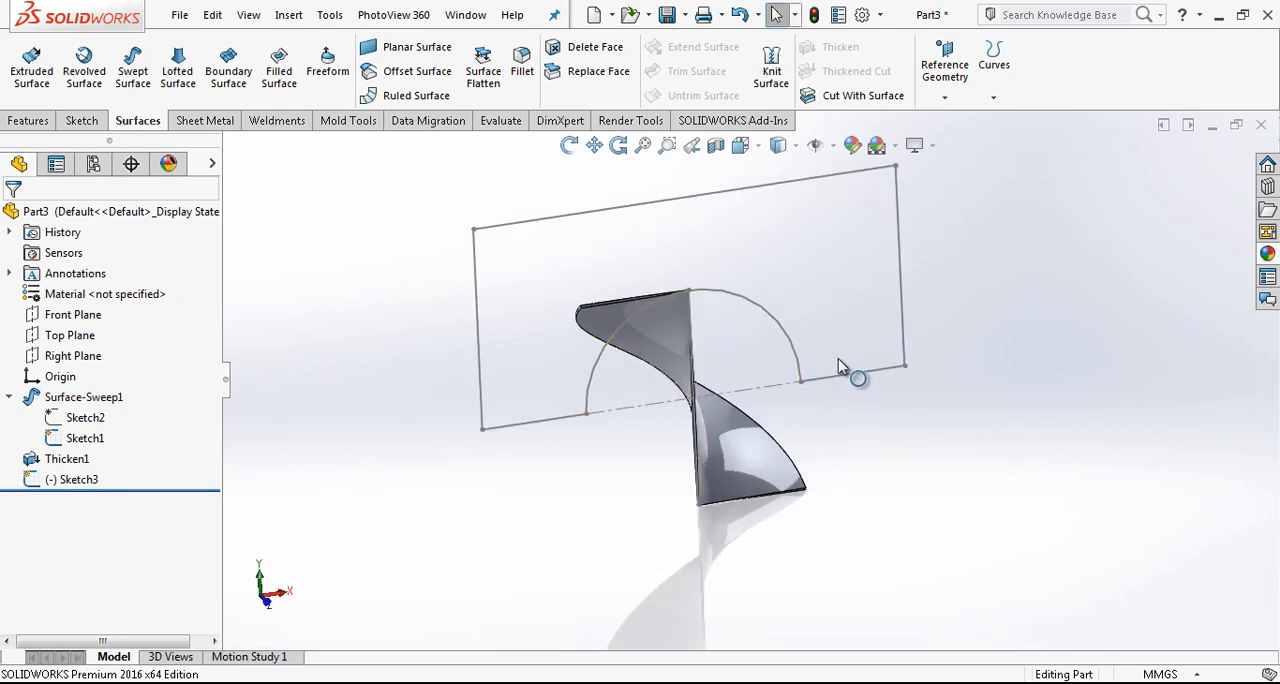
Create a Revolved Cut from the arc-and-rectangle sketch, trimming the blade, and orbit to inspect it.
{"action": "left_click", "coordinate": [84, 396]}
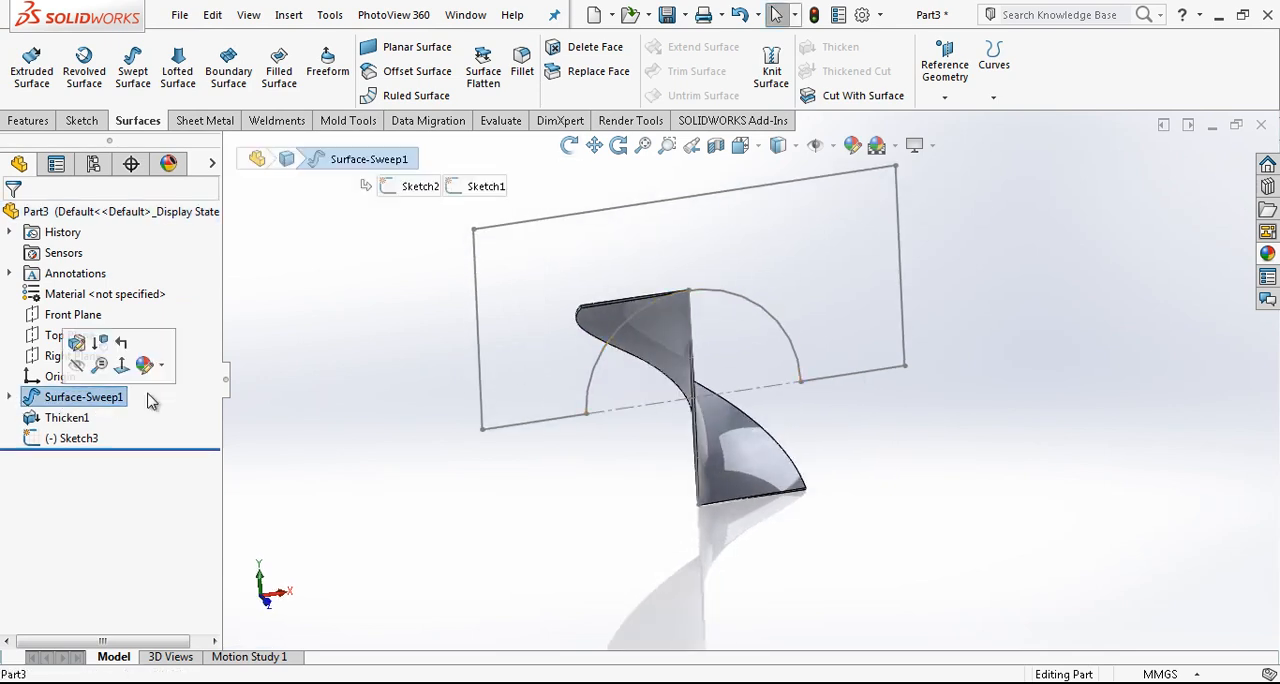
{"action": "left_click", "coordinate": [28, 120]}
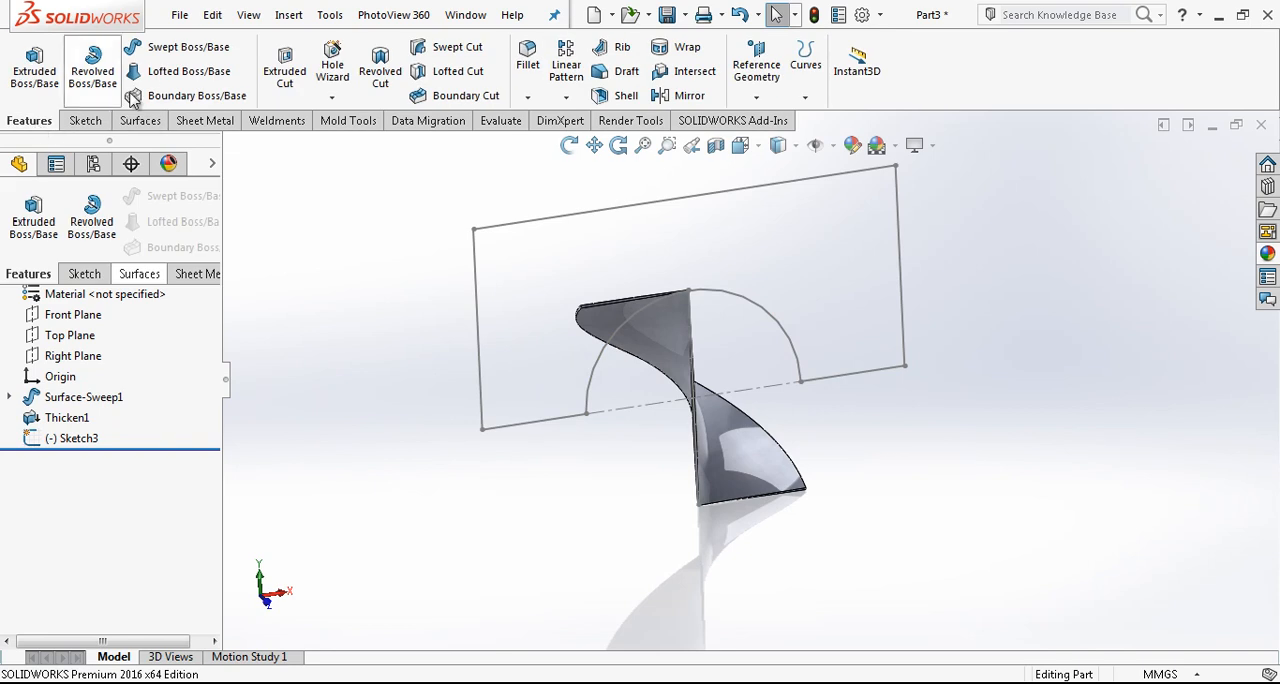
{"action": "left_click", "coordinate": [92, 64]}
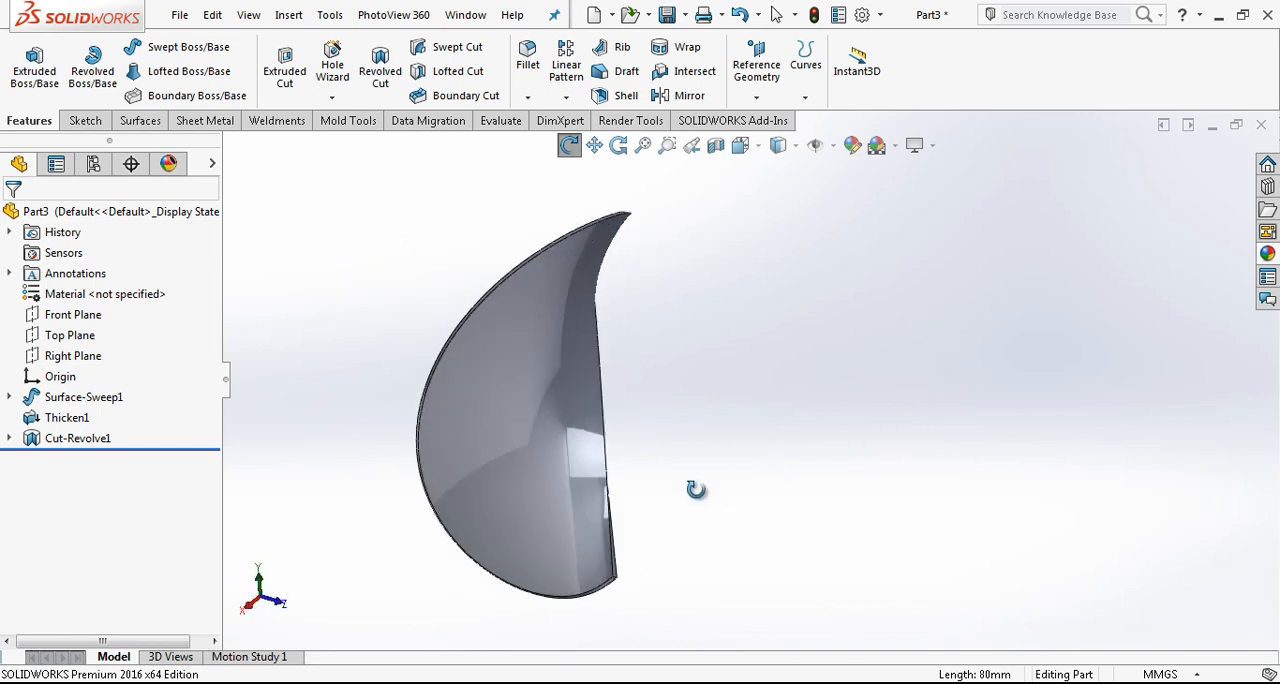
{"action": "left_click_drag", "start_coordinate": [696, 488], "coordinate": [388, 516]}
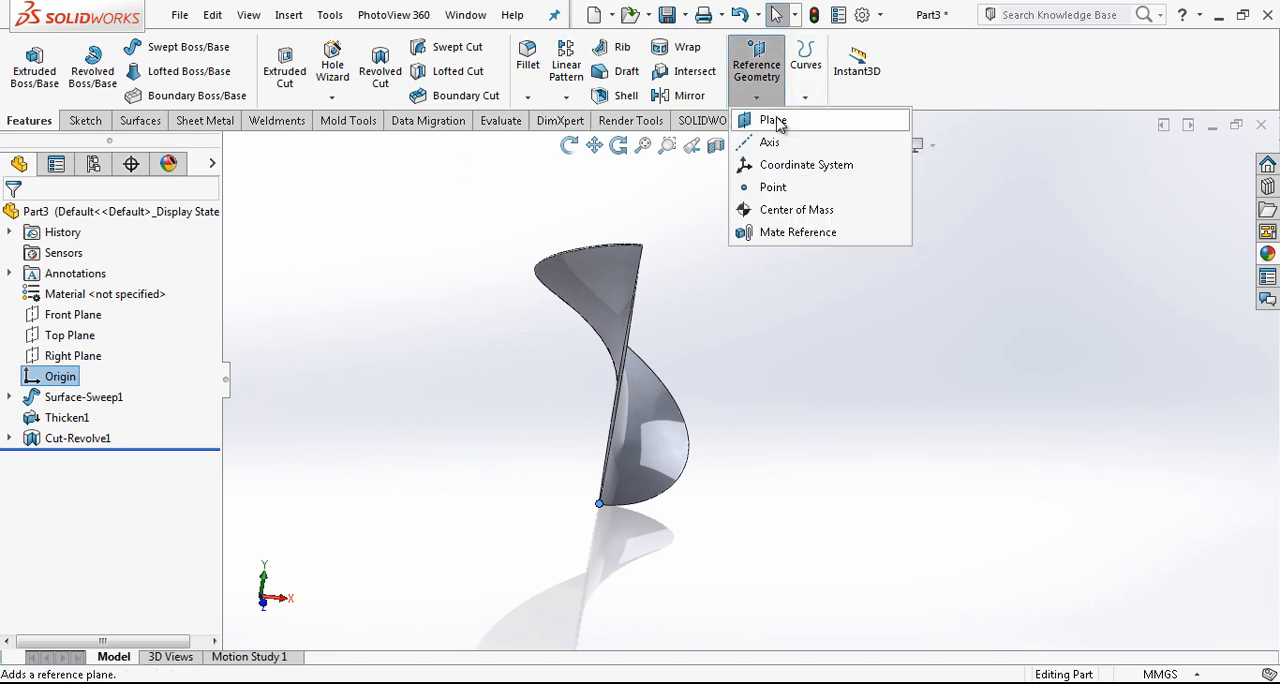
Create Axis1 through the Origin perpendicular to the Top Plane and select it.
{"action": "left_click", "coordinate": [768, 140]}
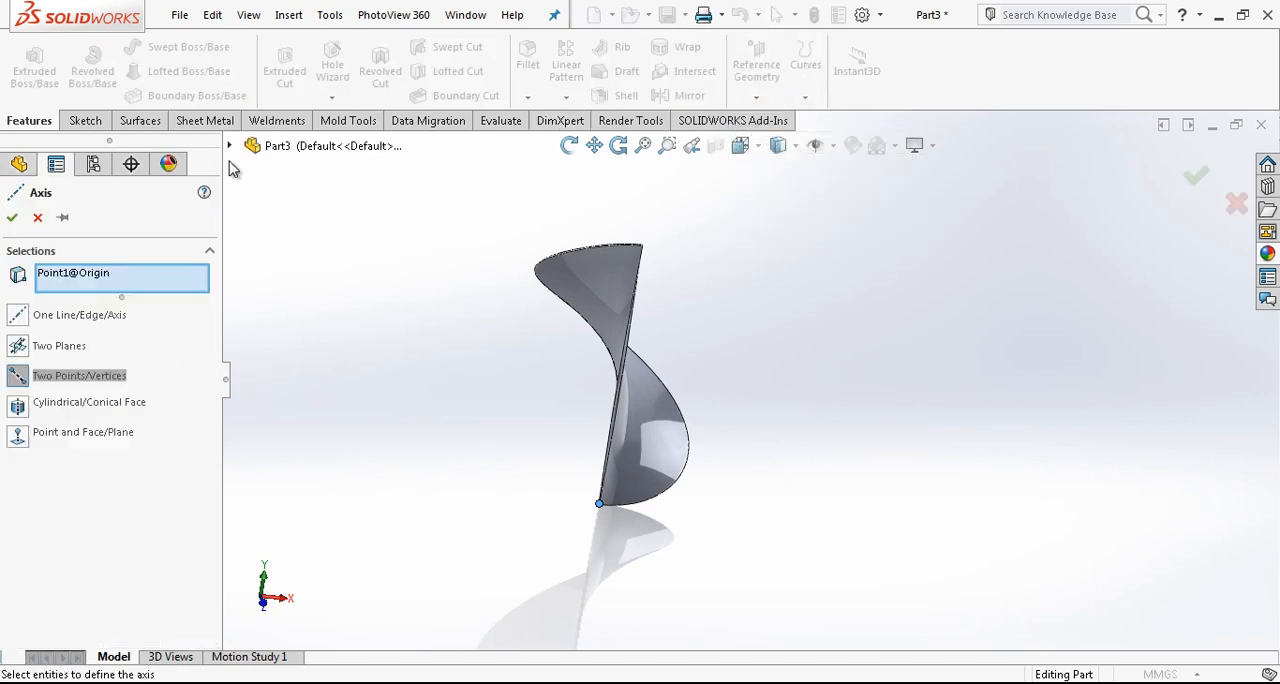
{"action": "left_click", "coordinate": [228, 144]}
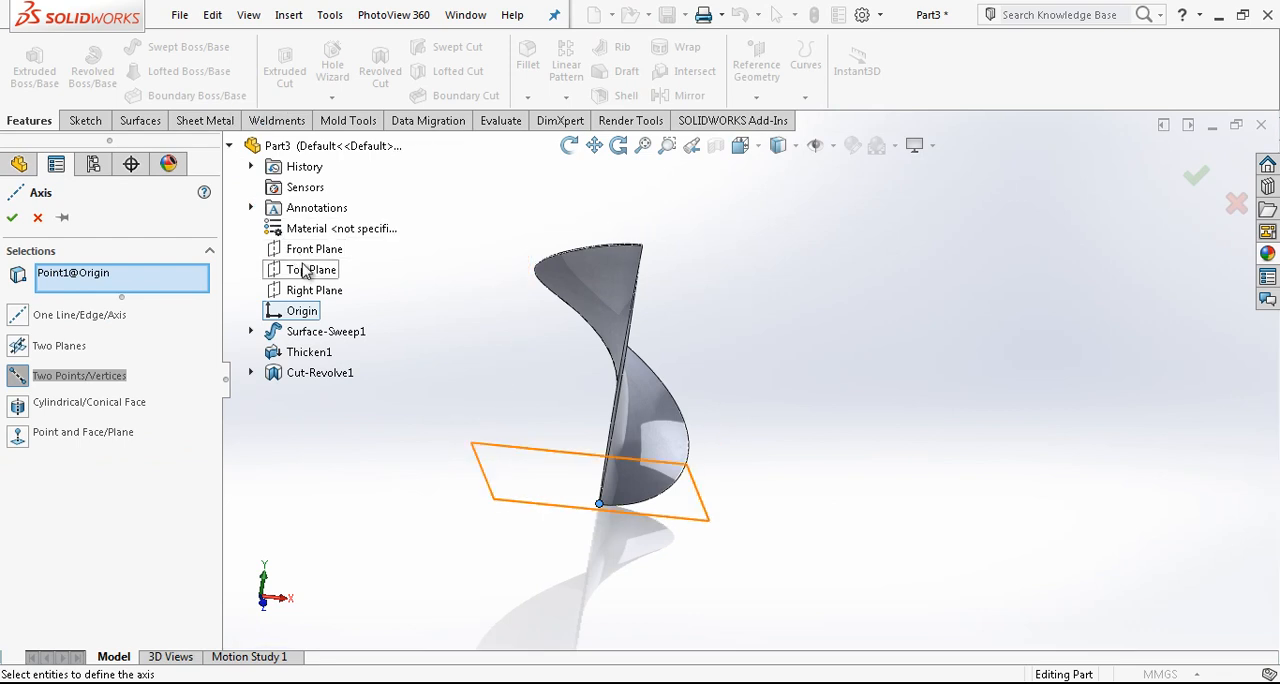
{"action": "left_click", "coordinate": [312, 268]}
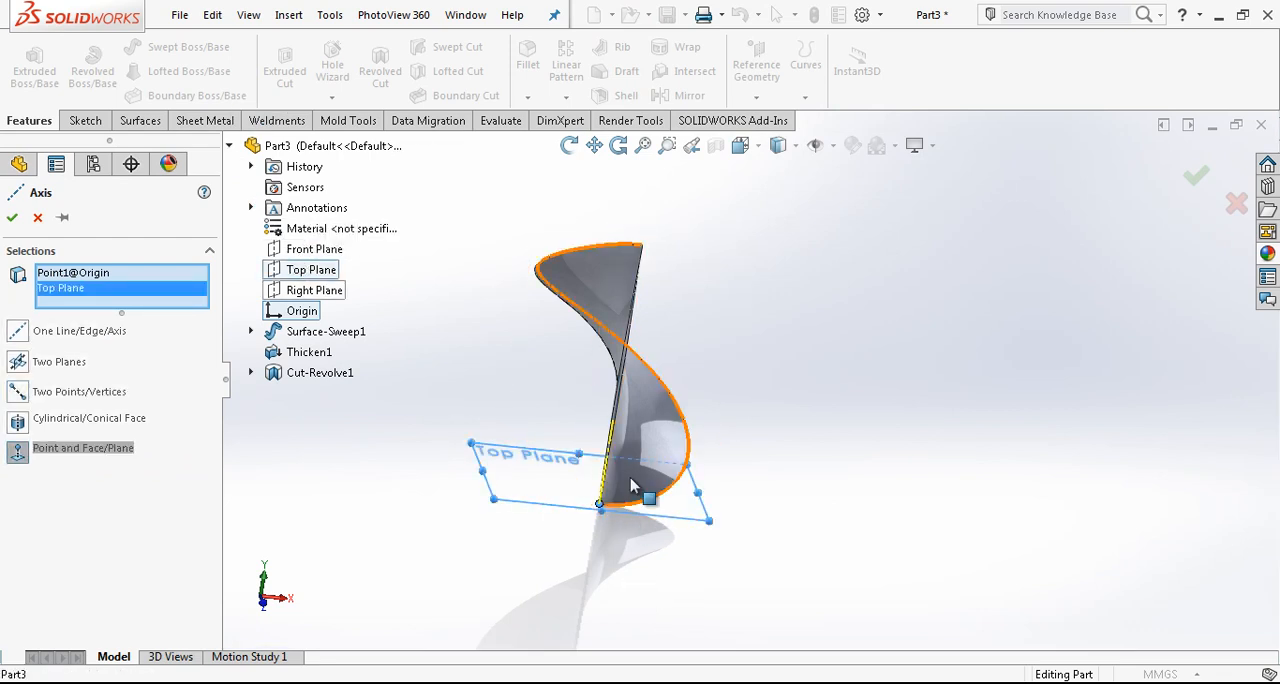
{"action": "left_click", "coordinate": [36, 218]}
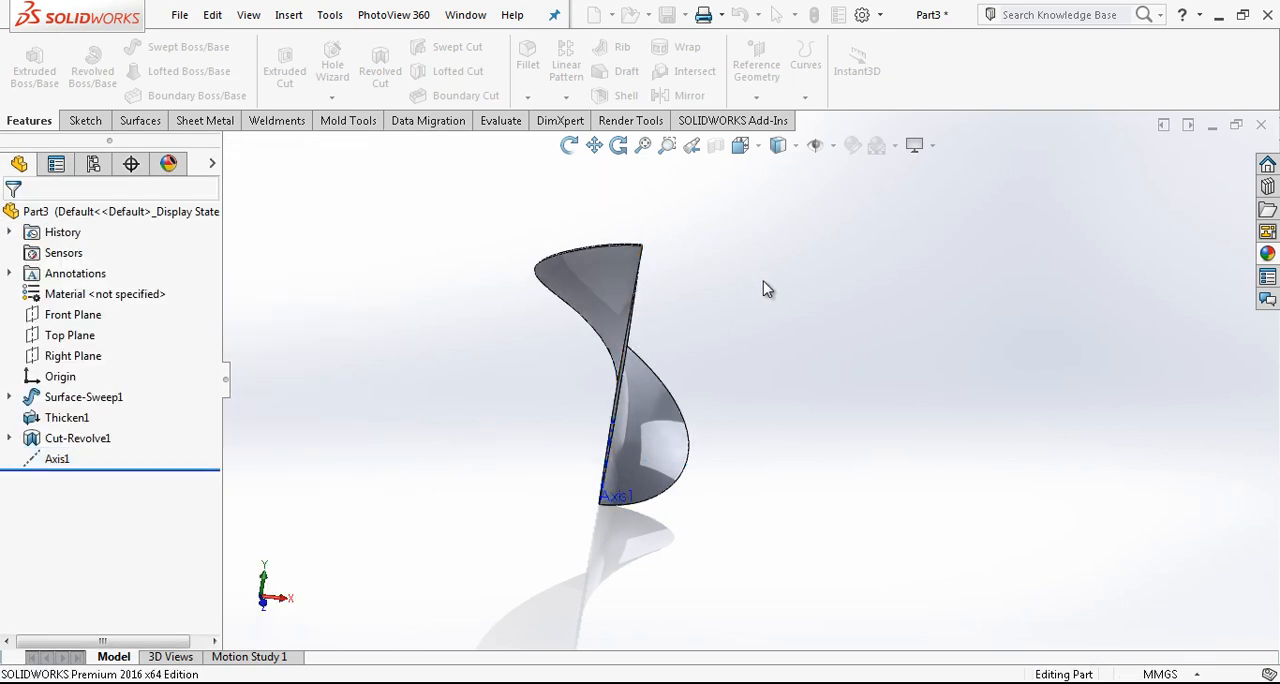
{"action": "left_click", "coordinate": [56, 458]}
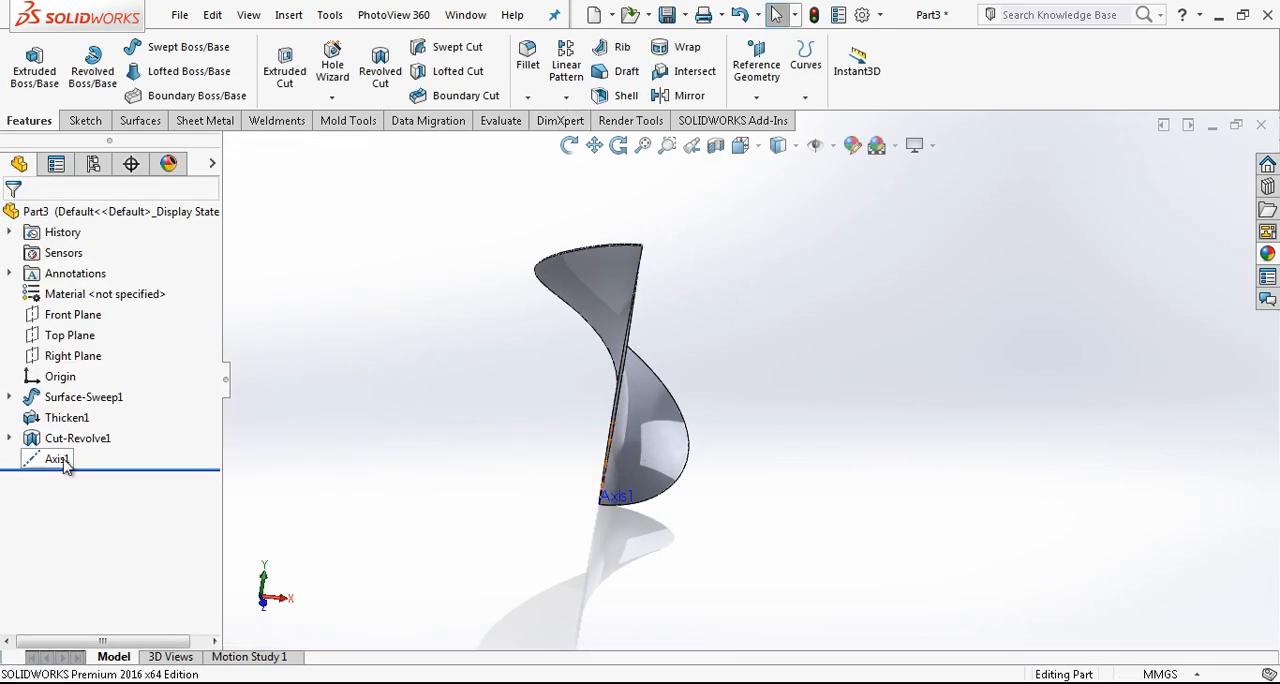
Circular-pattern Cut-Revolve1 20 times over 360° around Axis1 with equal spacing, then orbit the sphere.
{"action": "left_click", "coordinate": [584, 84]}
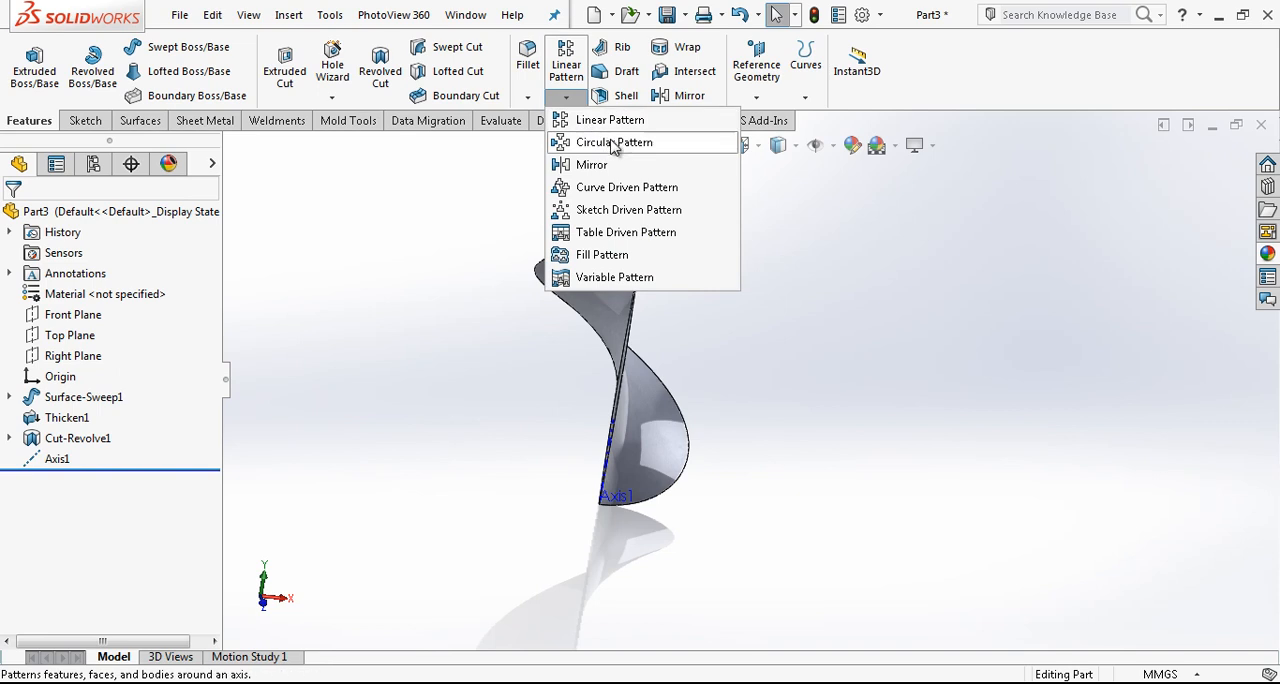
{"action": "left_click", "coordinate": [612, 142]}
{"action": "type", "text": "20"}
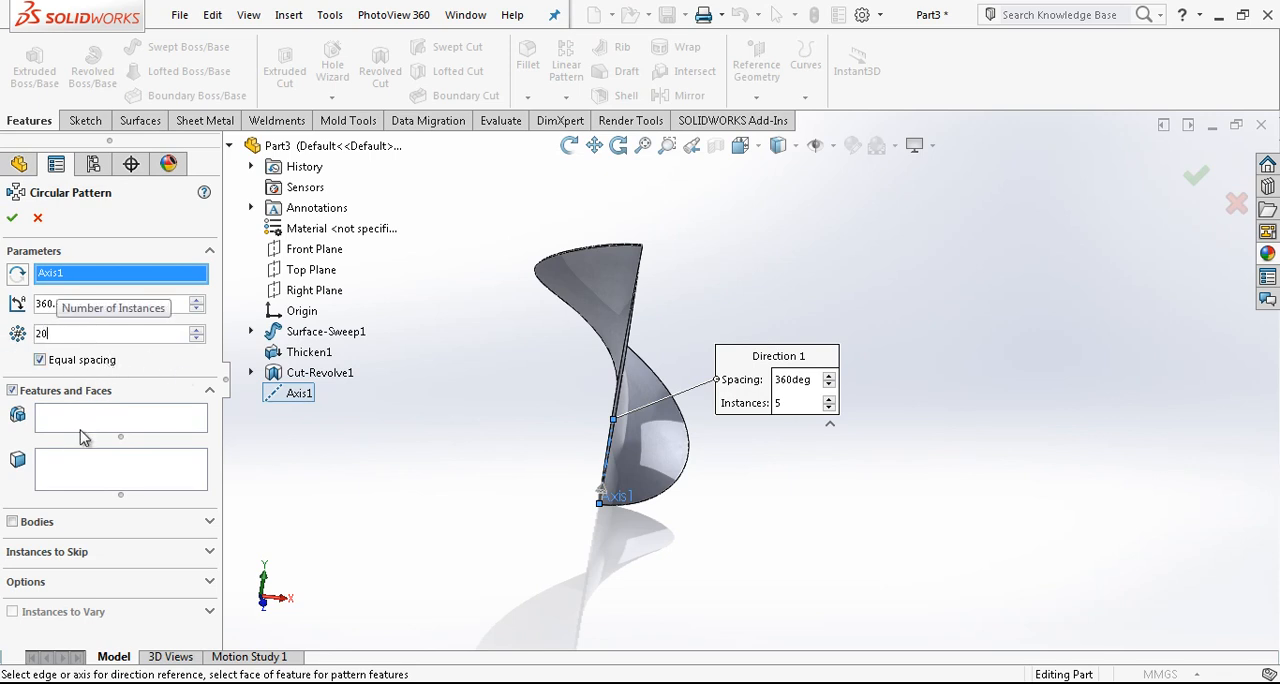
{"action": "mouse_move", "coordinate": [210, 564]}
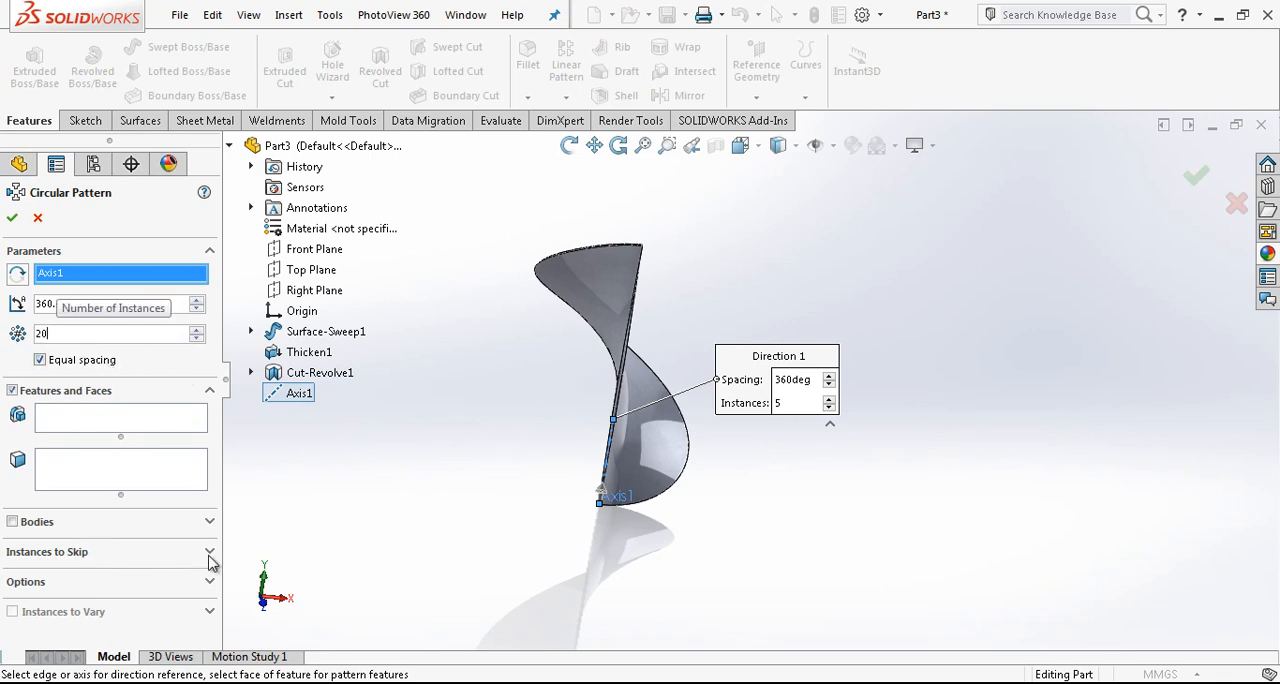
{"action": "left_click", "coordinate": [208, 390]}
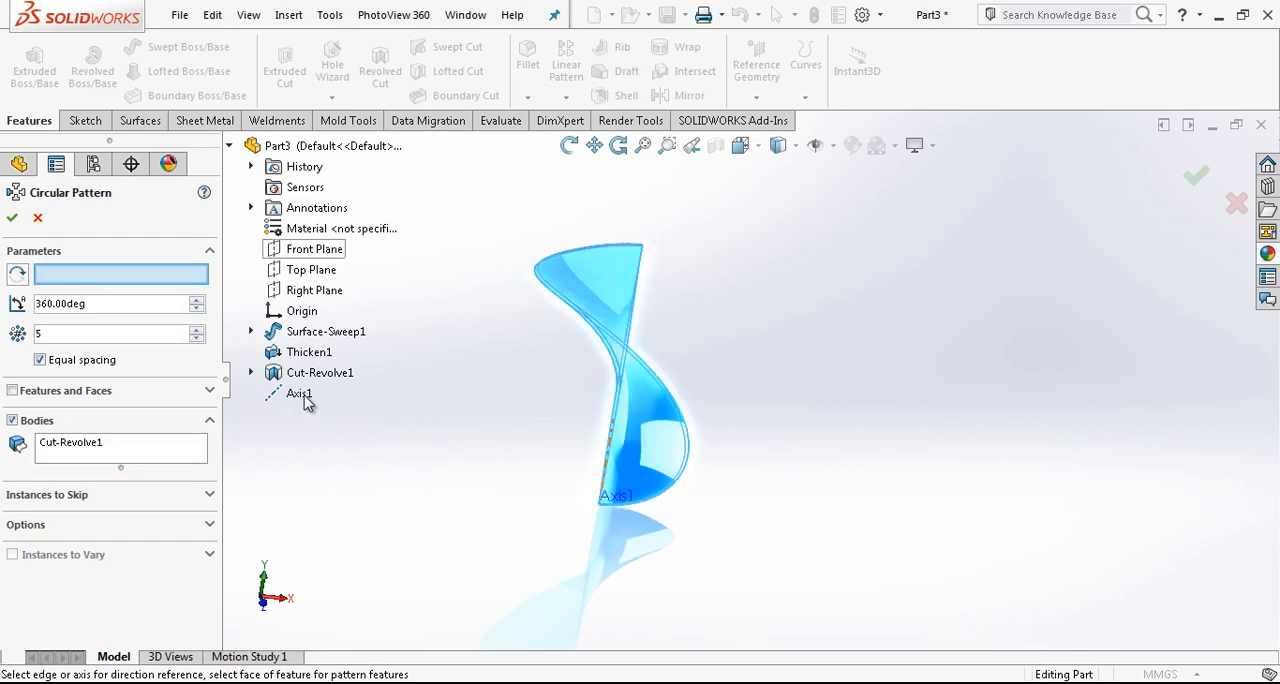
{"action": "left_click", "coordinate": [300, 392]}
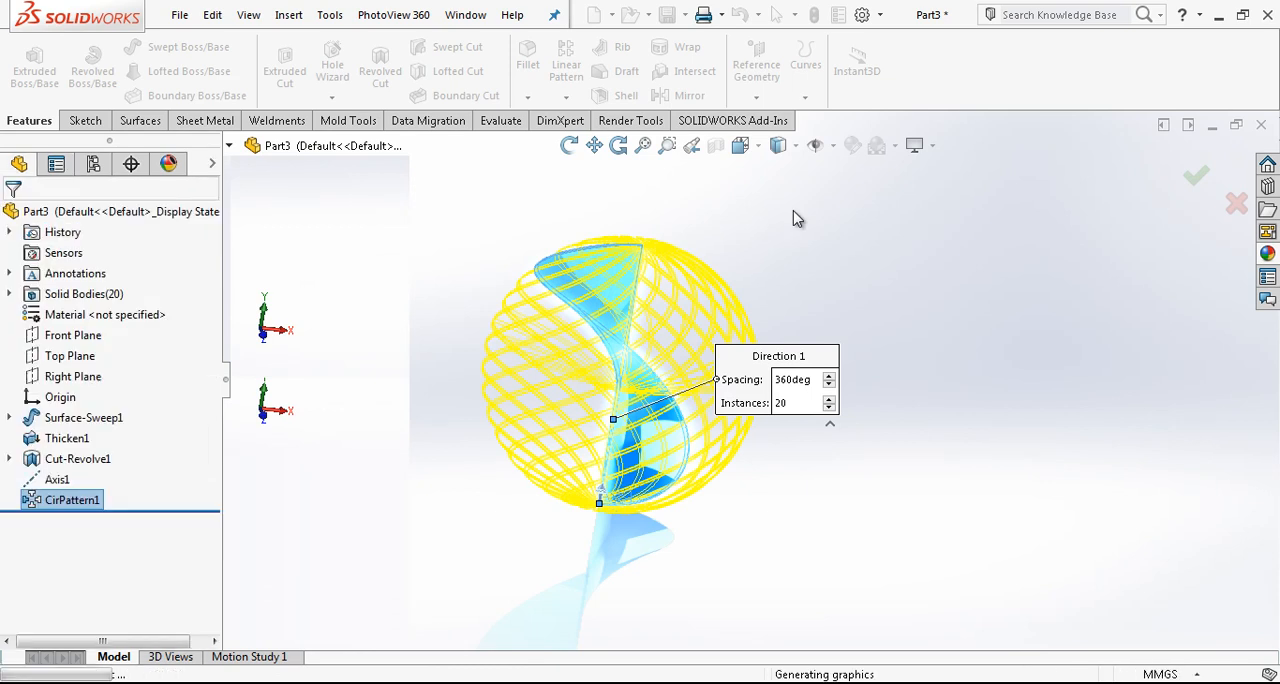
{"action": "left_click", "coordinate": [1196, 176]}
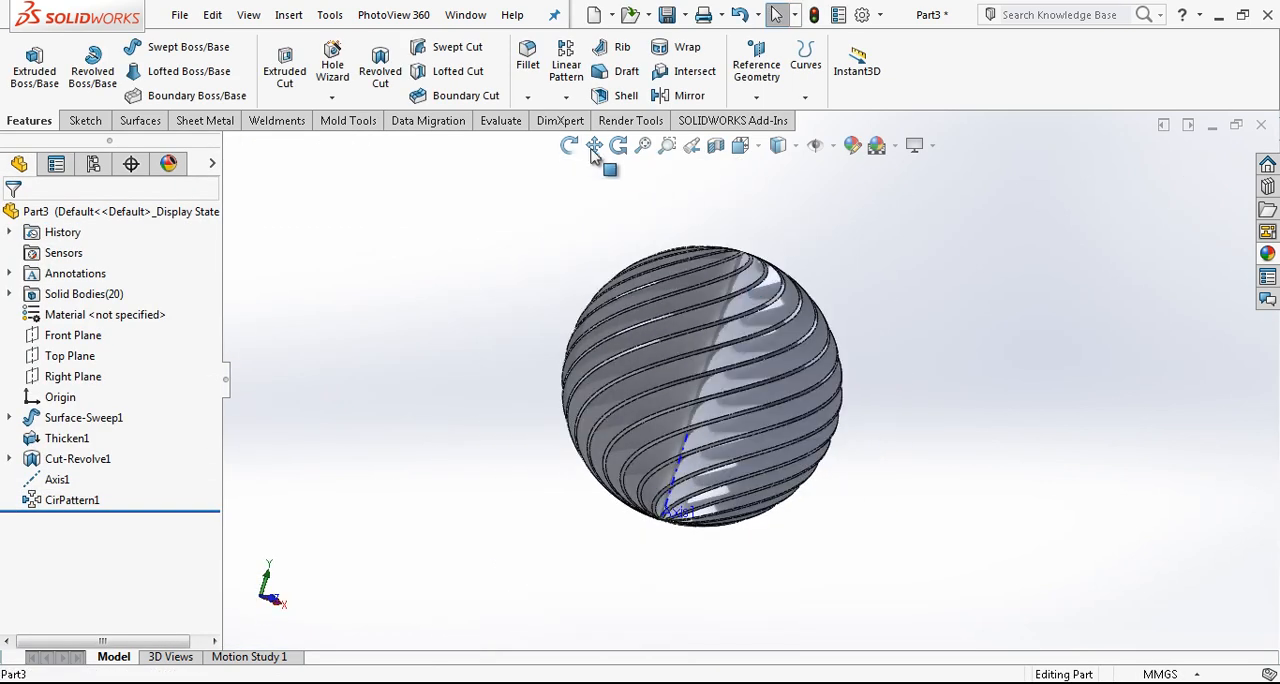
{"action": "left_click_drag", "start_coordinate": [700, 380], "coordinate": [710, 440]}
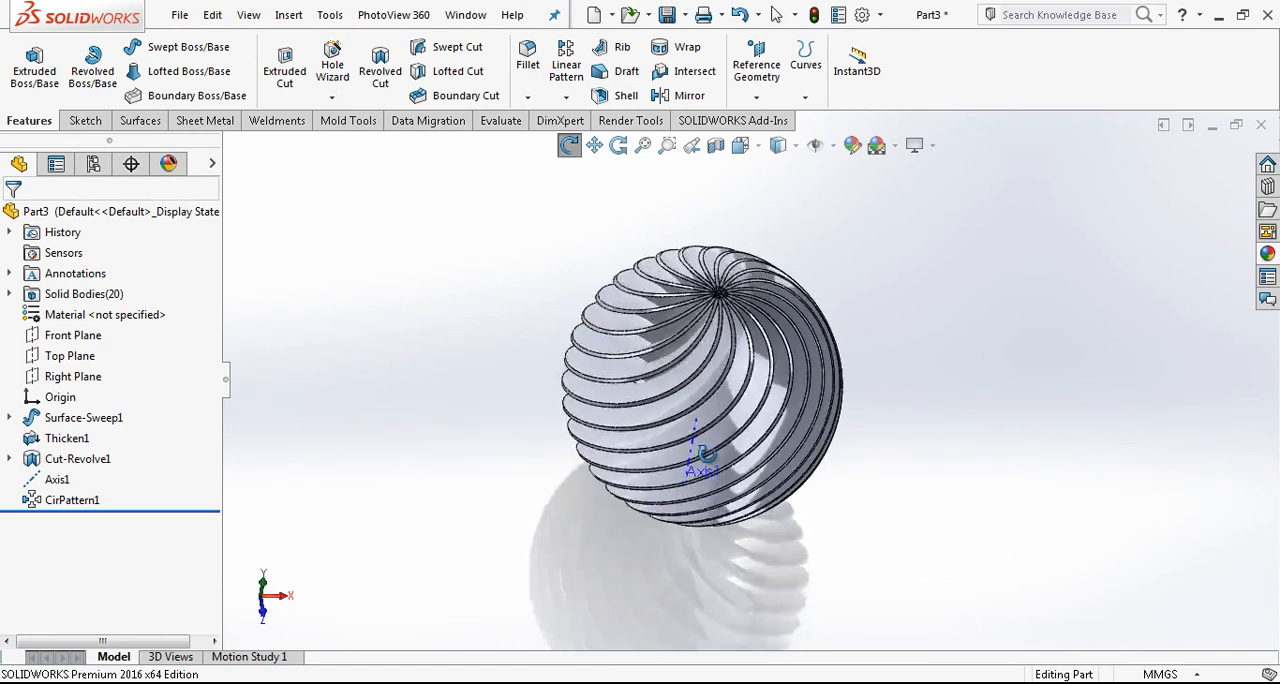
{"action": "left_click_drag", "start_coordinate": [700, 380], "coordinate": [720, 450]}
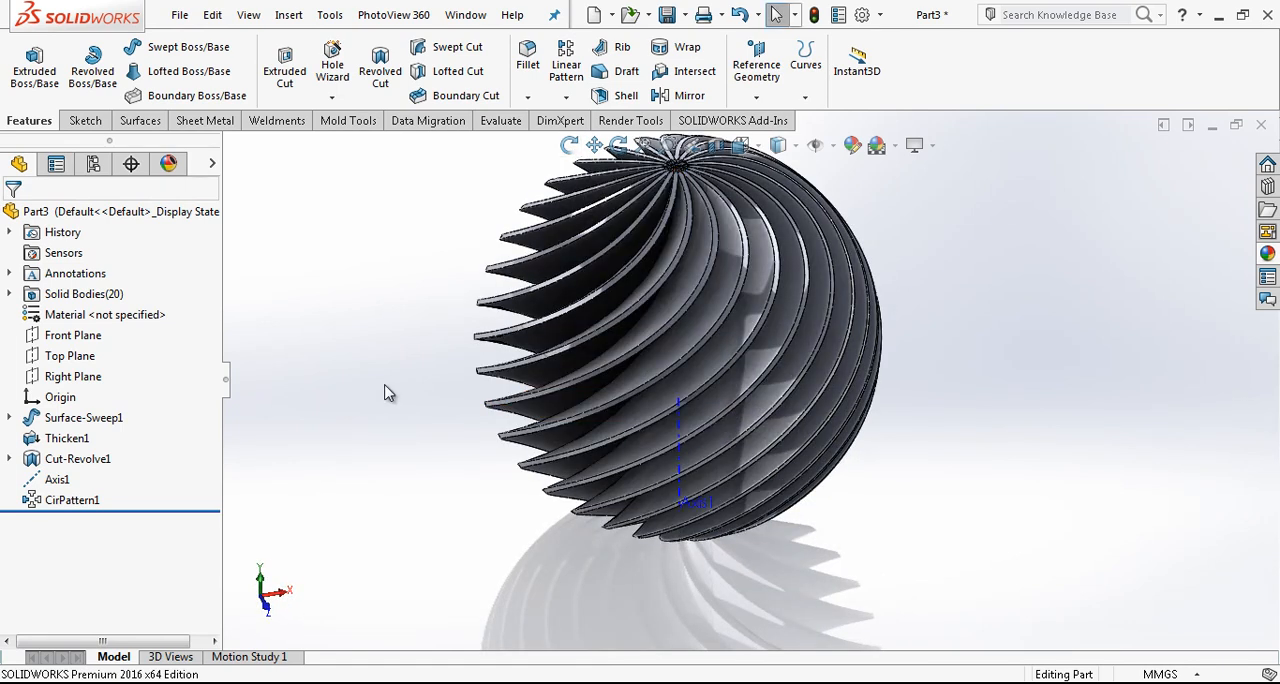
{"action": "left_click", "coordinate": [56, 478]}
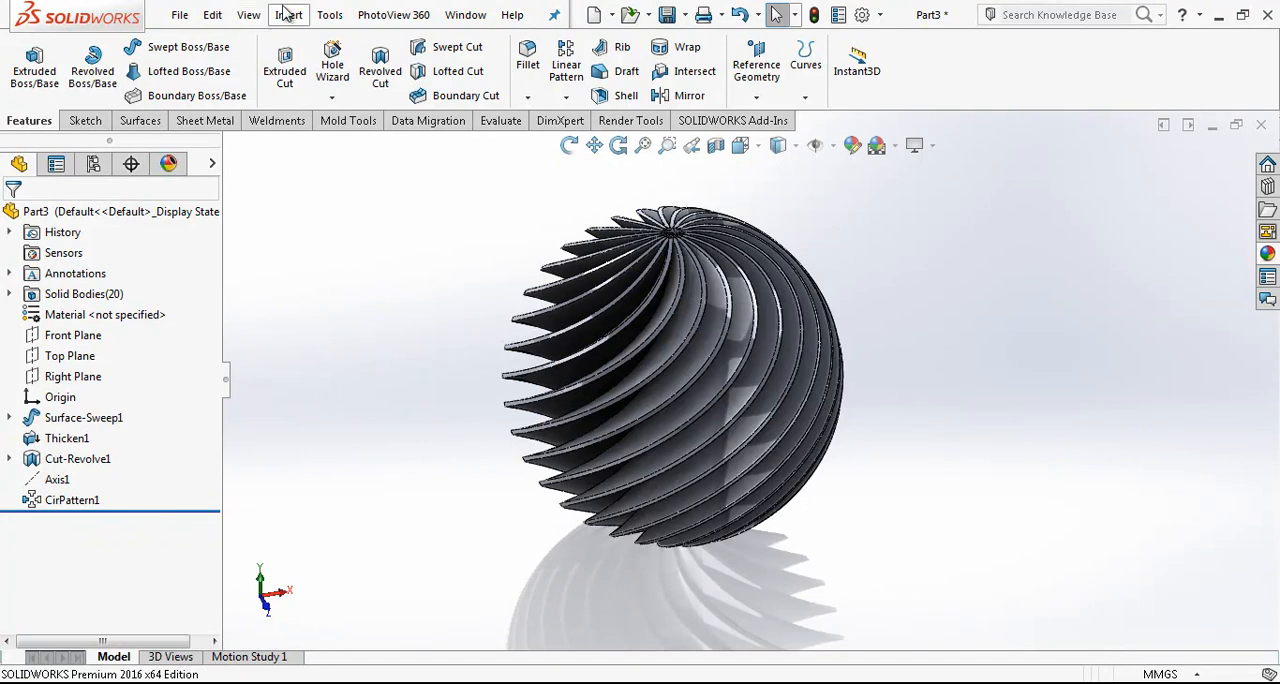
Combine Cut-Revolve1 with the CirPattern1 bodies using an Add combine from the Solid Bodies folder.
{"action": "left_click", "coordinate": [288, 14]}
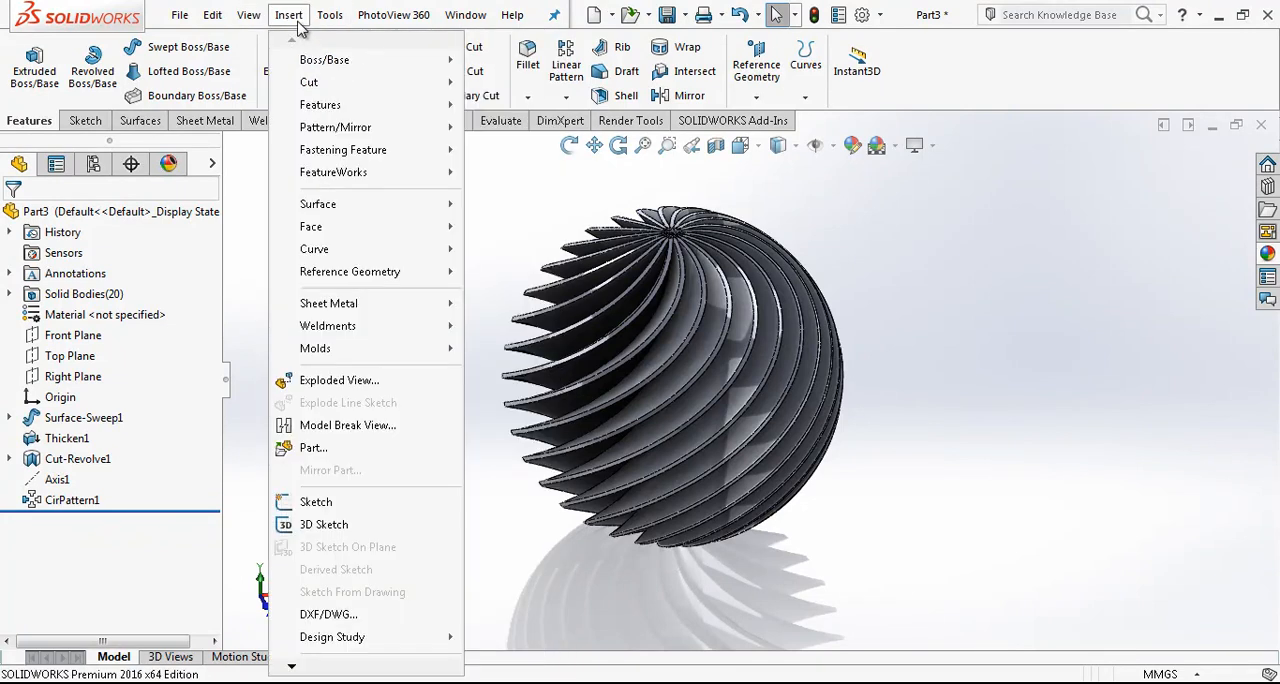
{"action": "mouse_move", "coordinate": [320, 104]}
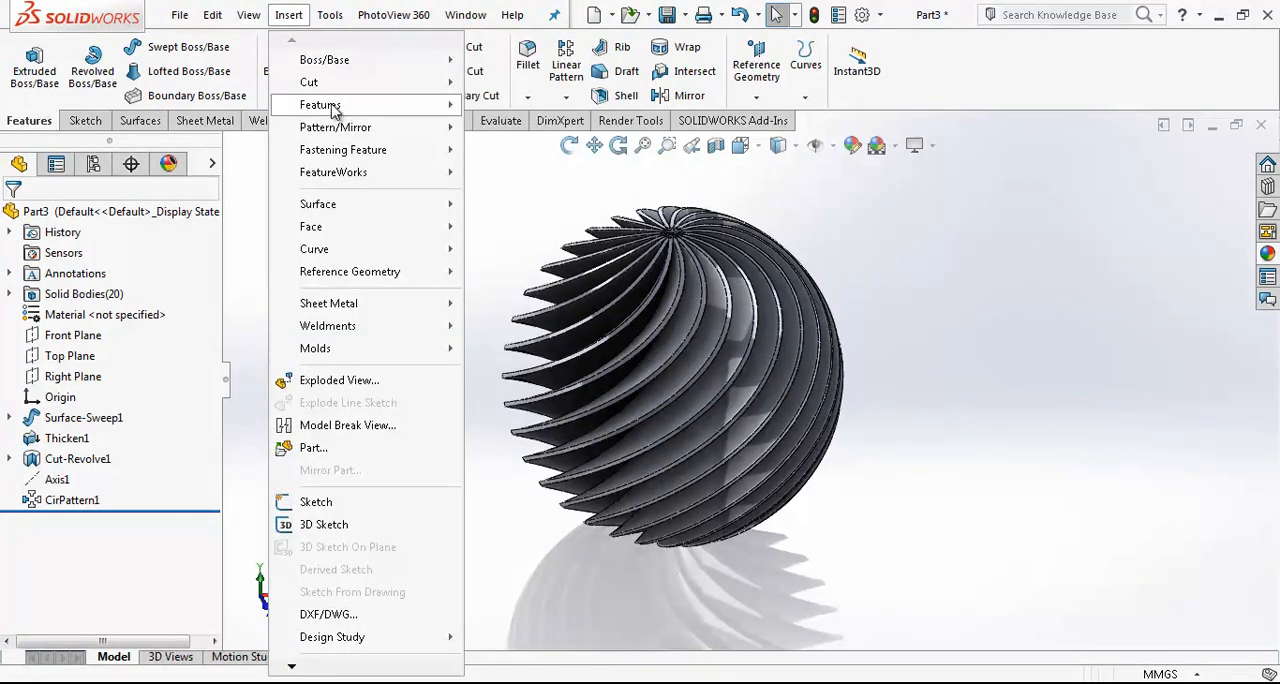
{"action": "left_click", "coordinate": [320, 104]}
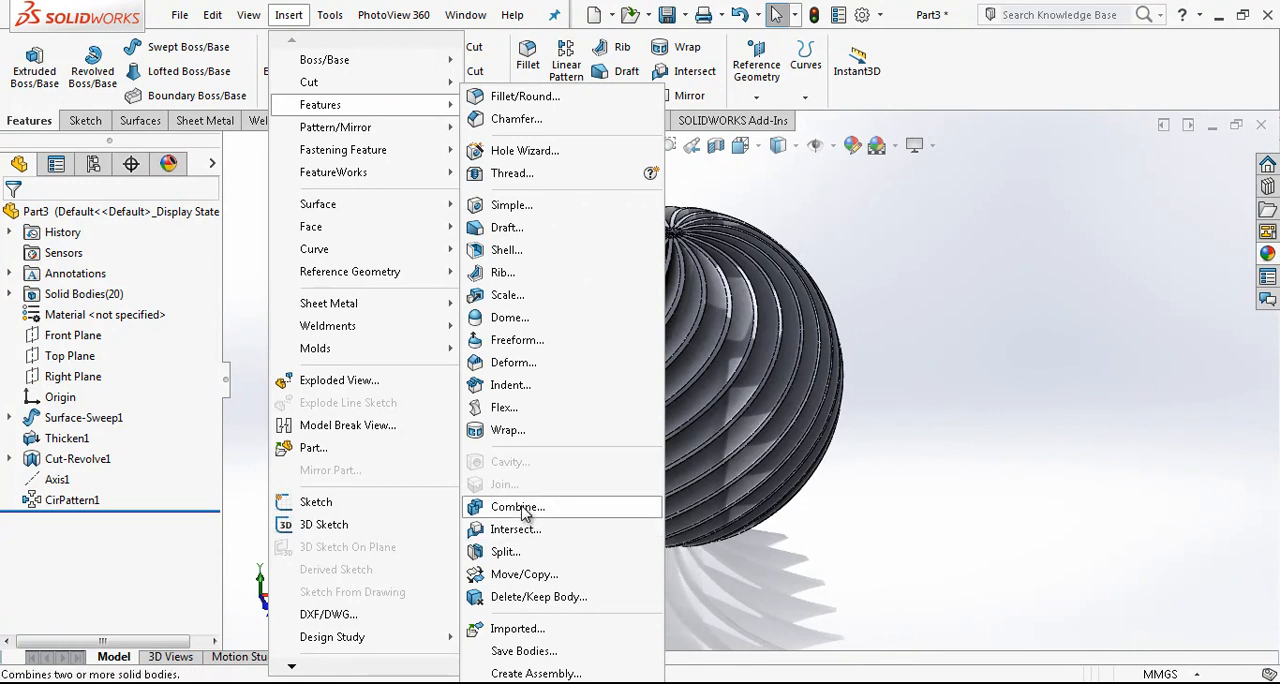
{"action": "left_click", "coordinate": [516, 508]}
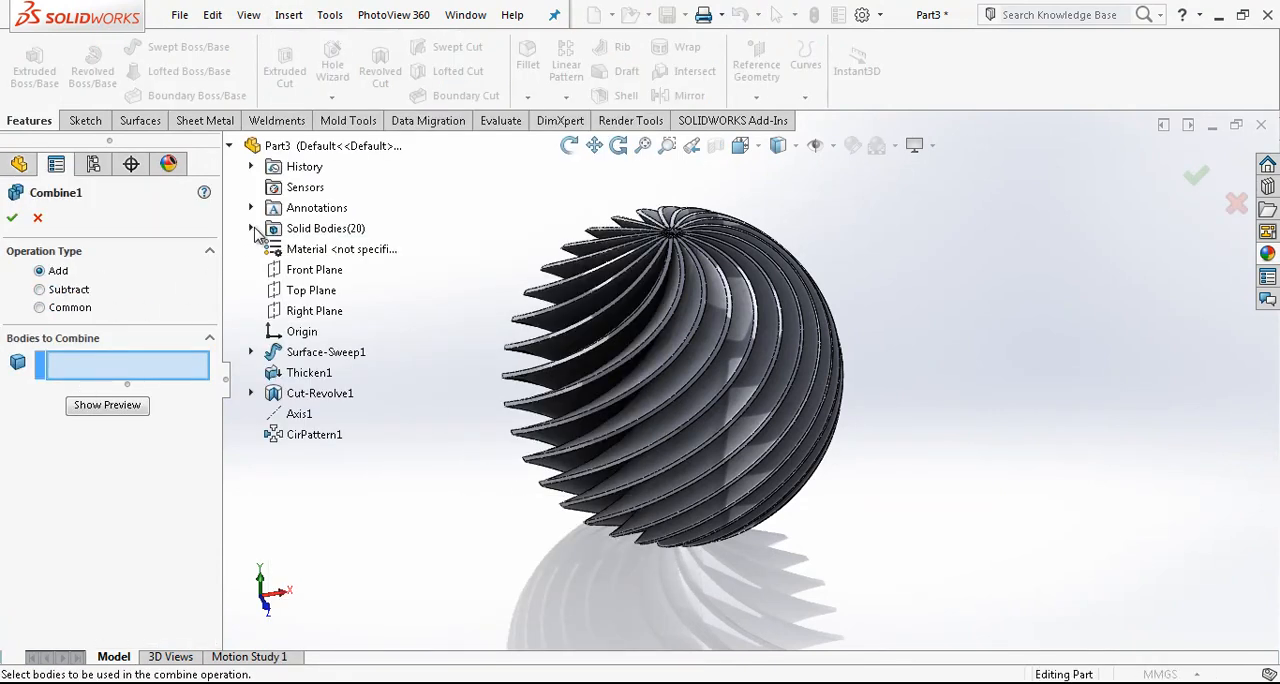
{"action": "left_click", "coordinate": [252, 228]}
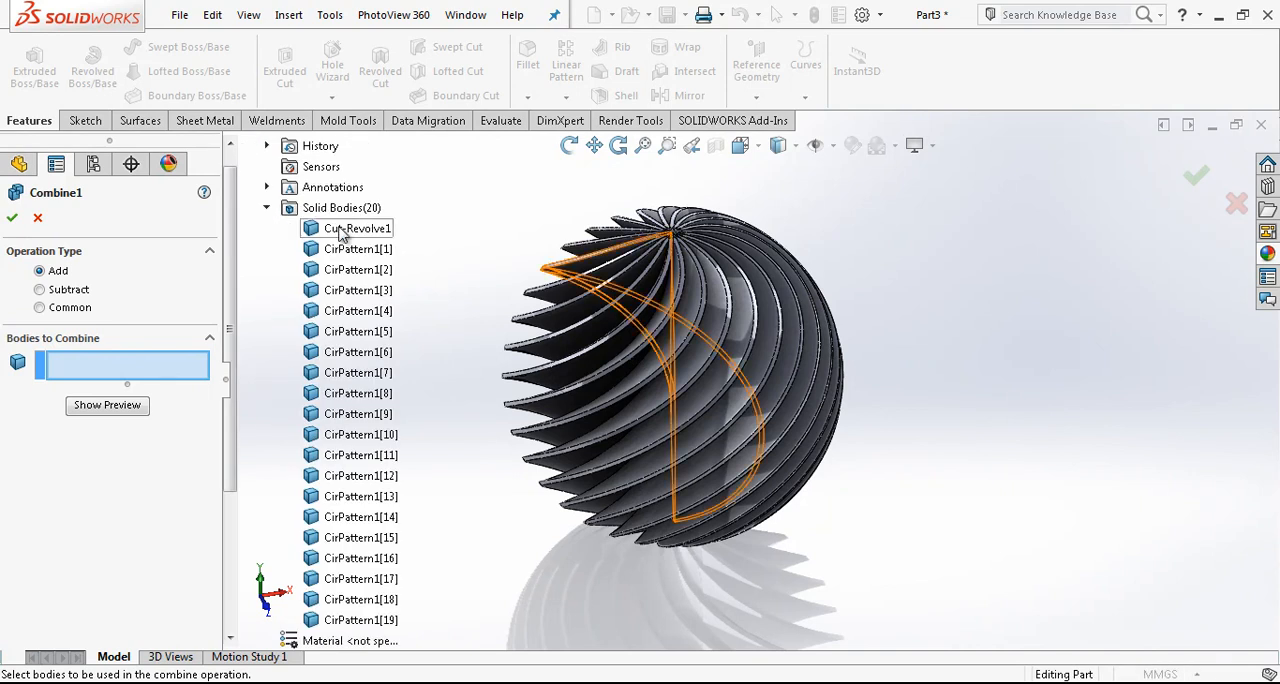
{"action": "left_click", "coordinate": [356, 228]}
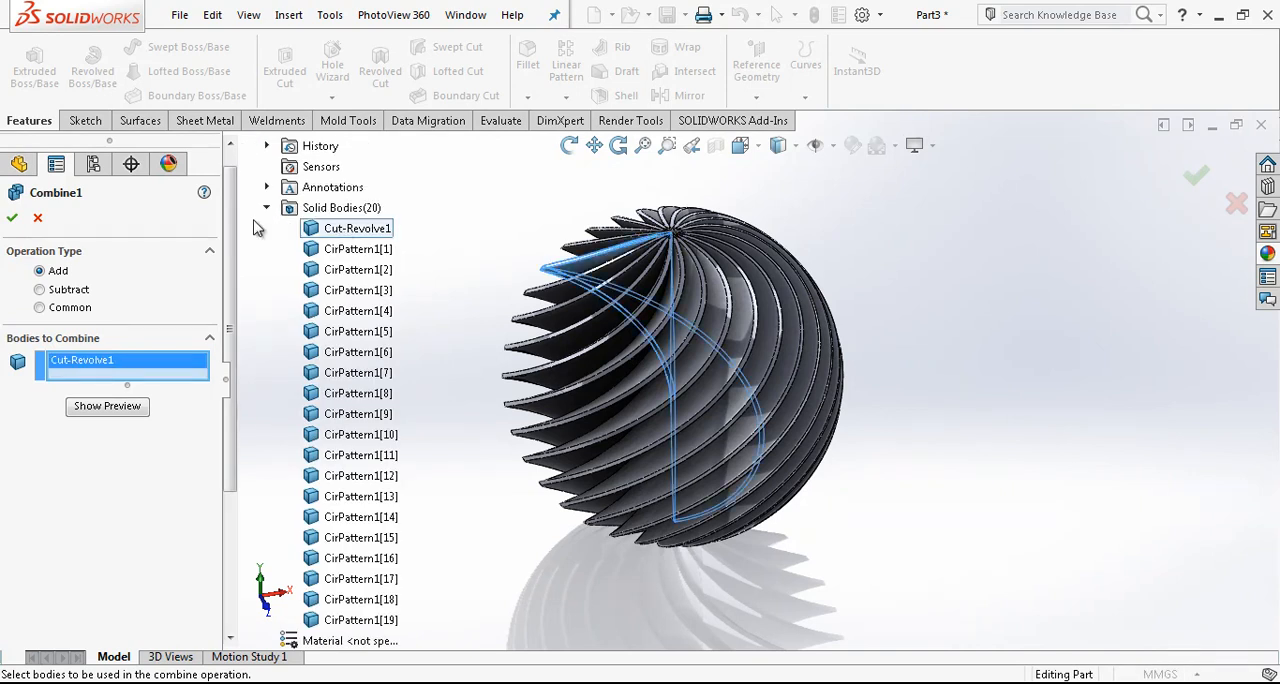
{"action": "scroll", "scroll_direction": "down", "scroll_amount": 3}
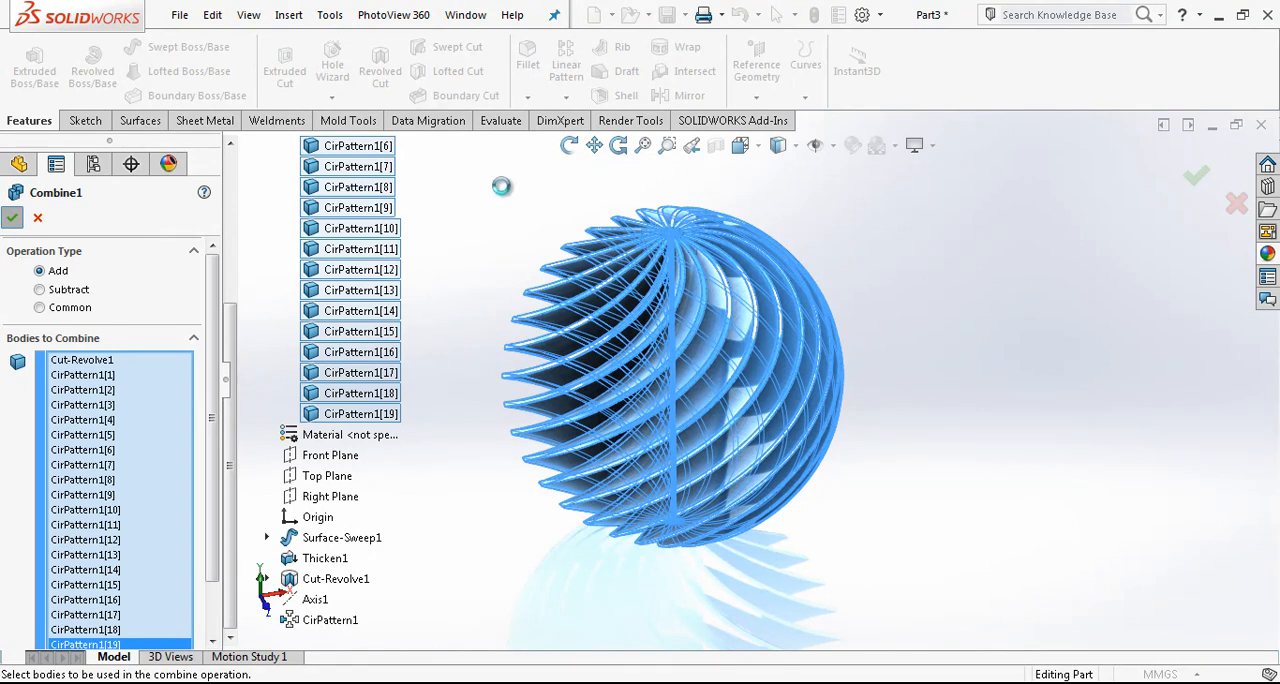
{"action": "mouse_move", "coordinate": [490, 182]}
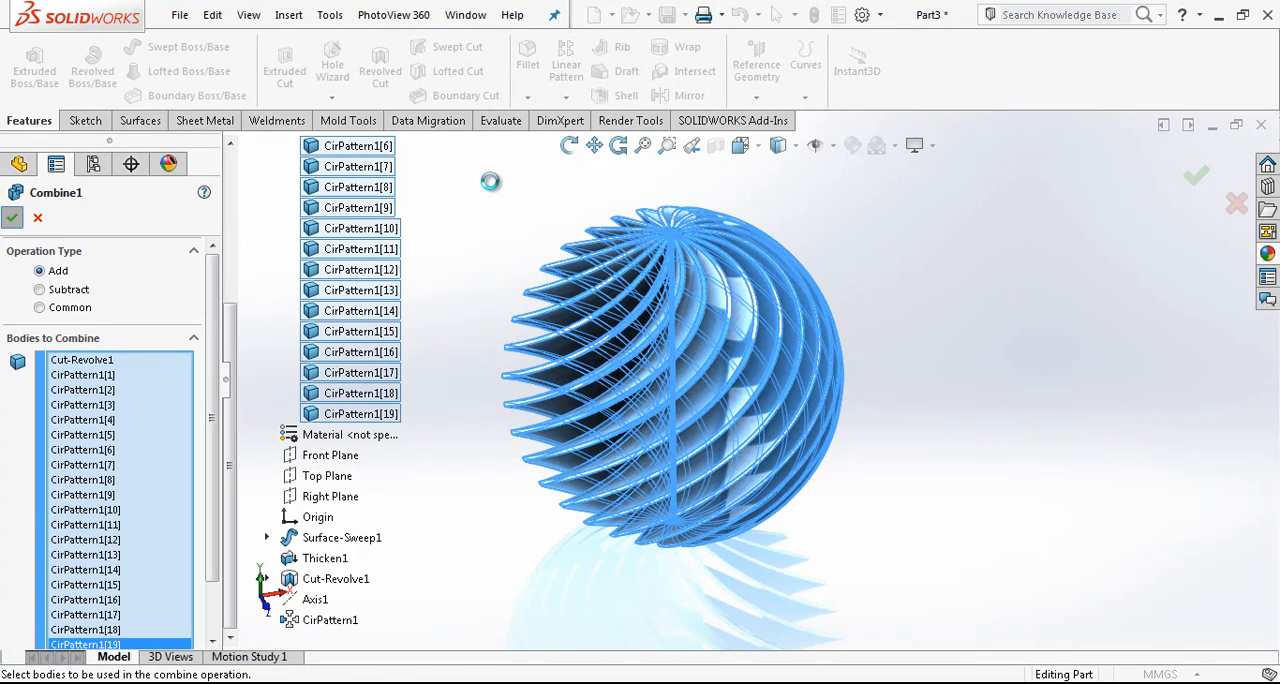
{"action": "mouse_move", "coordinate": [496, 182]}
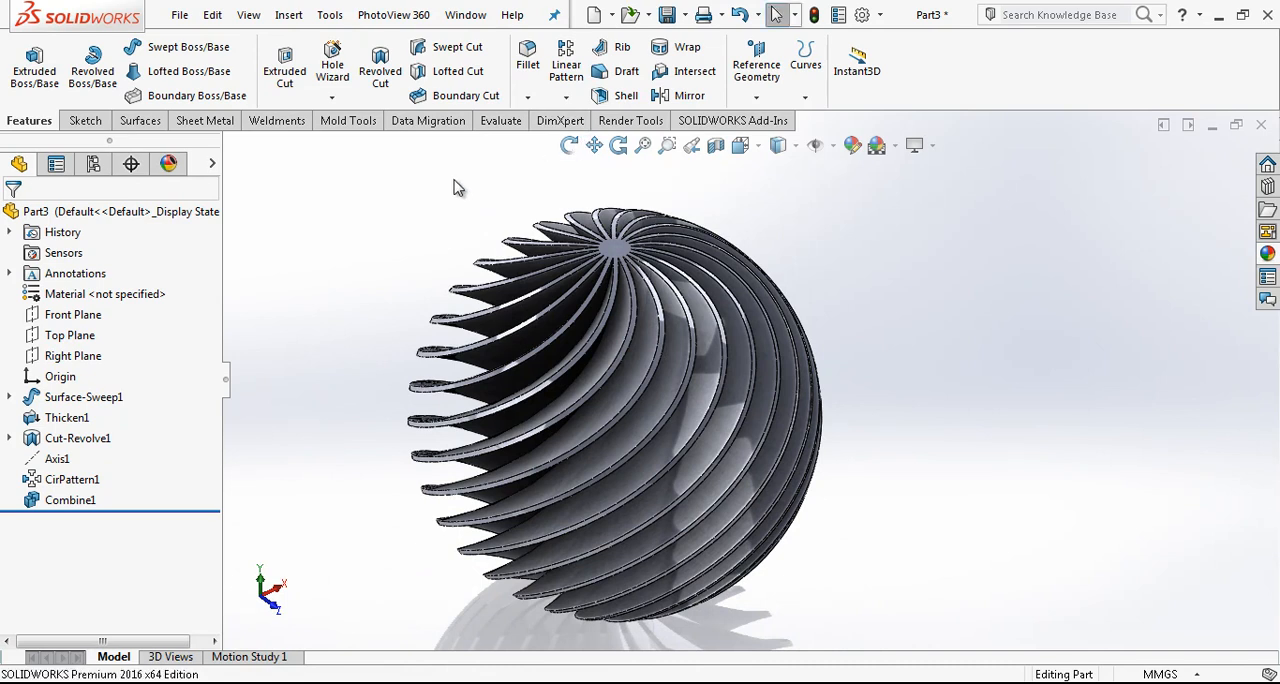
Fillet blade edges Edge<1>, Edge<2>, Edge<3> at 0.25 mm with partial preview.
{"action": "left_click", "coordinate": [528, 62]}
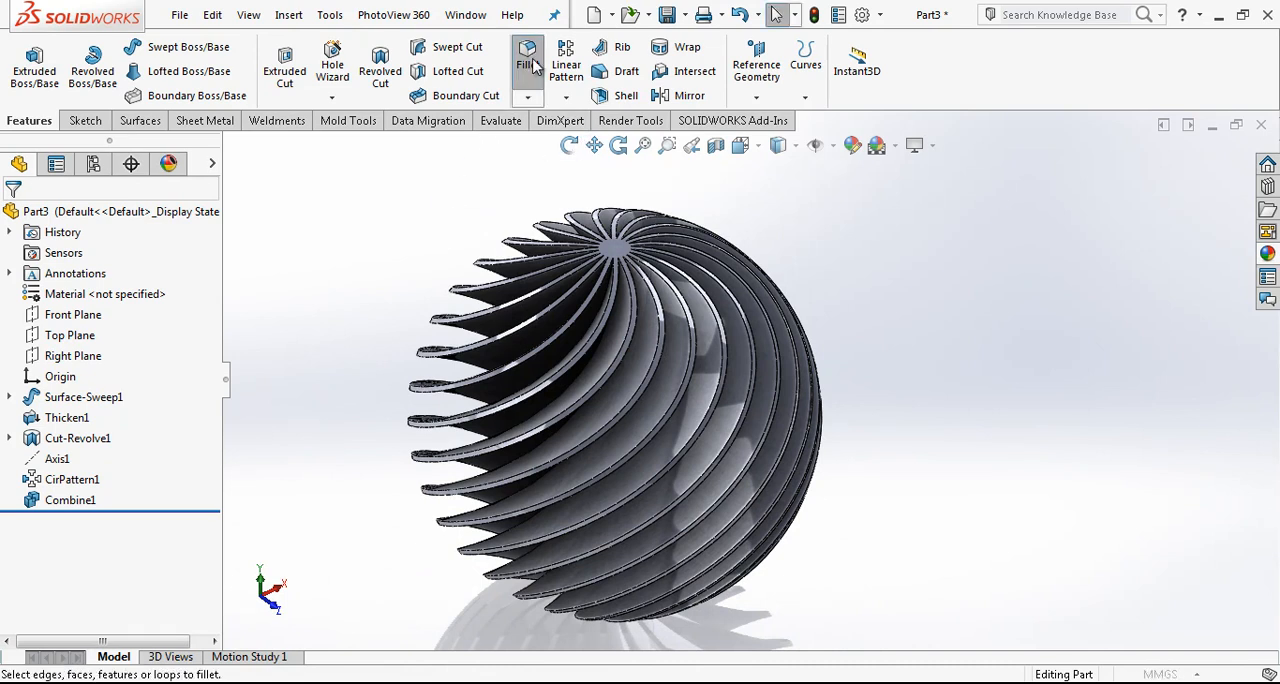
{"action": "left_click", "coordinate": [528, 60]}
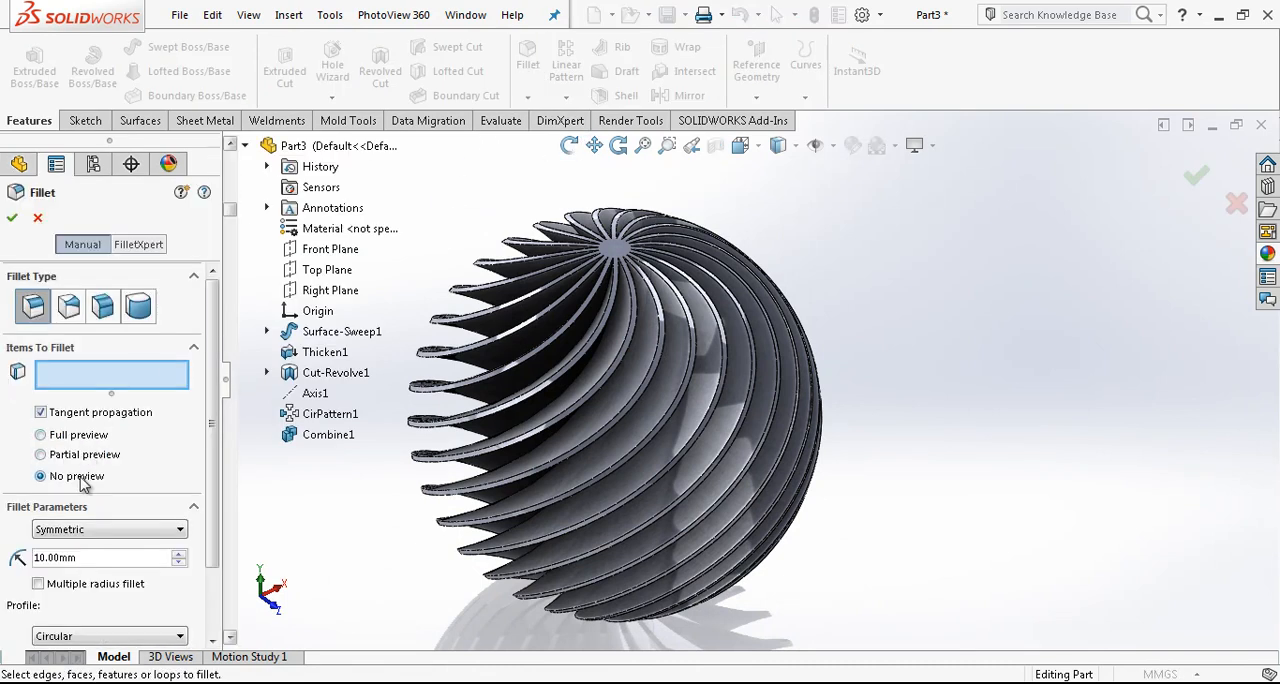
{"action": "left_click", "coordinate": [40, 454]}
{"action": "type", "text": "0.25"}
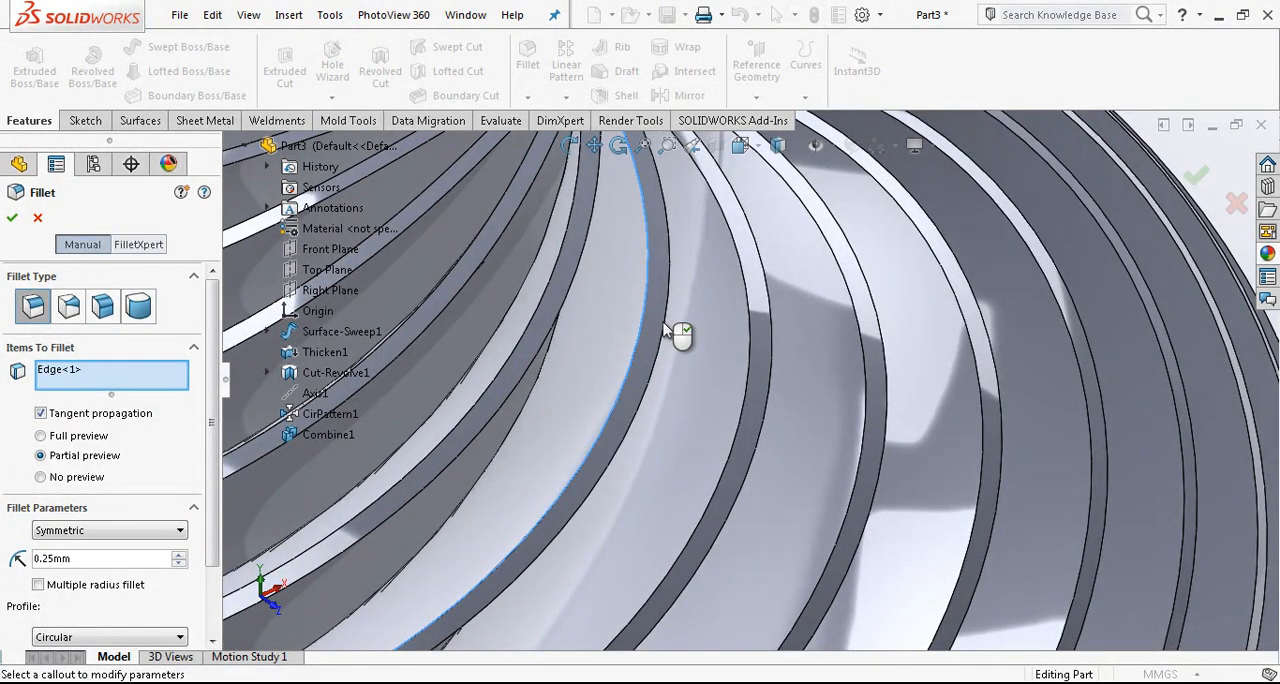
{"action": "left_click", "coordinate": [640, 318]}
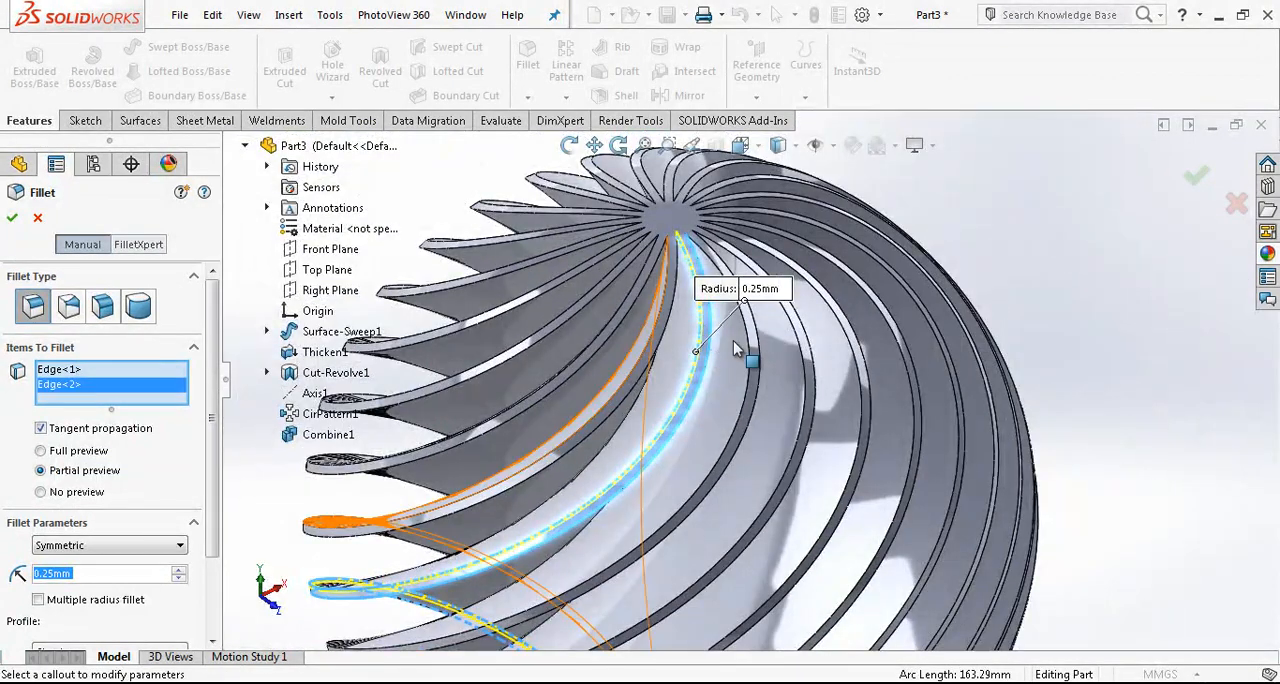
{"action": "left_click", "coordinate": [744, 336]}
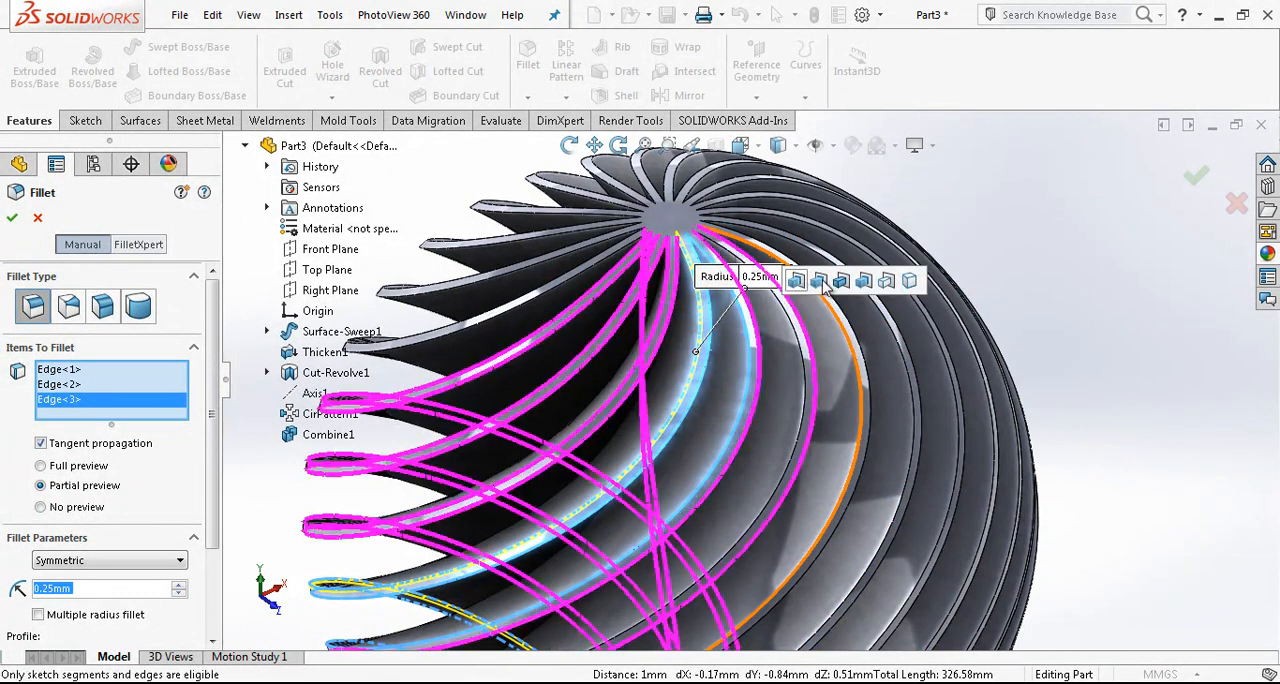
{"action": "left_click", "coordinate": [796, 280]}
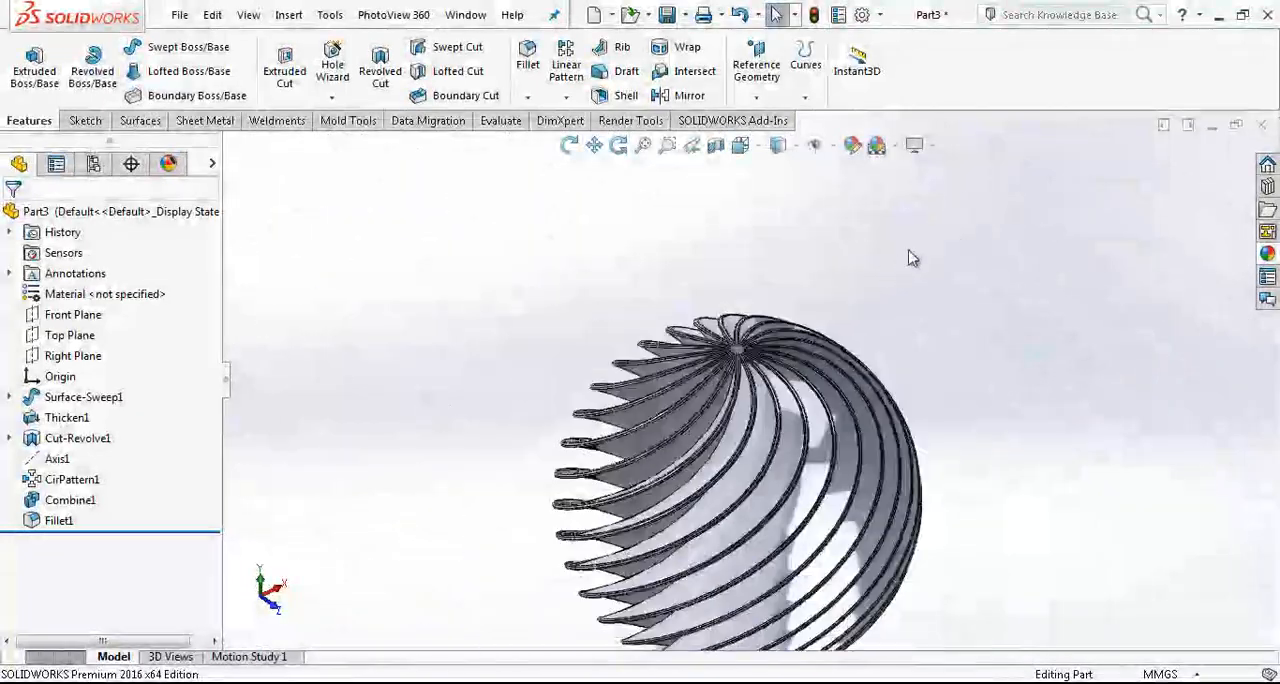
Apply the Plain White scene and enable RealView Graphics shading.
{"action": "left_click", "coordinate": [876, 144]}
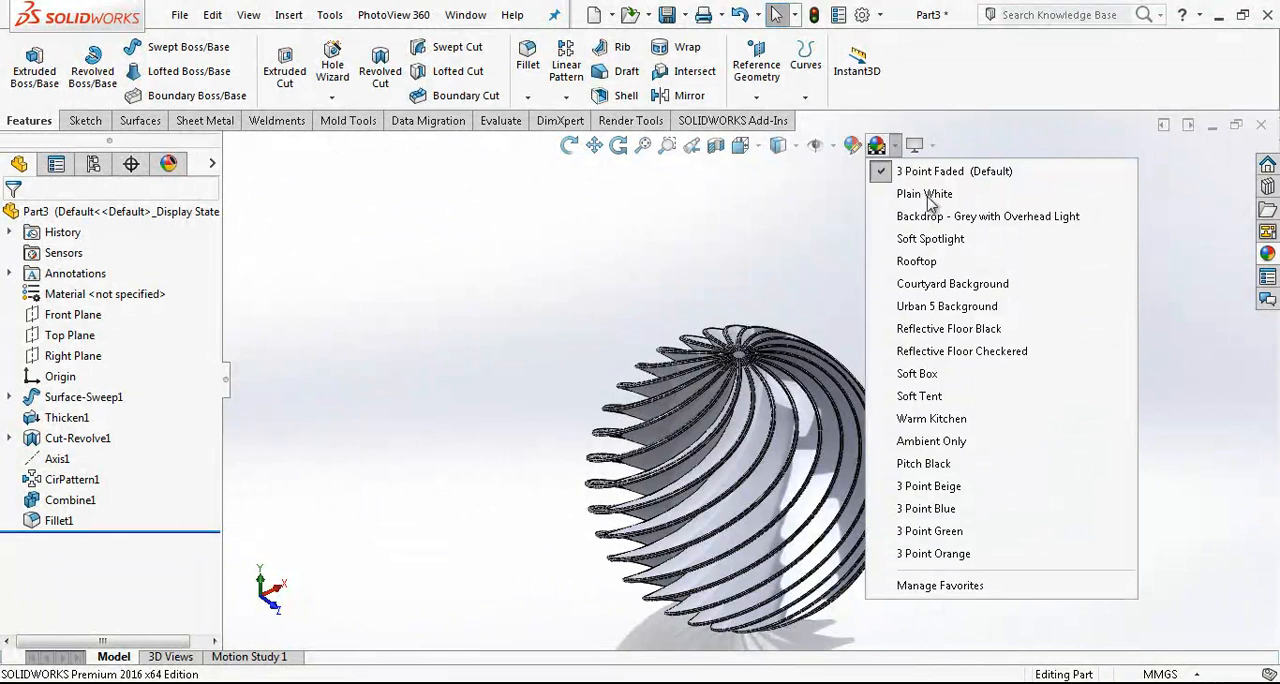
{"action": "left_click", "coordinate": [924, 194]}
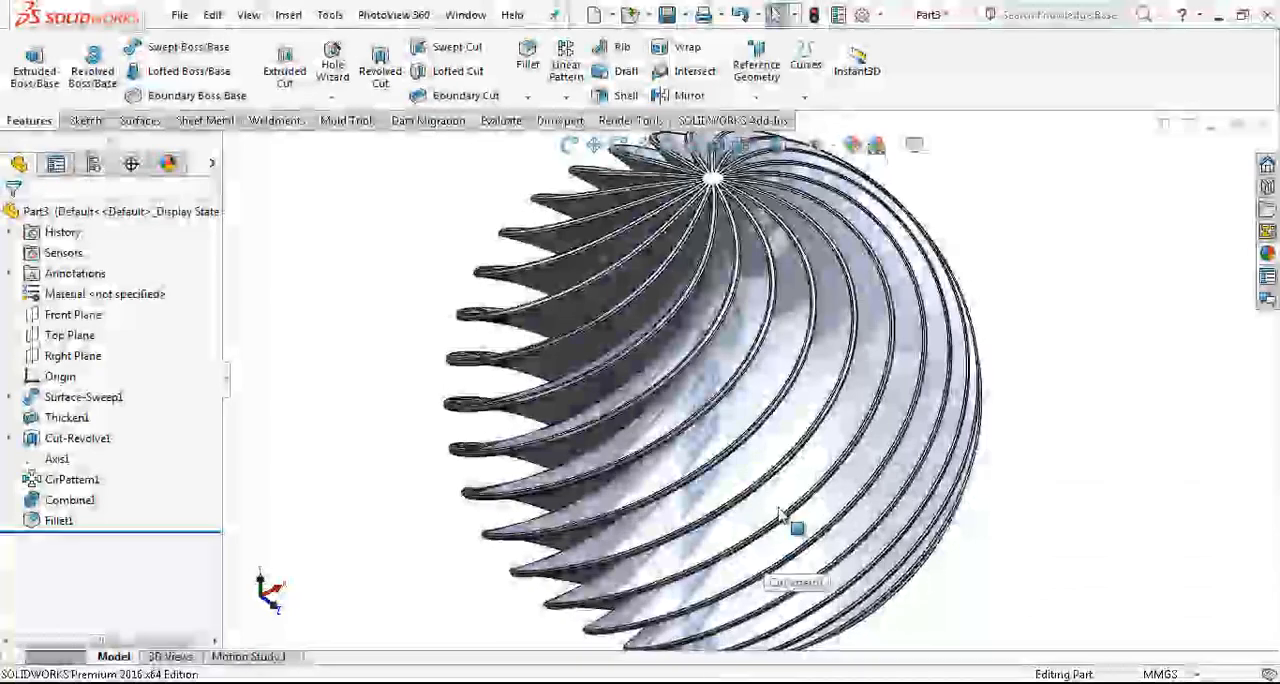
{"action": "left_click", "coordinate": [912, 144]}
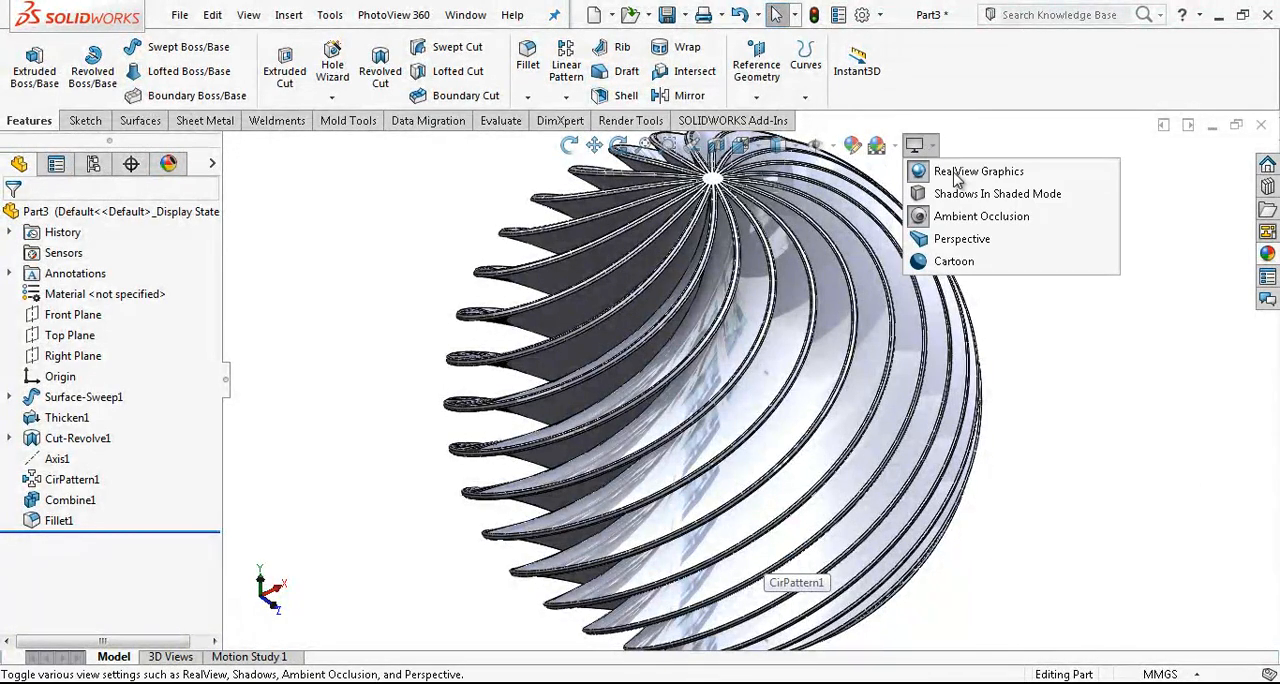
{"action": "left_click", "coordinate": [978, 172]}
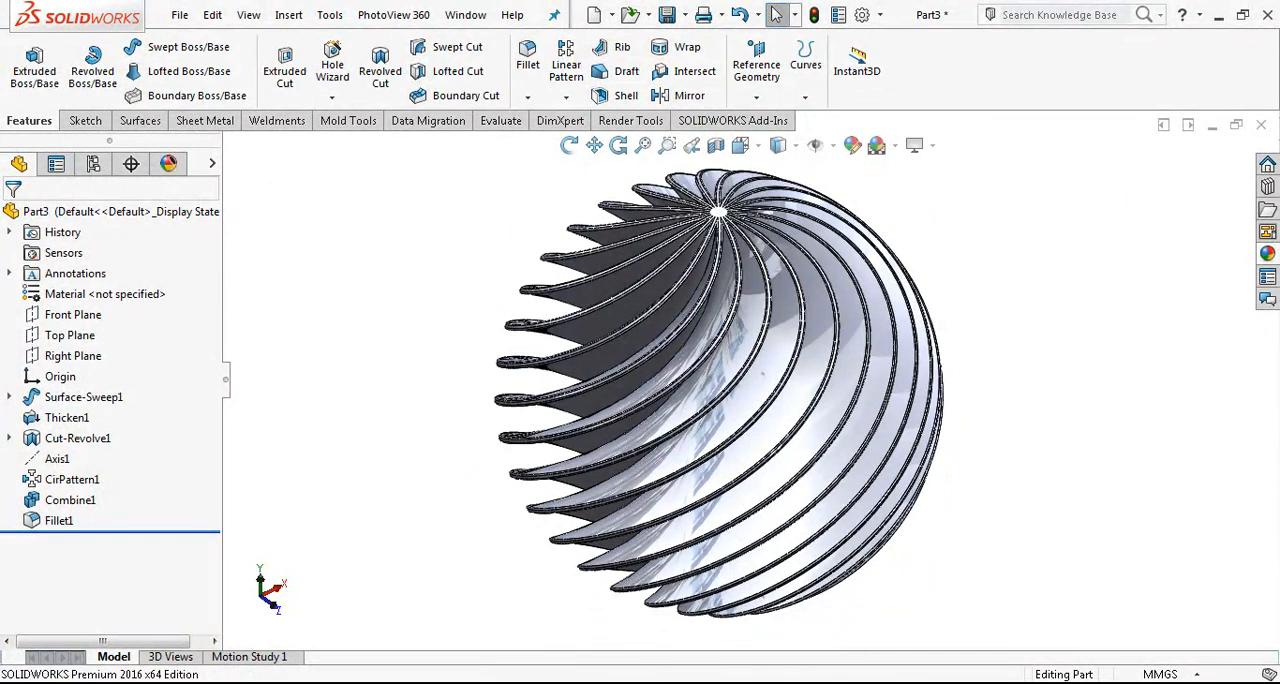
Browse Appearances > Metal > Brass finishes for the lamp.
{"action": "left_click", "coordinate": [1268, 254]}
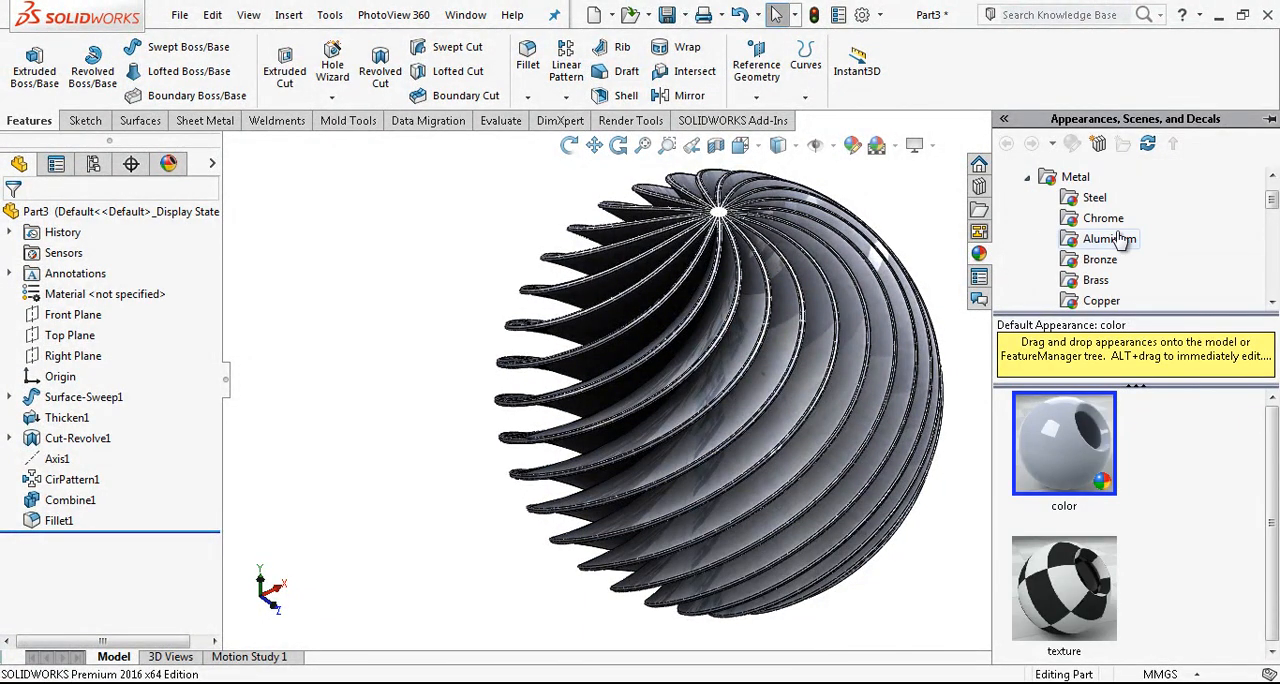
{"action": "left_click", "coordinate": [1096, 280]}
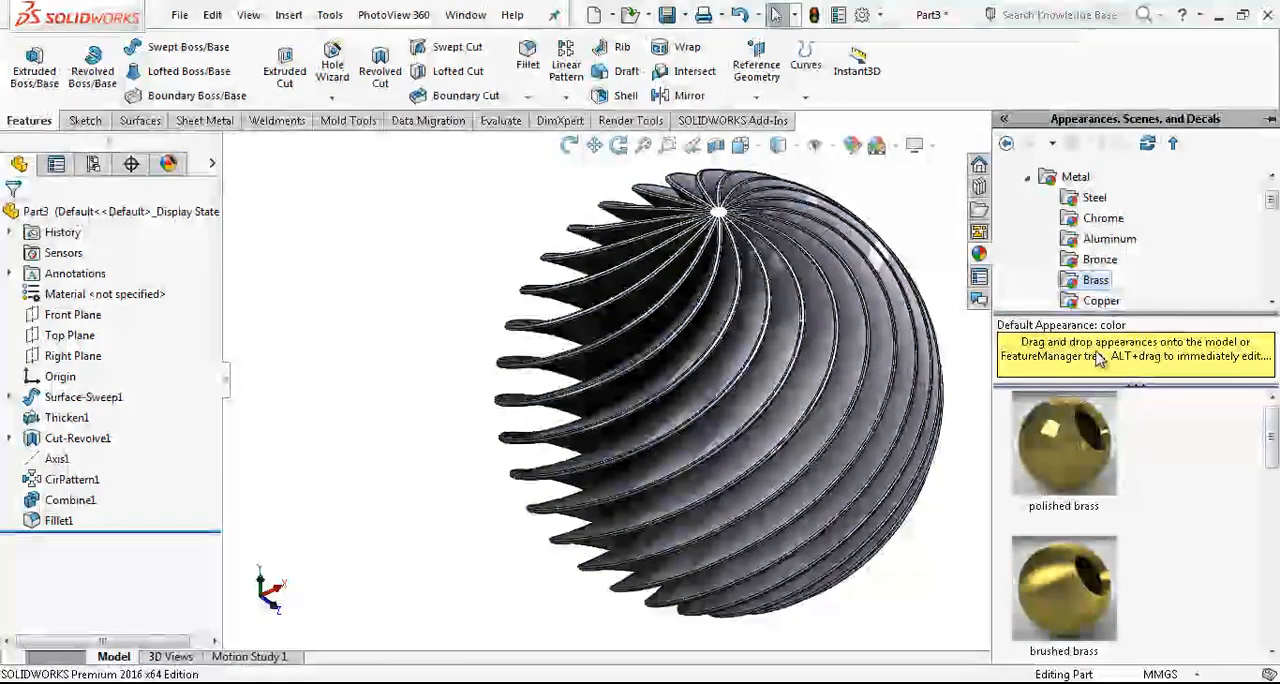